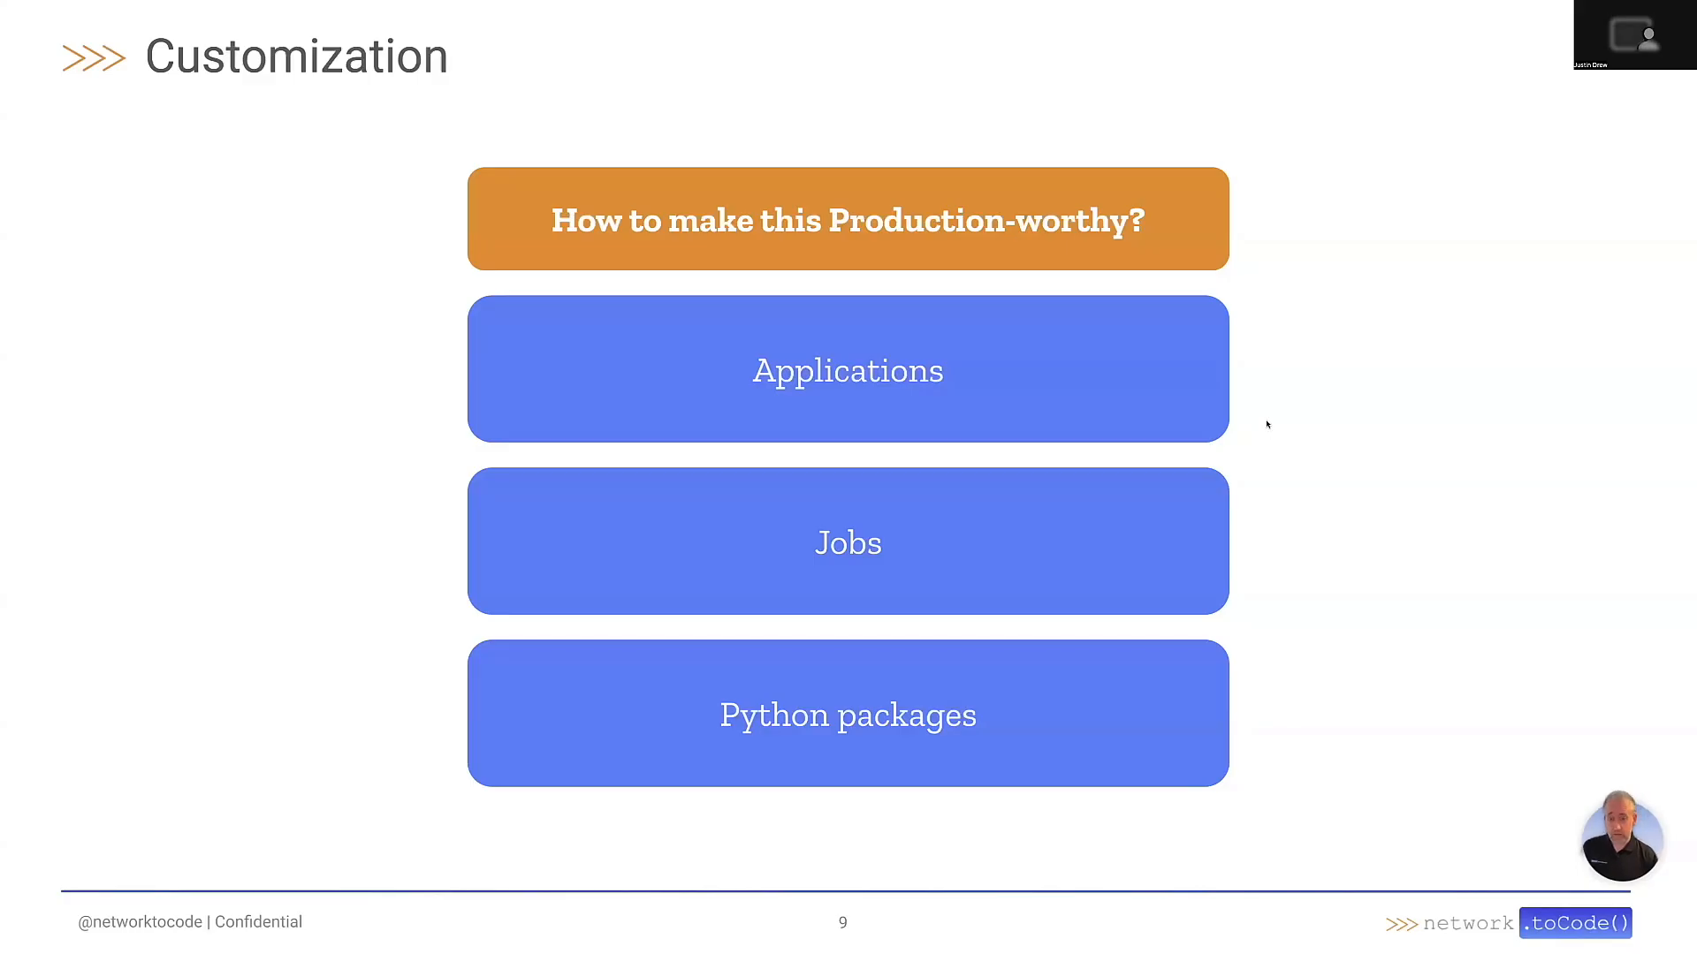
mouse_move(1310, 442)
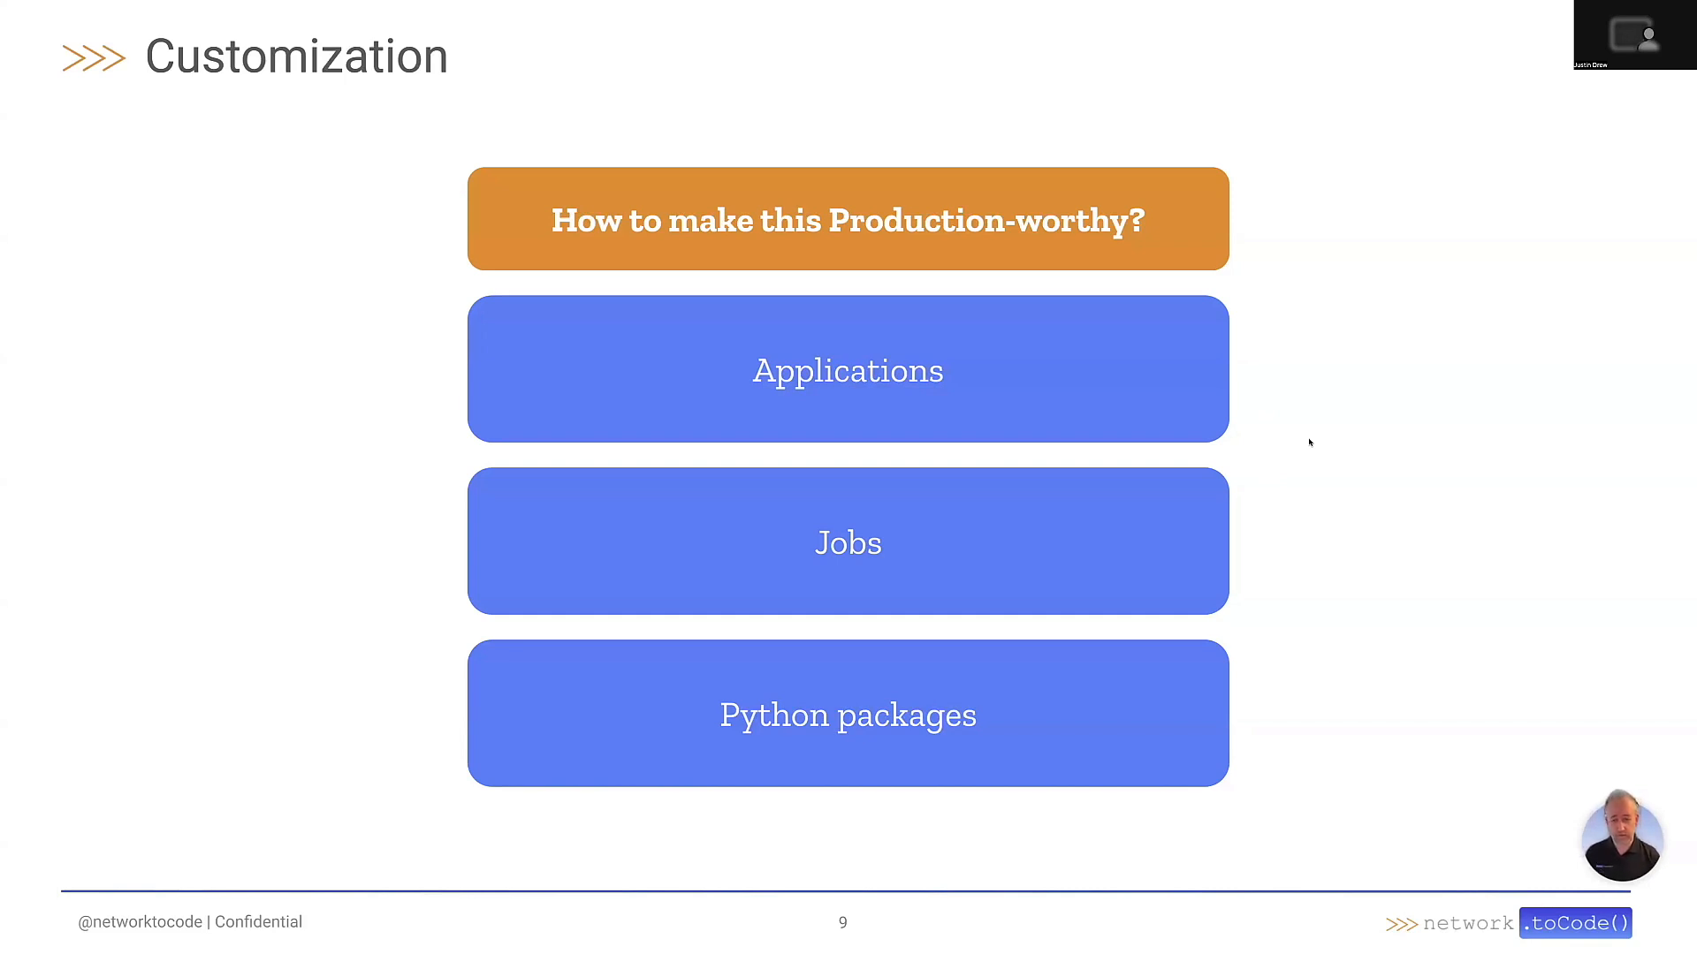
mouse_move(1314, 472)
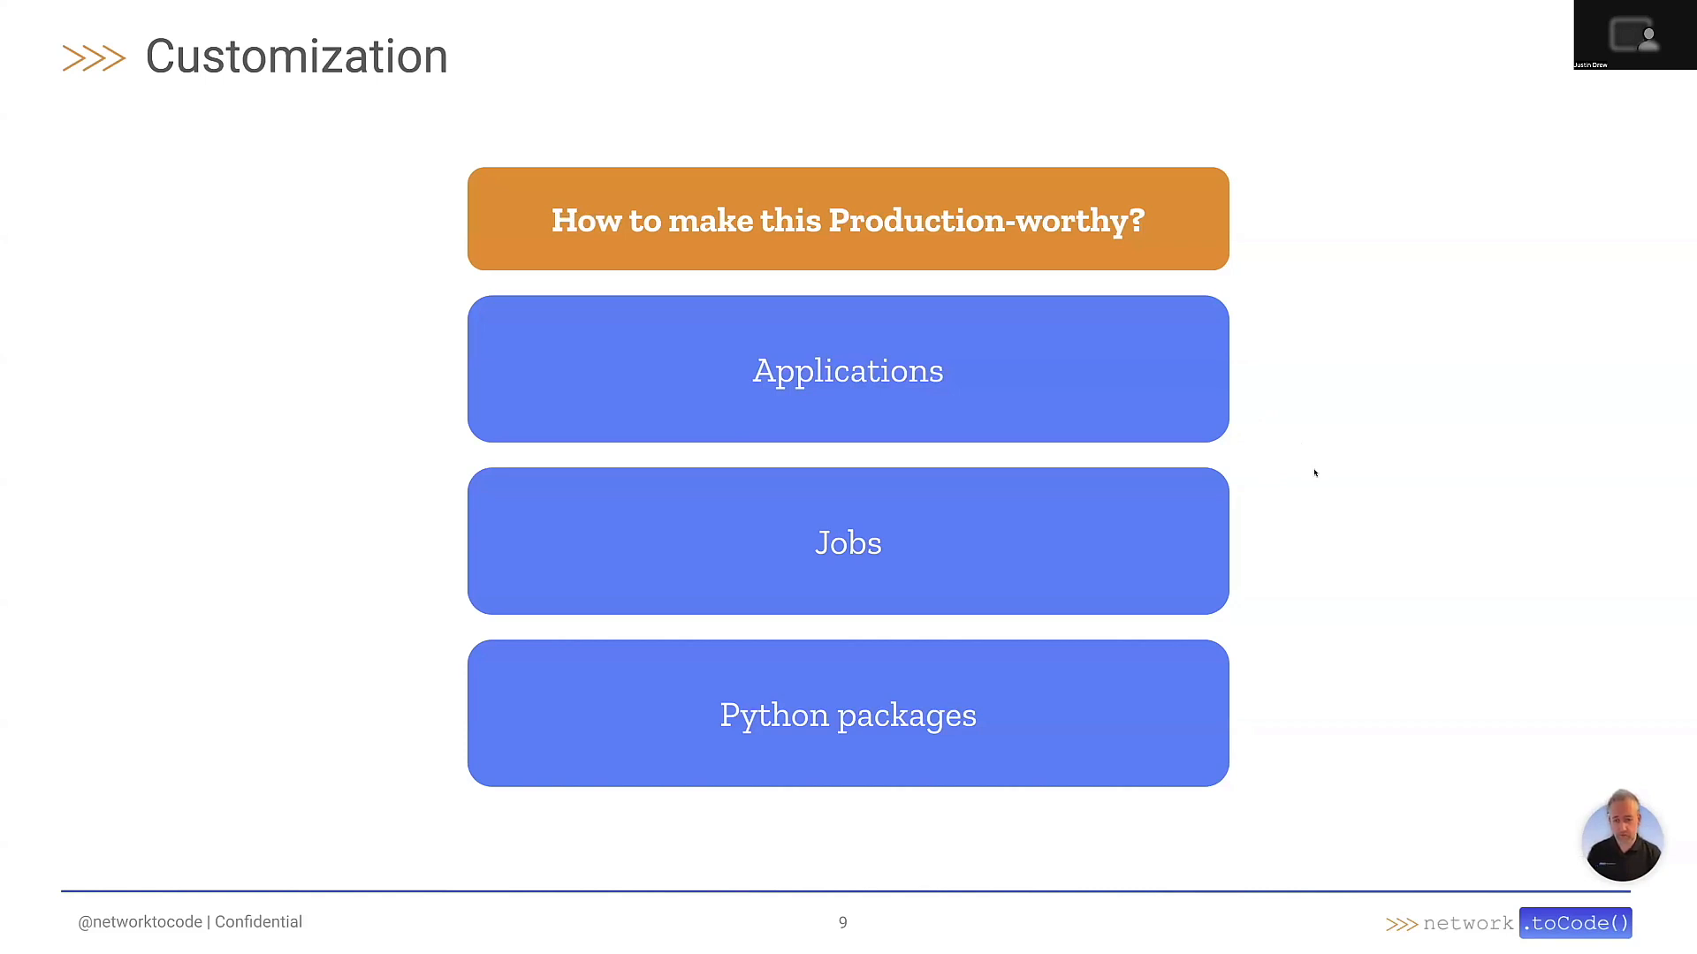
mouse_move(1274, 206)
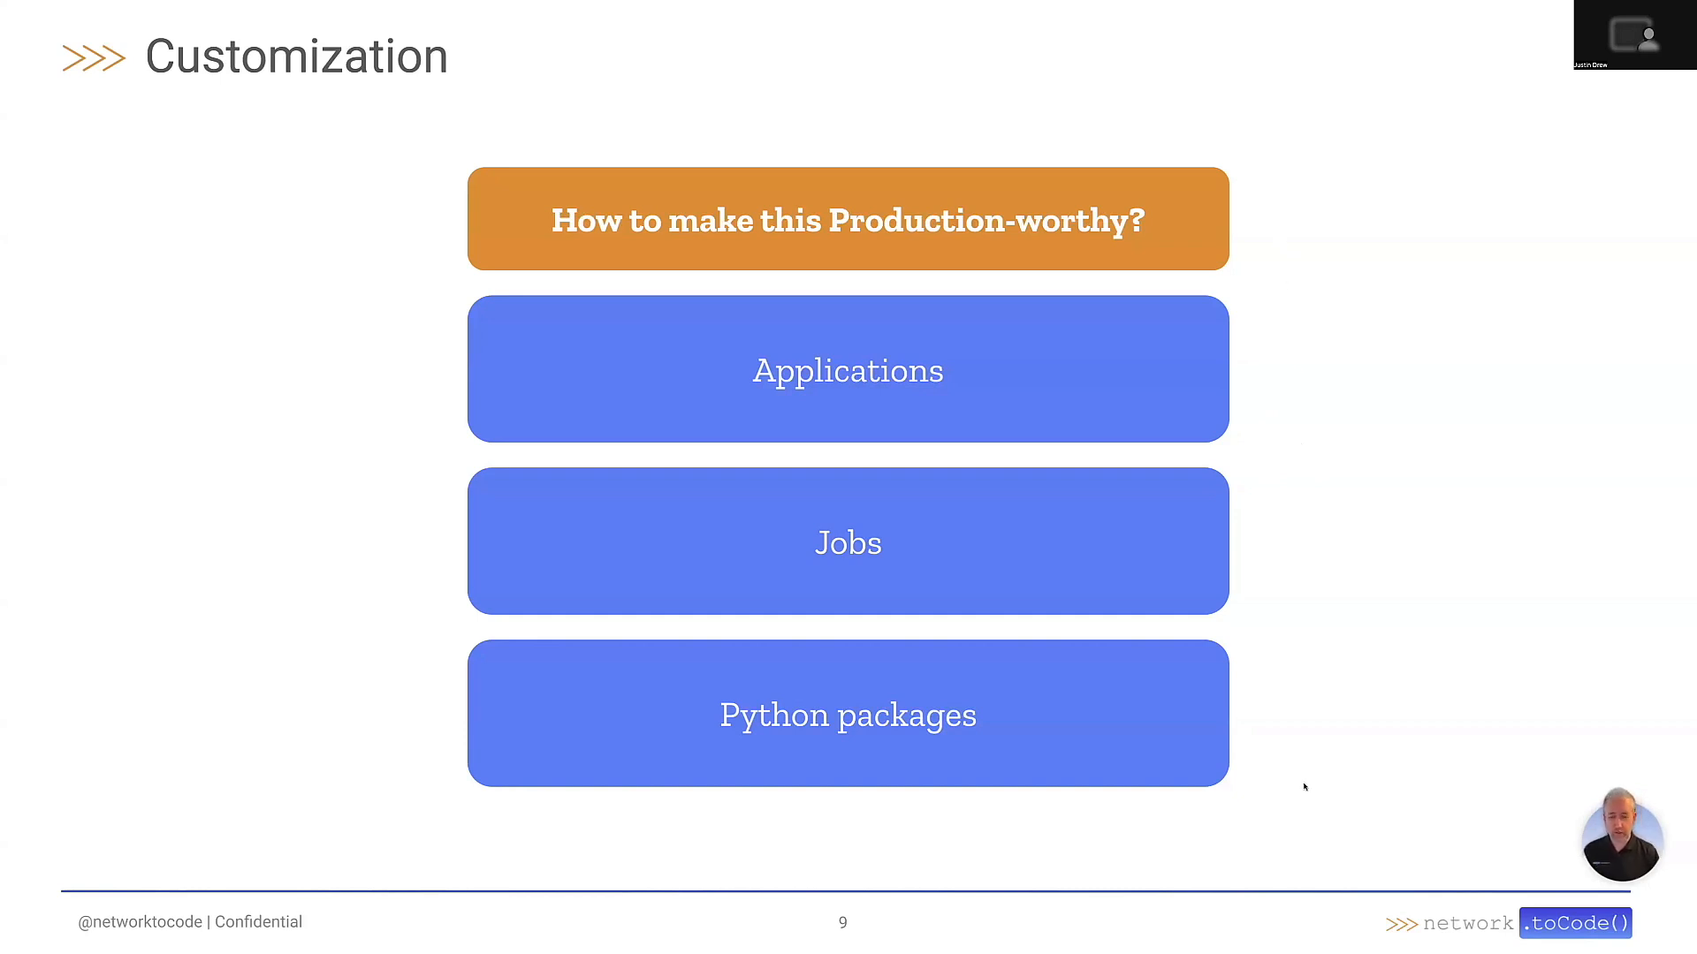
mouse_move(1286, 723)
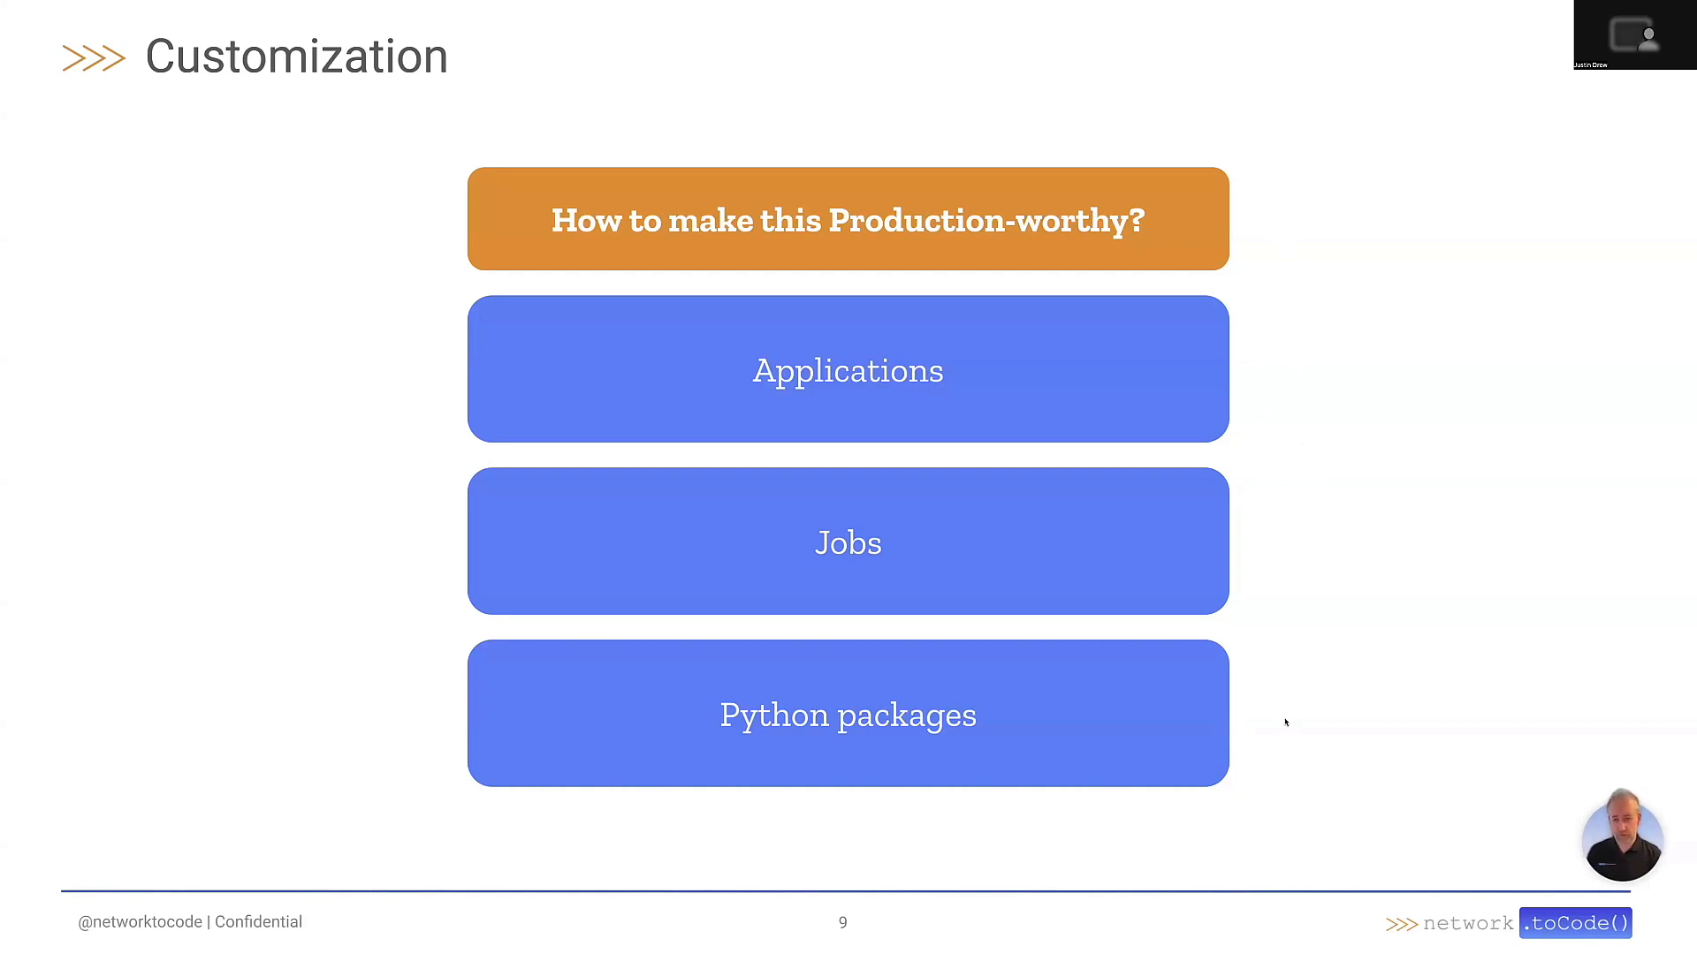
mouse_move(1245, 723)
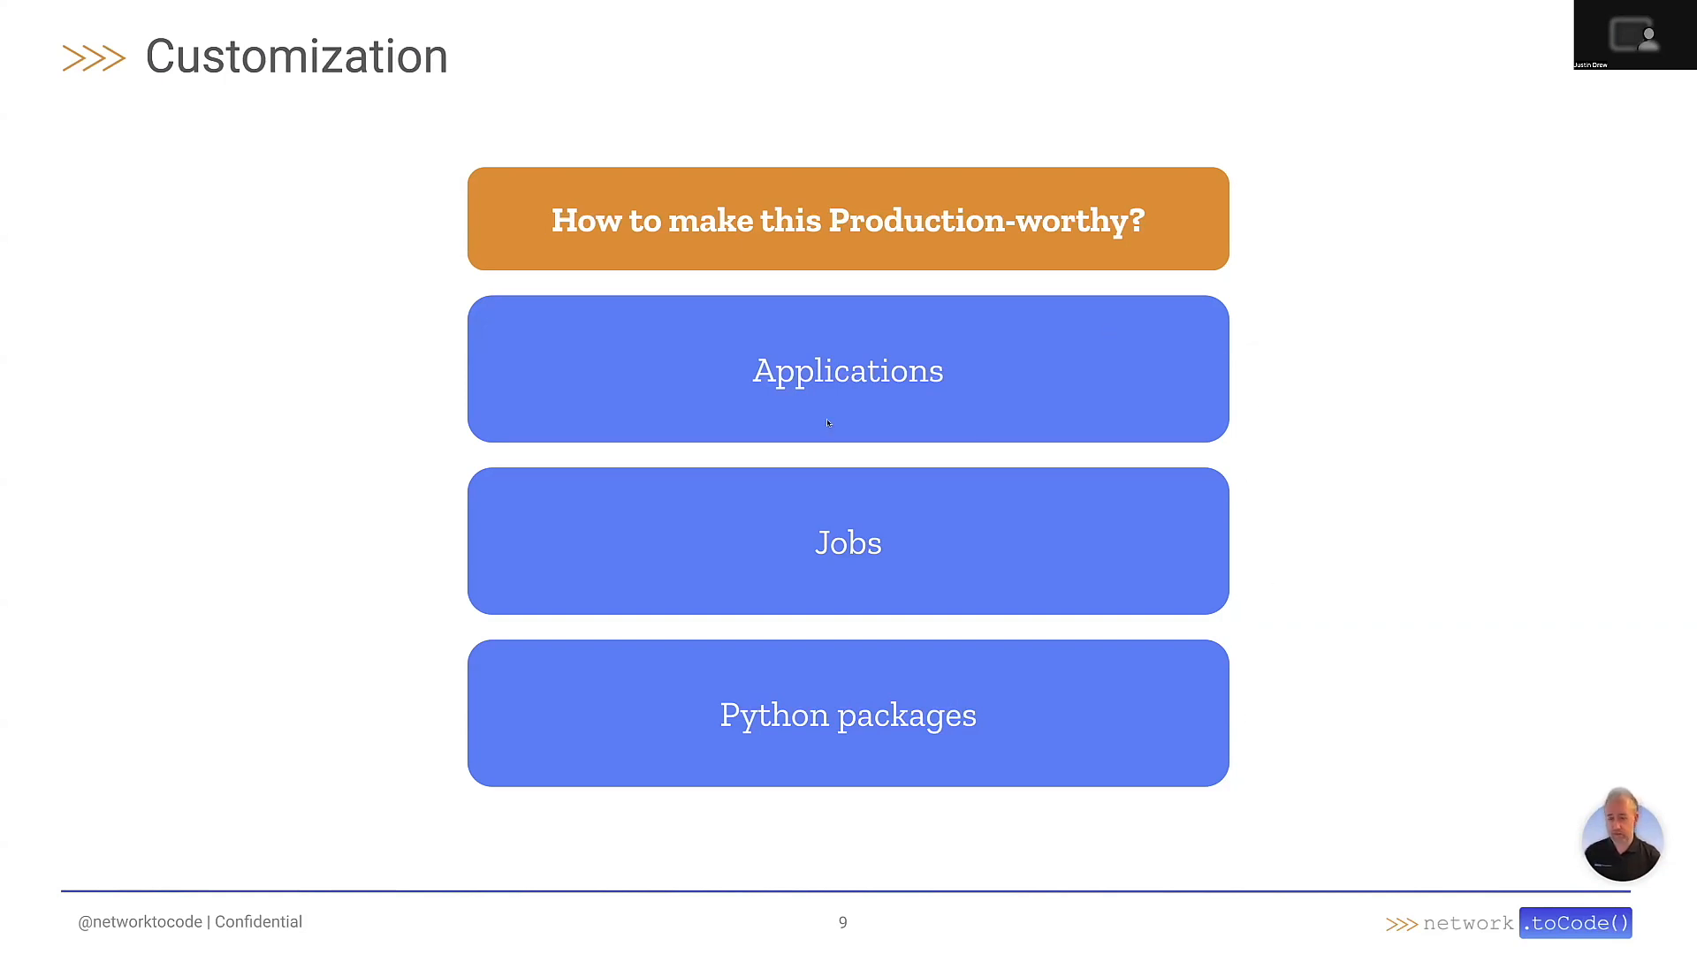
mouse_move(924, 584)
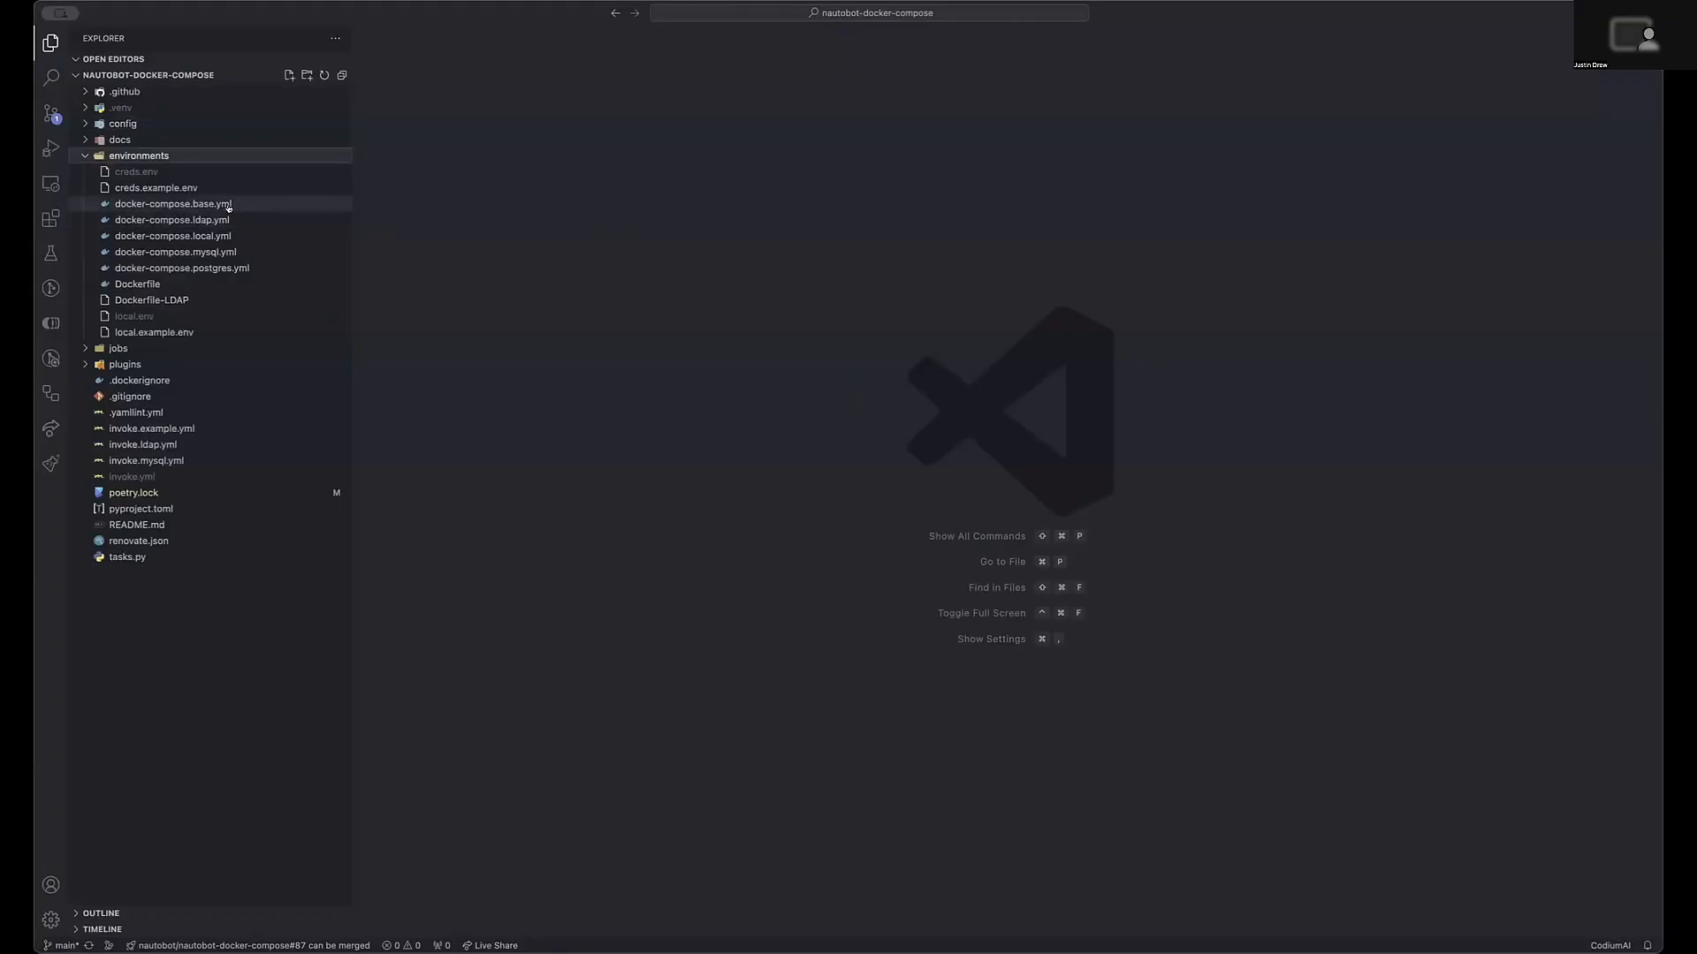
mouse_move(173, 203)
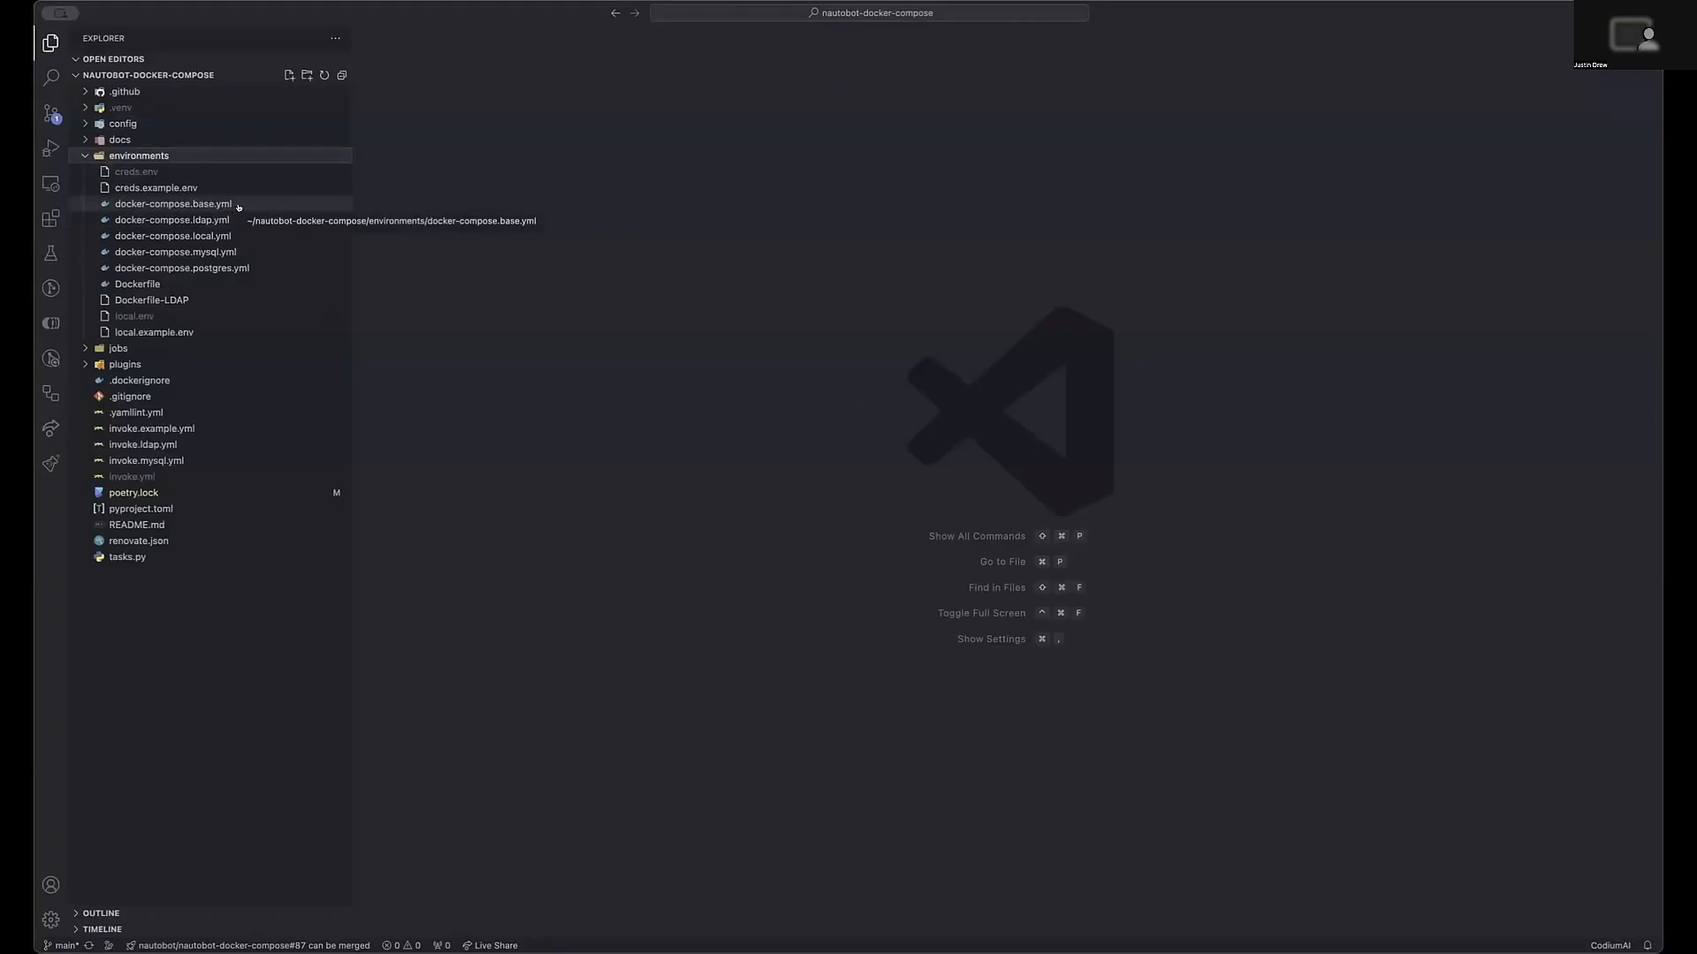
Step: Review docker-compose.base.yml, then bring up docker-compose.postgres.yml from the environments folder
click(173, 204)
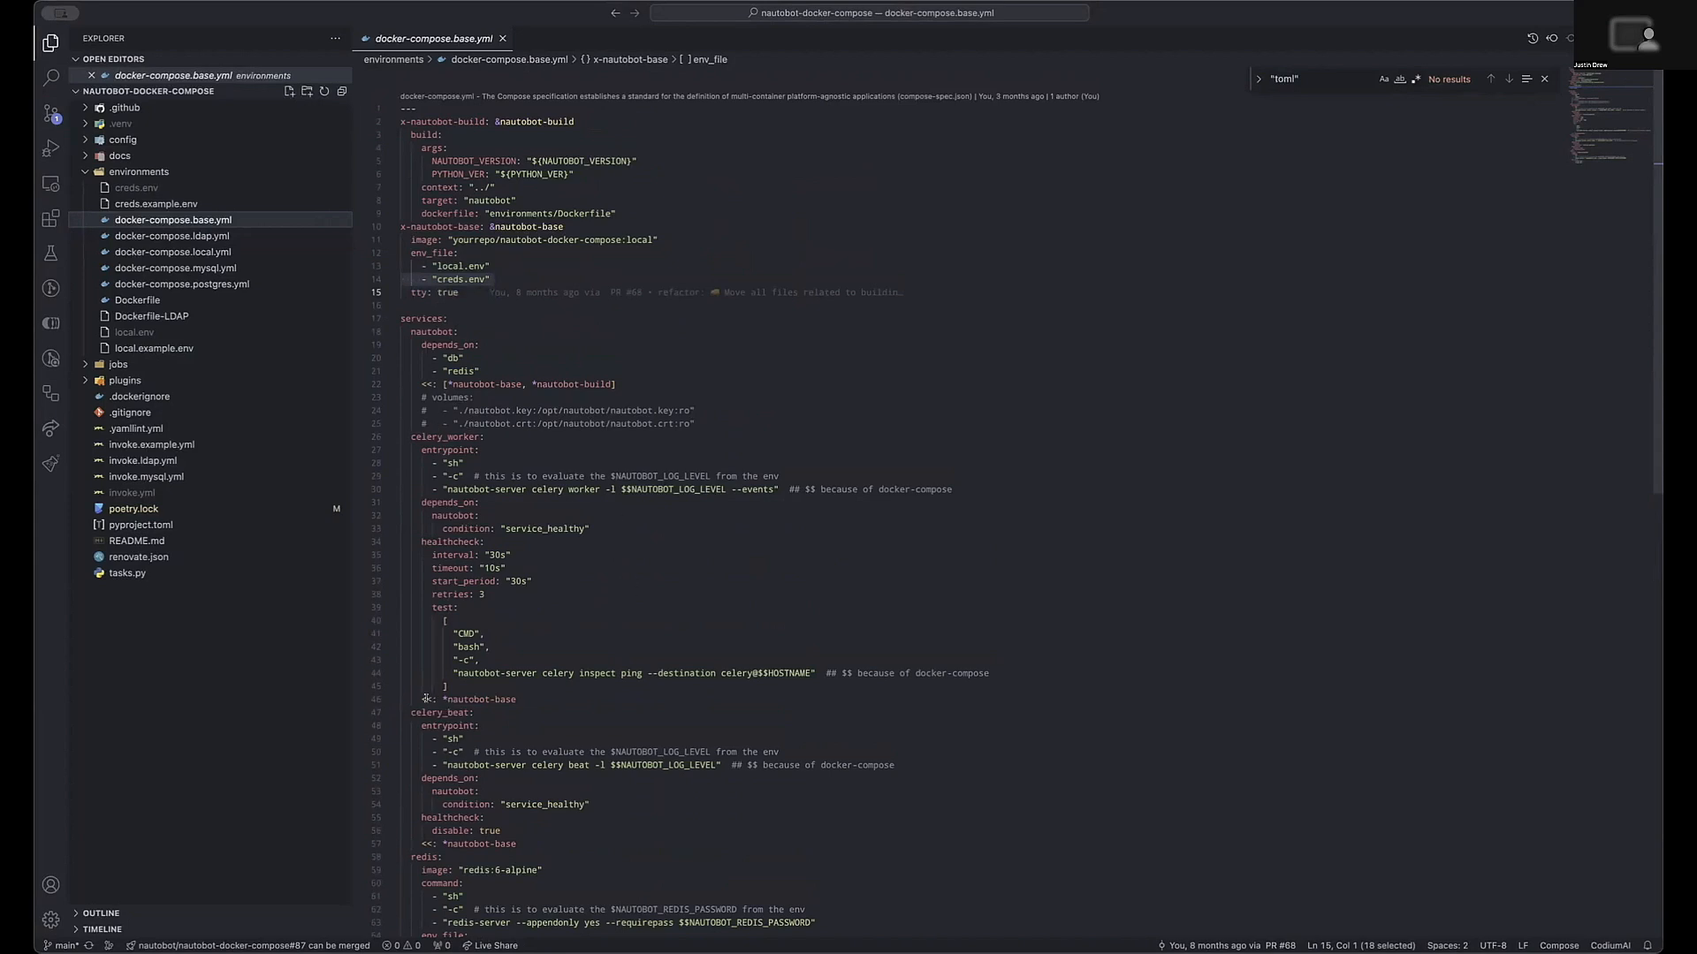
scroll(down, 3)
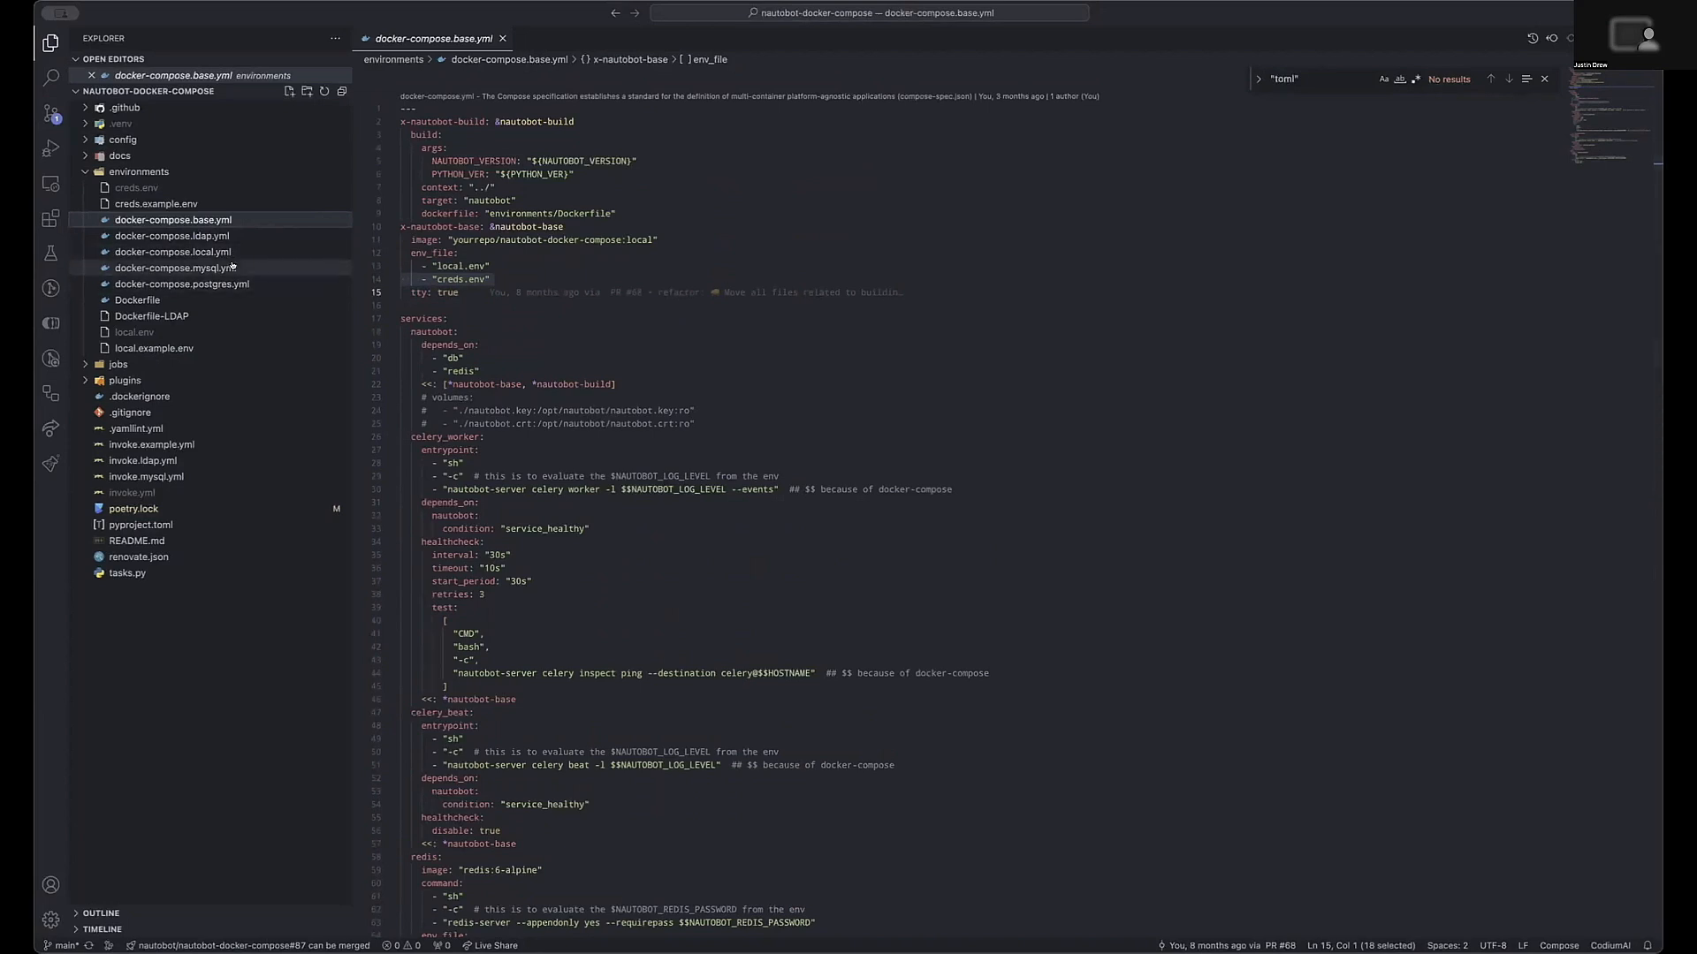
click(182, 284)
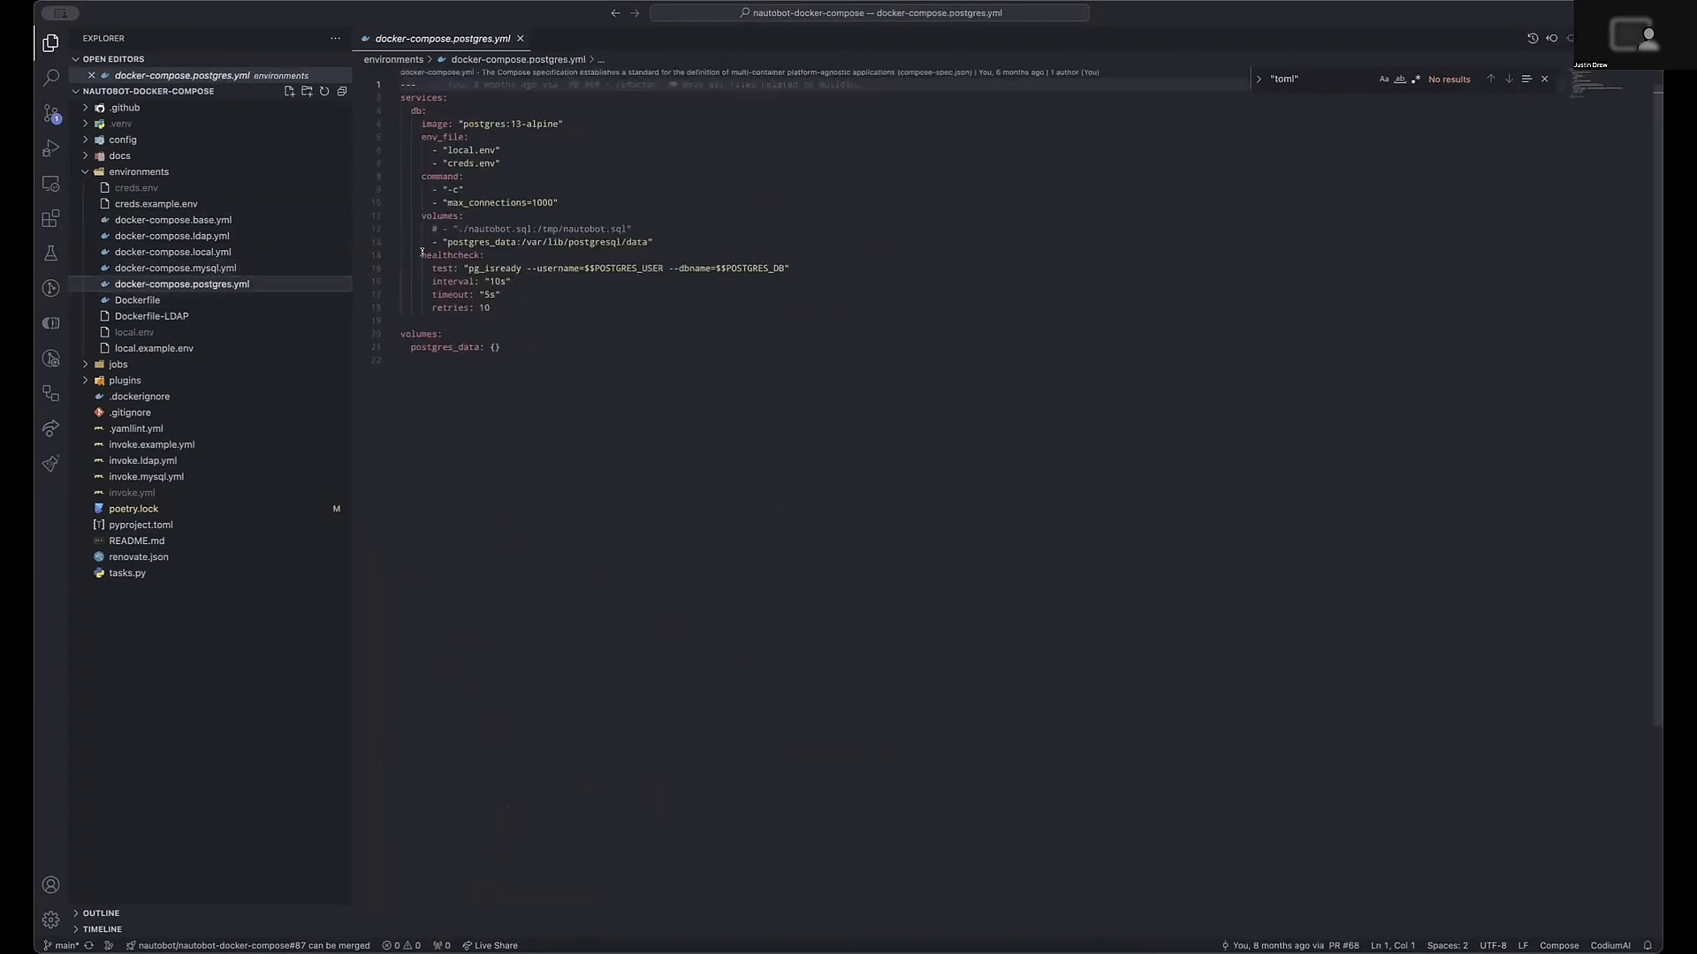
click(132, 493)
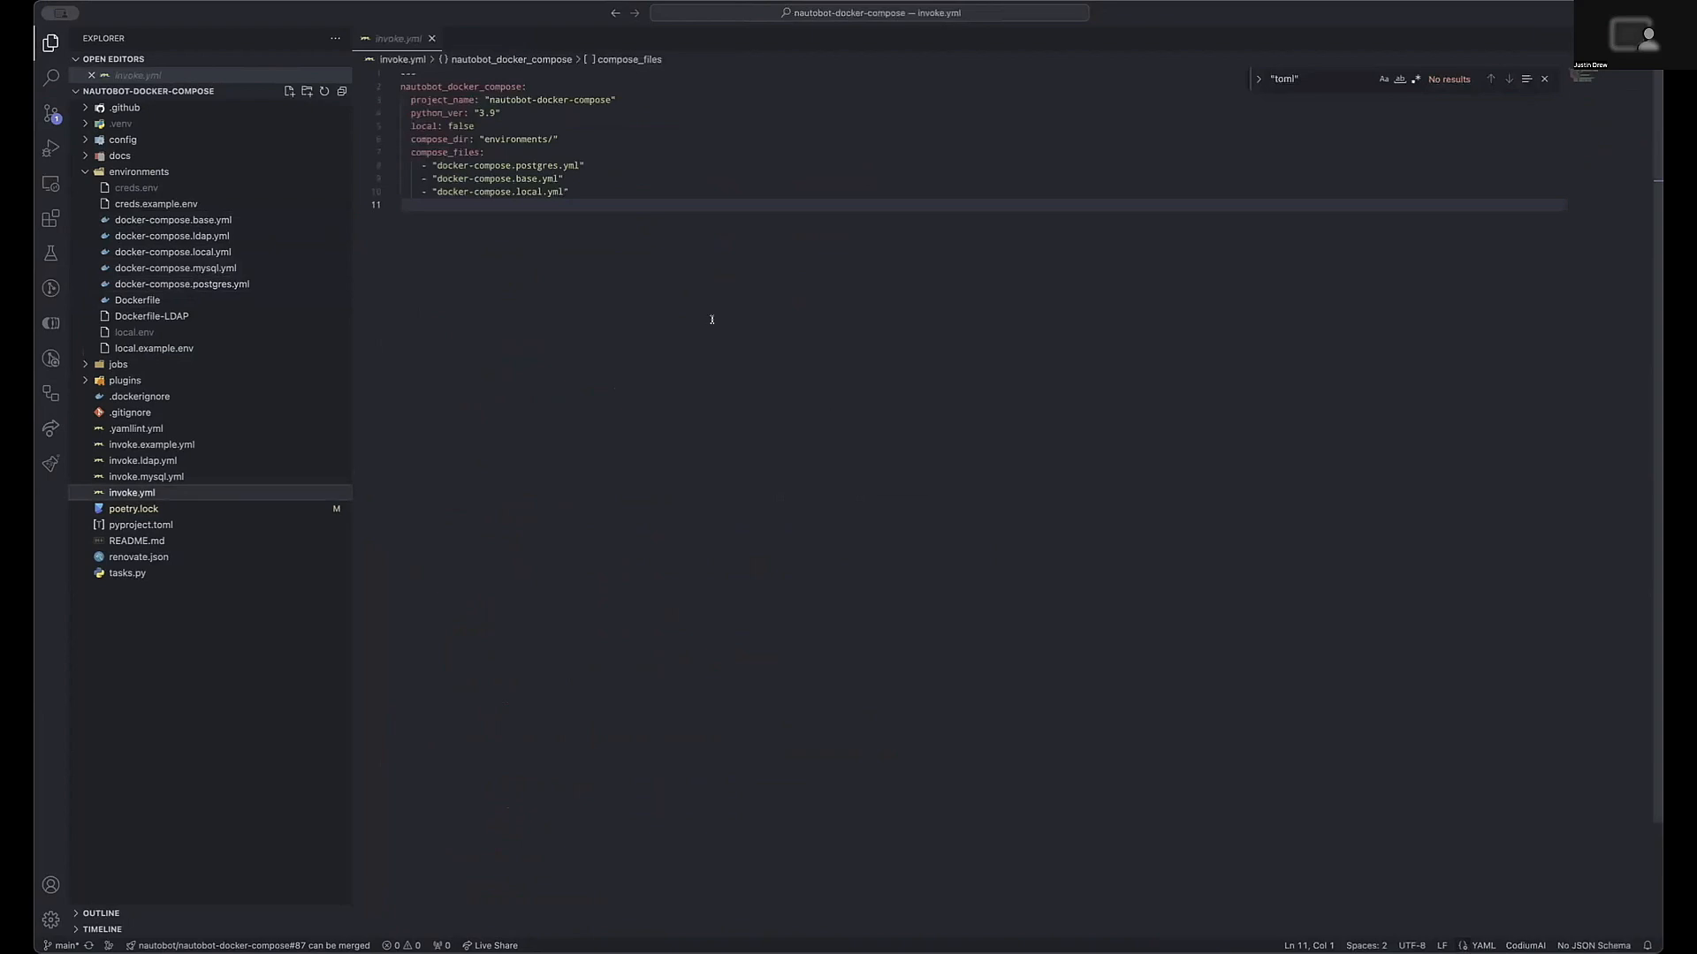
mouse_move(809, 134)
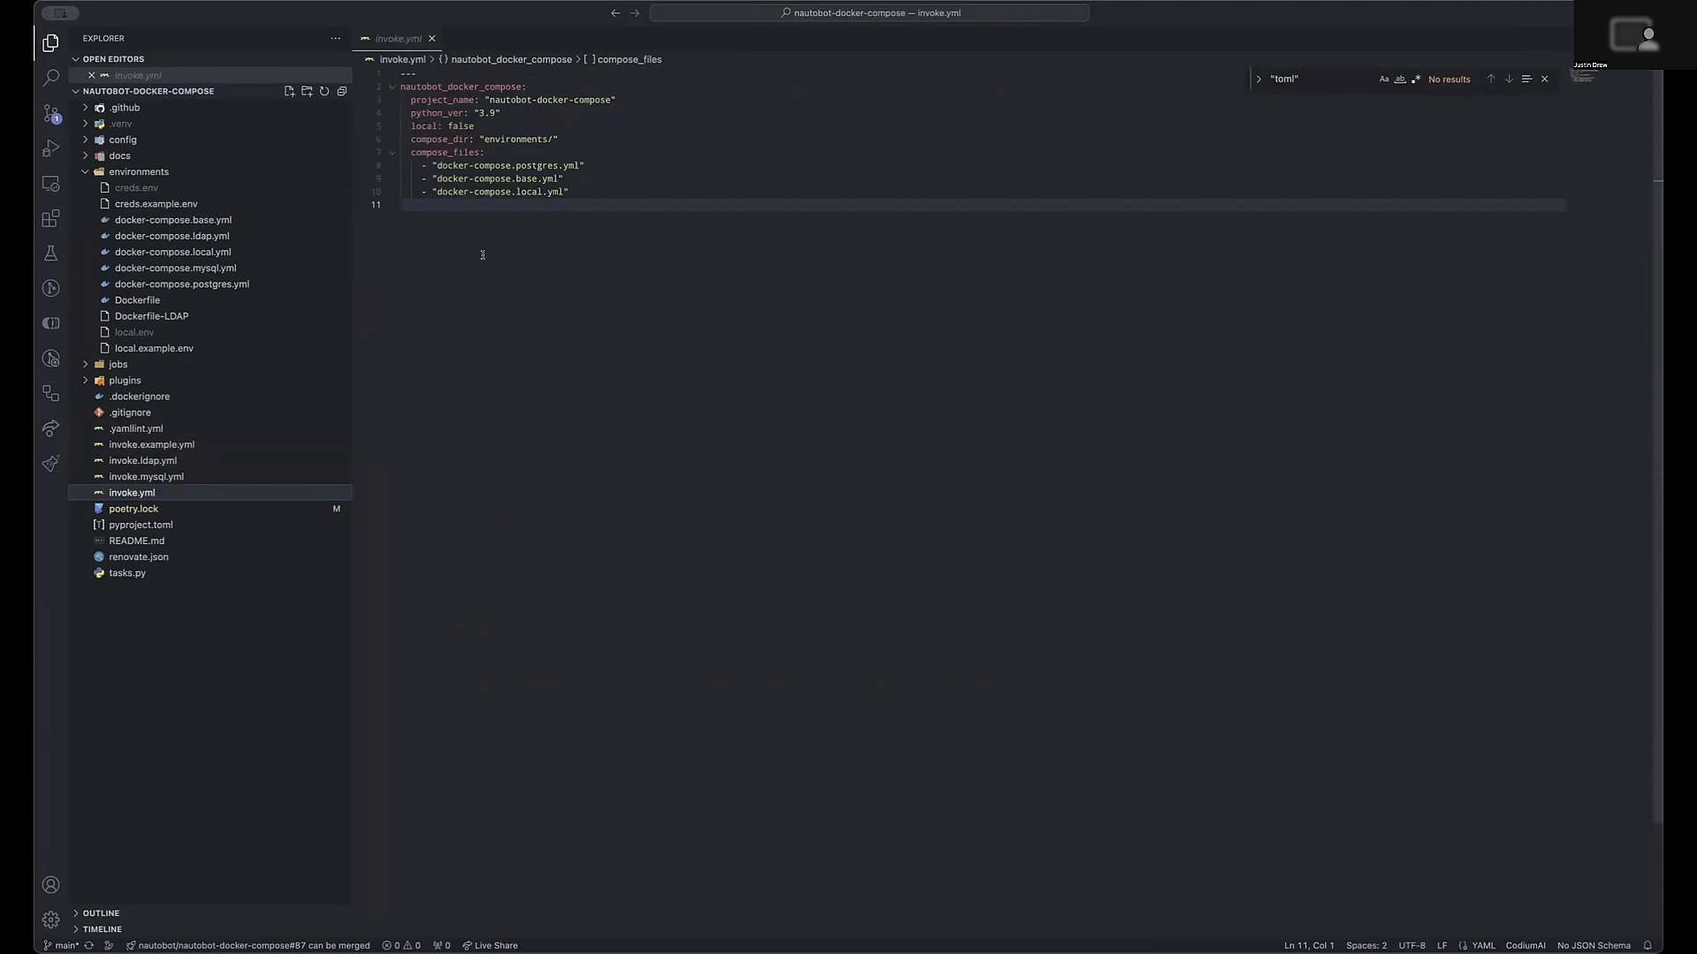
click(180, 283)
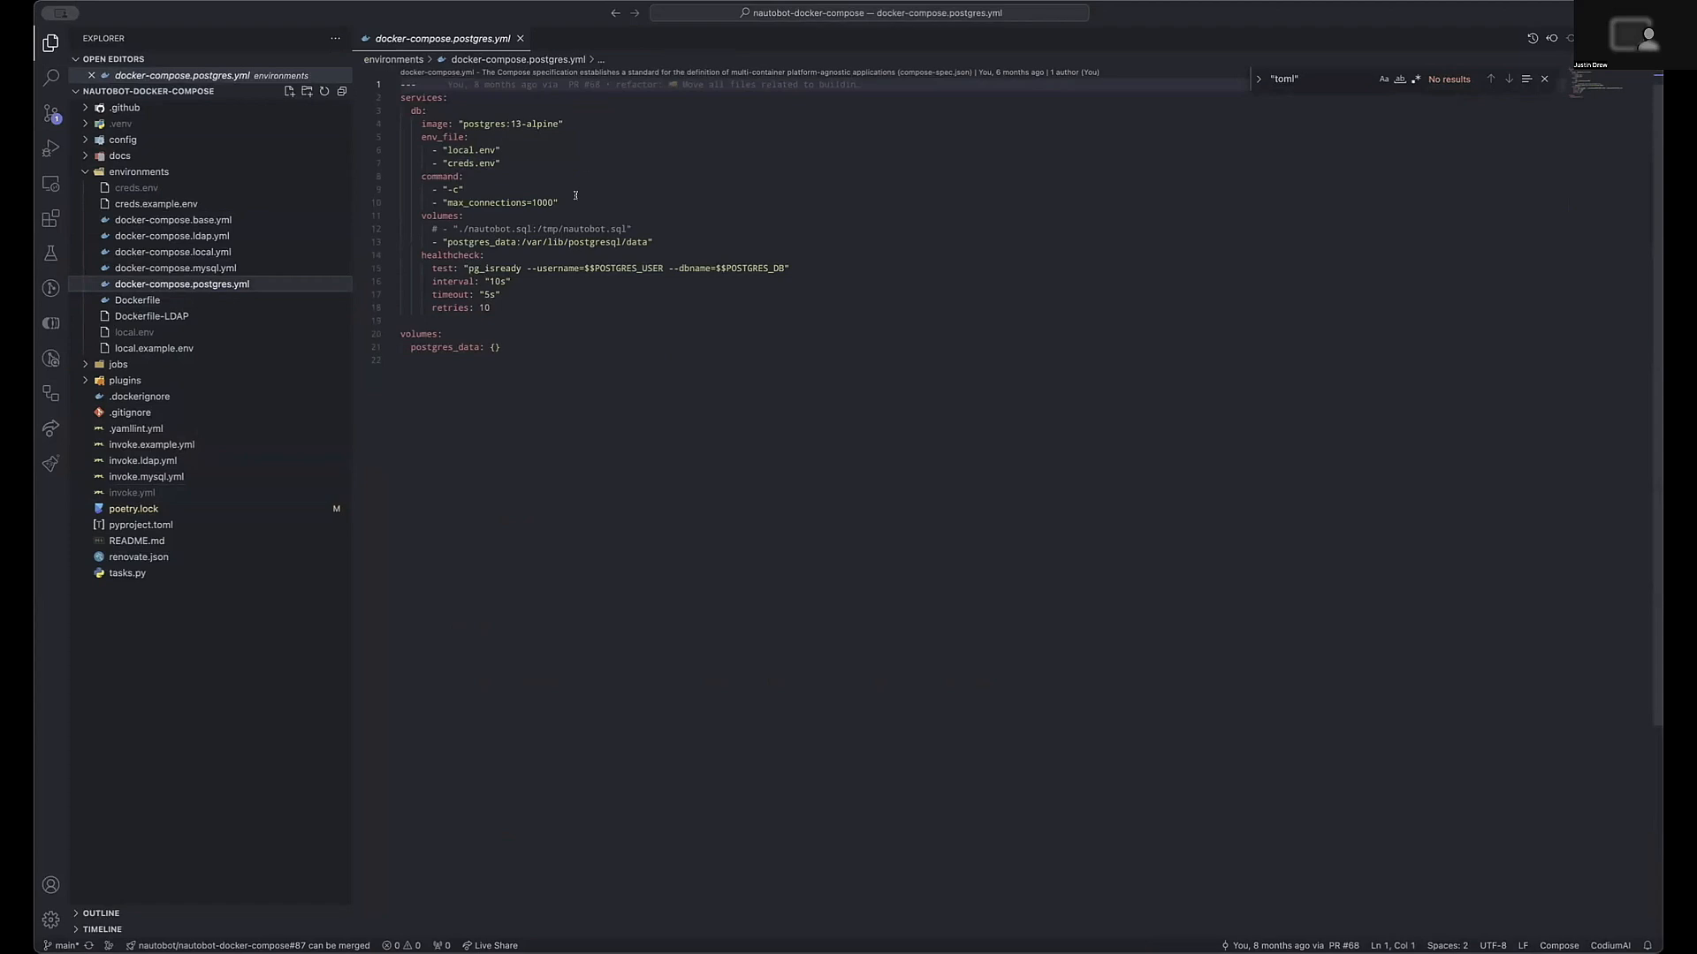
mouse_move(466, 189)
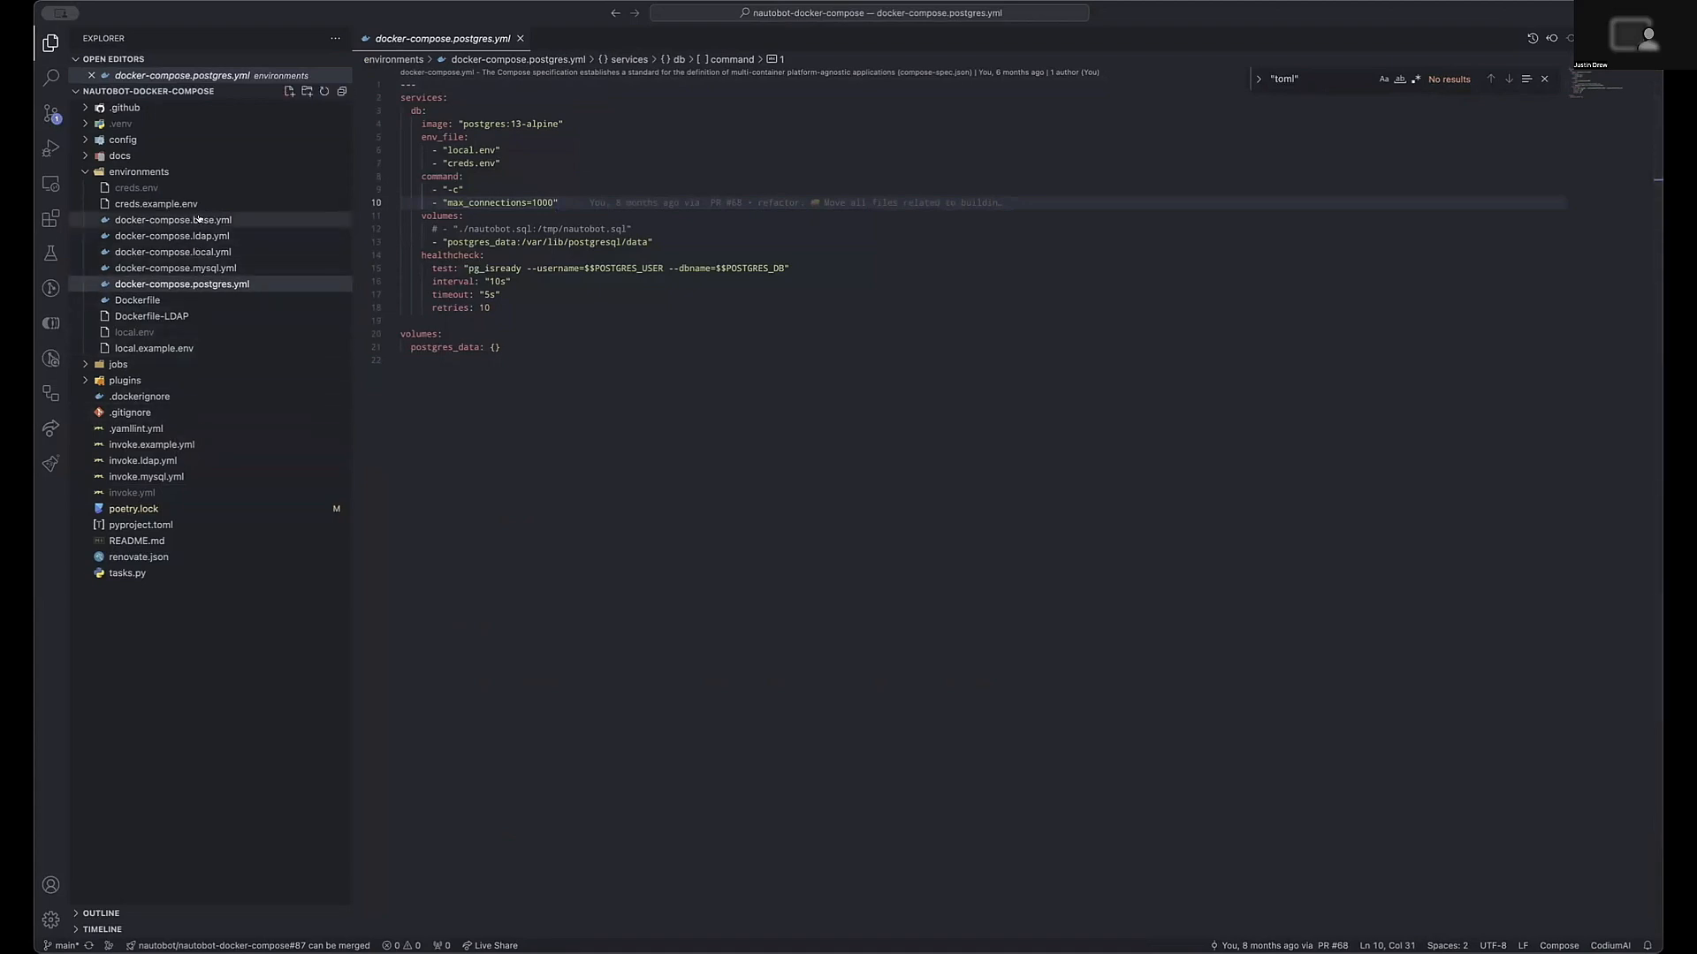
Step: Show docker-compose.local.yml with the cursor at the end of the nautobot runserver command
click(173, 252)
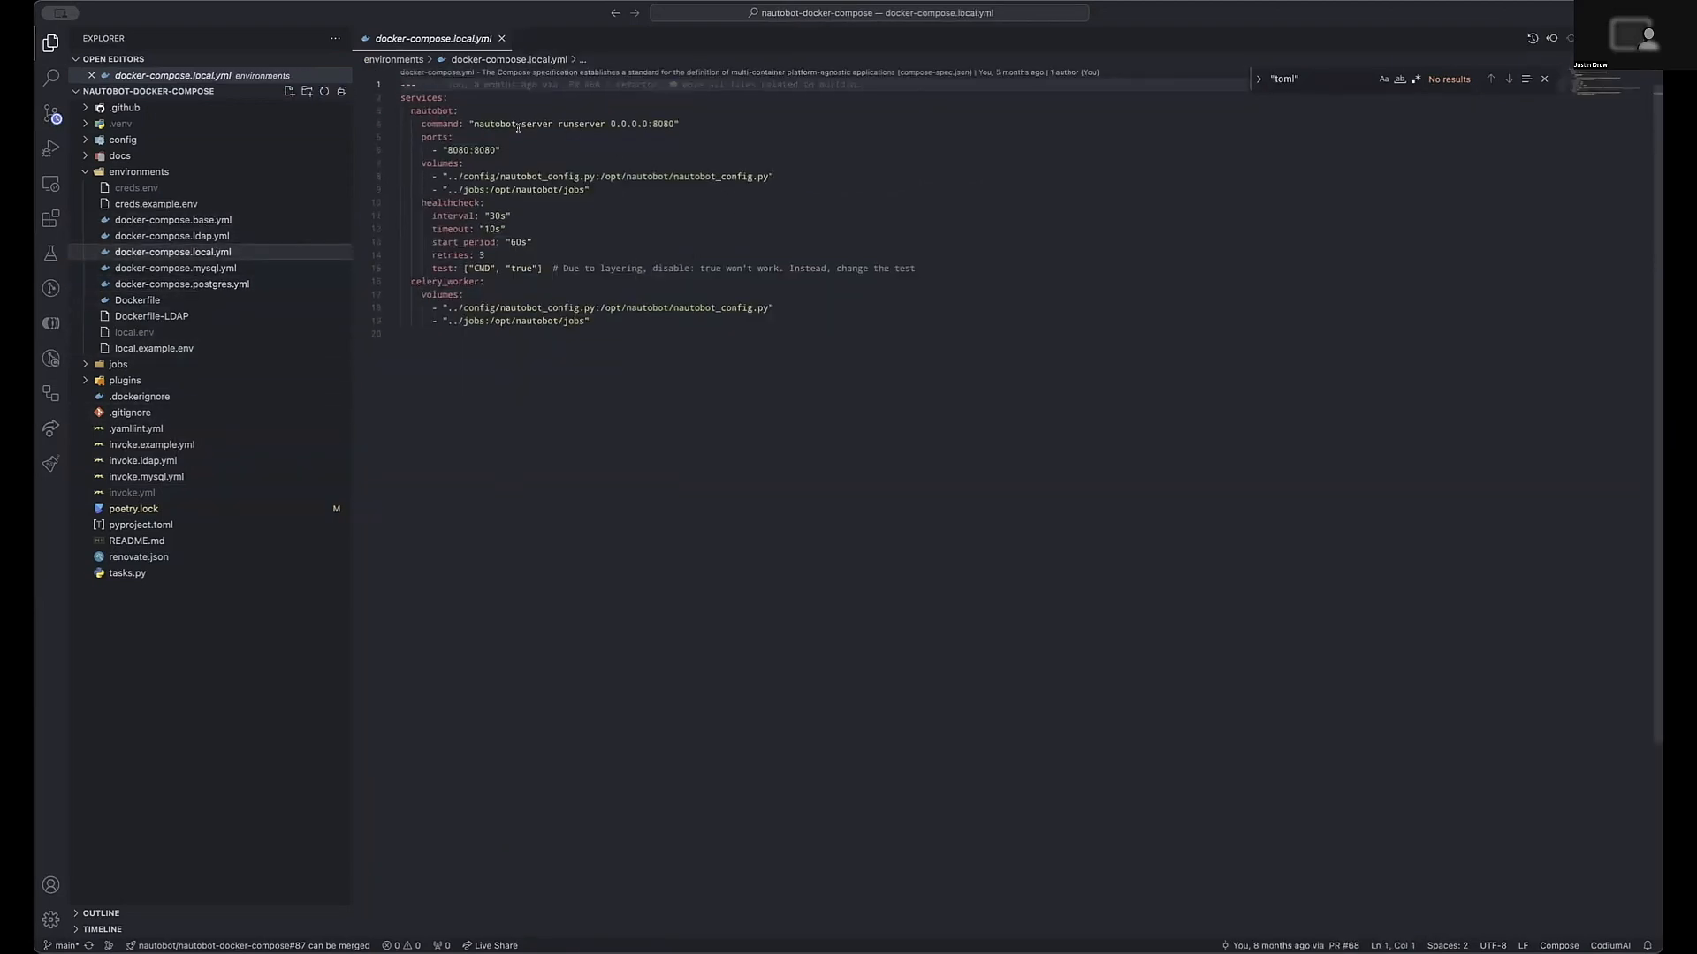
click(679, 124)
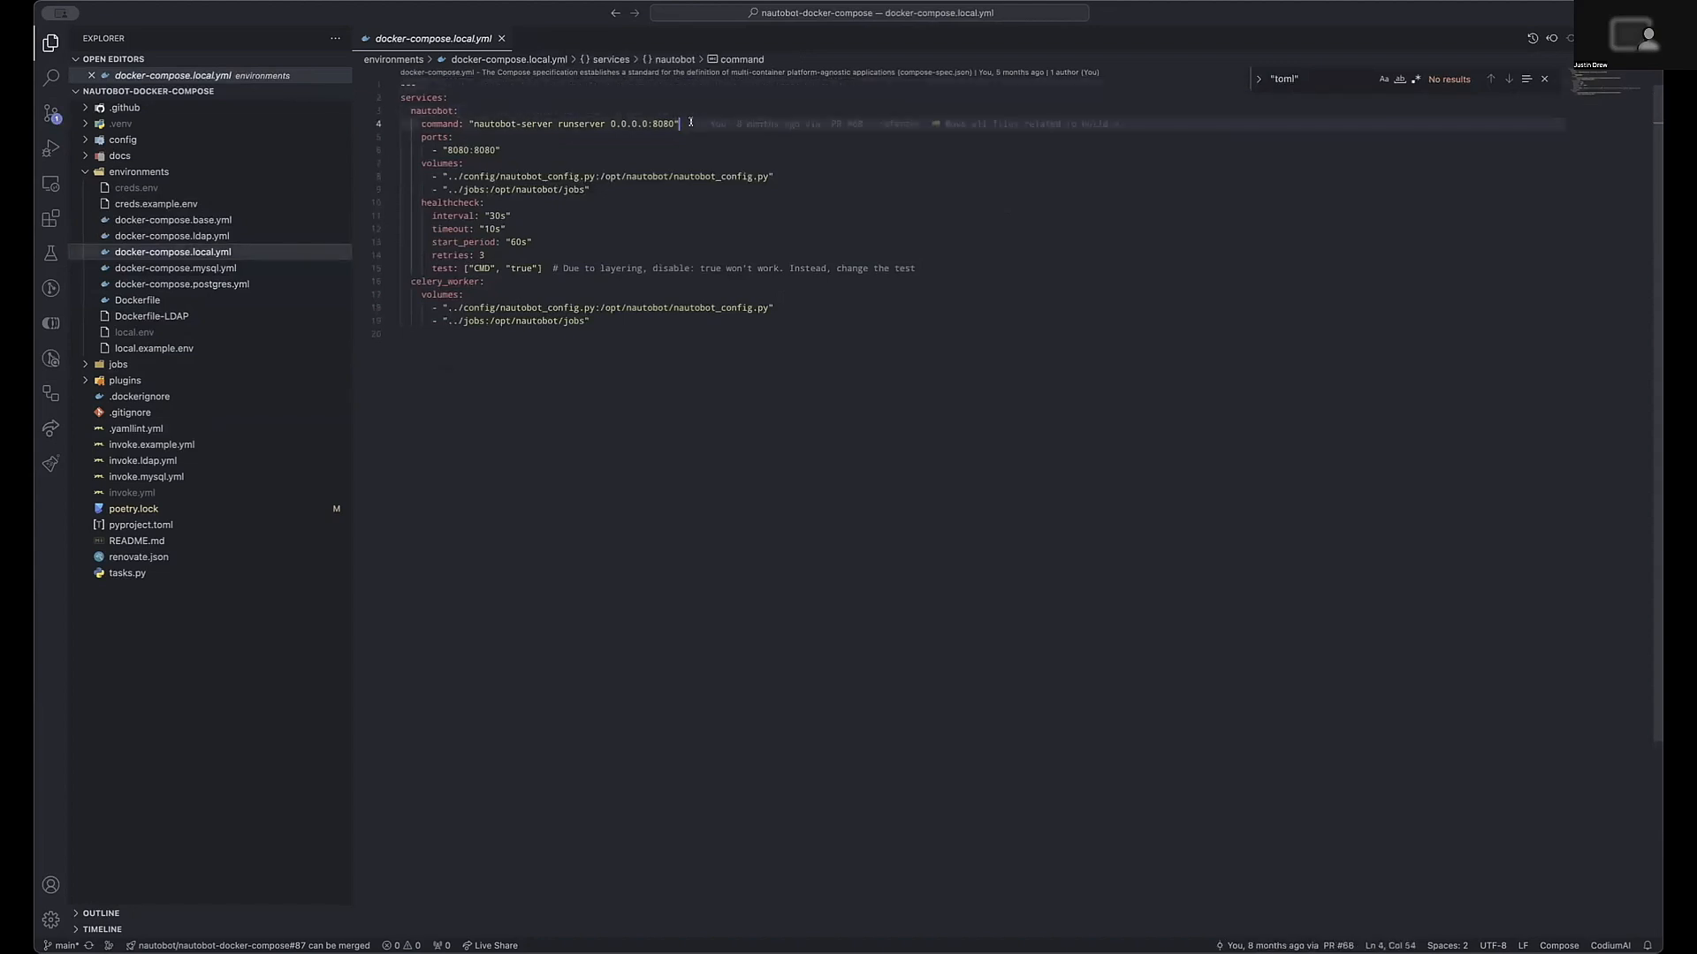
mouse_move(714, 122)
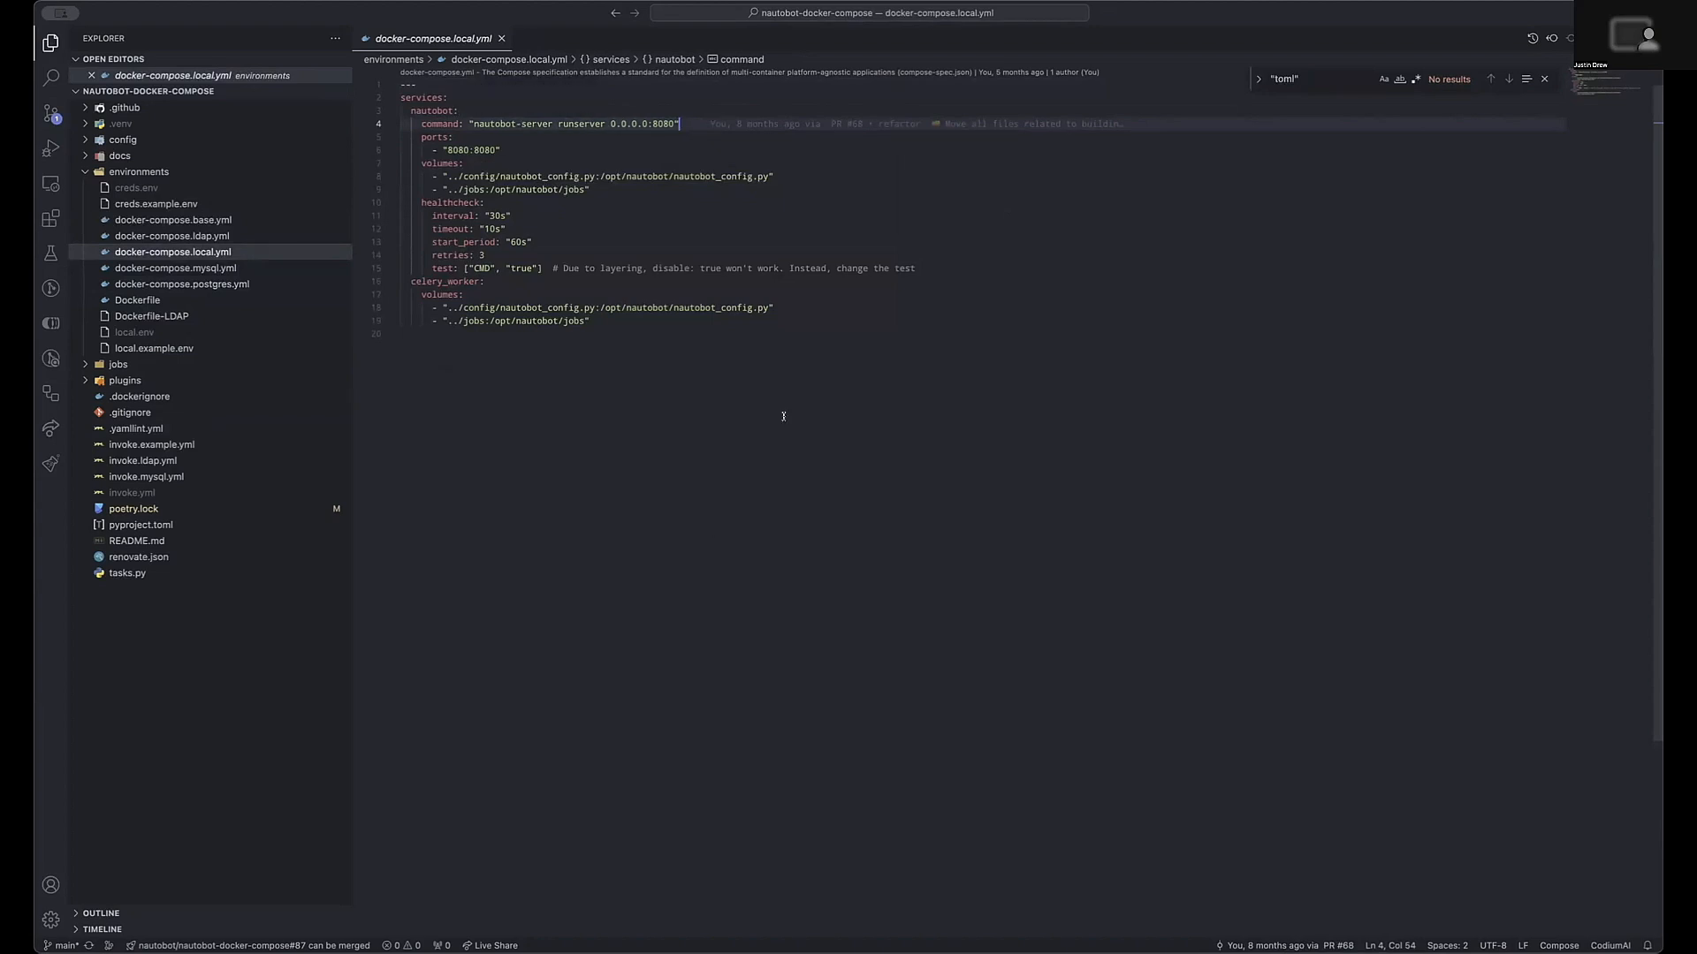
mouse_move(839, 581)
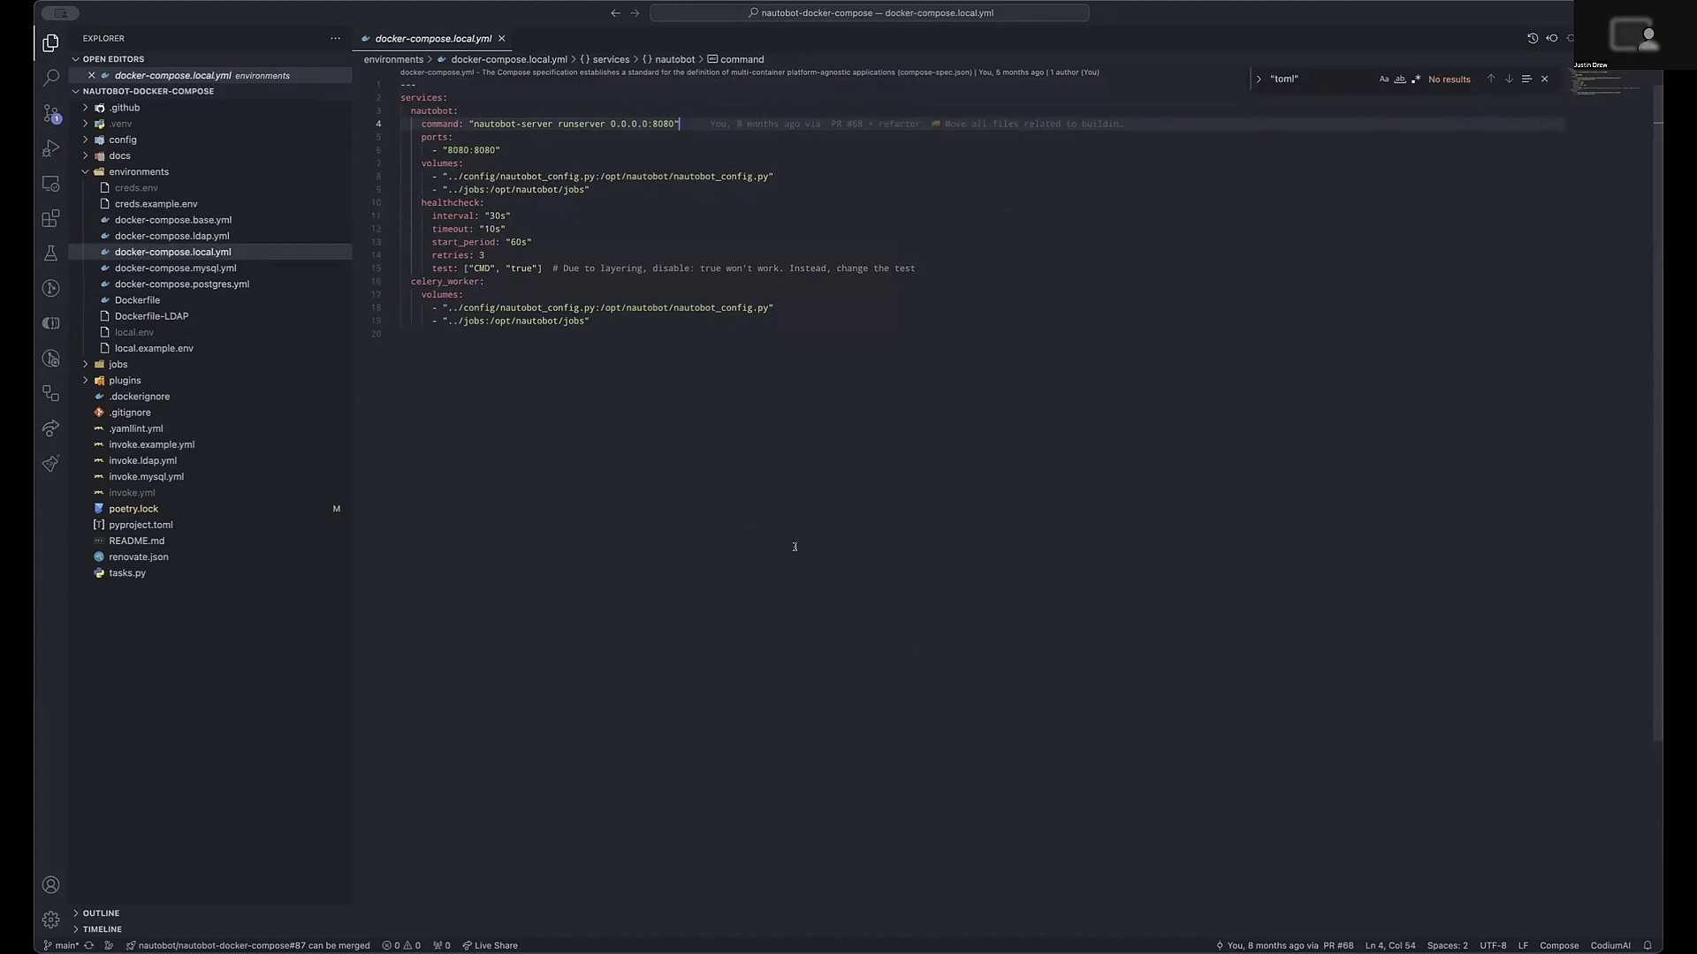
mouse_move(959, 671)
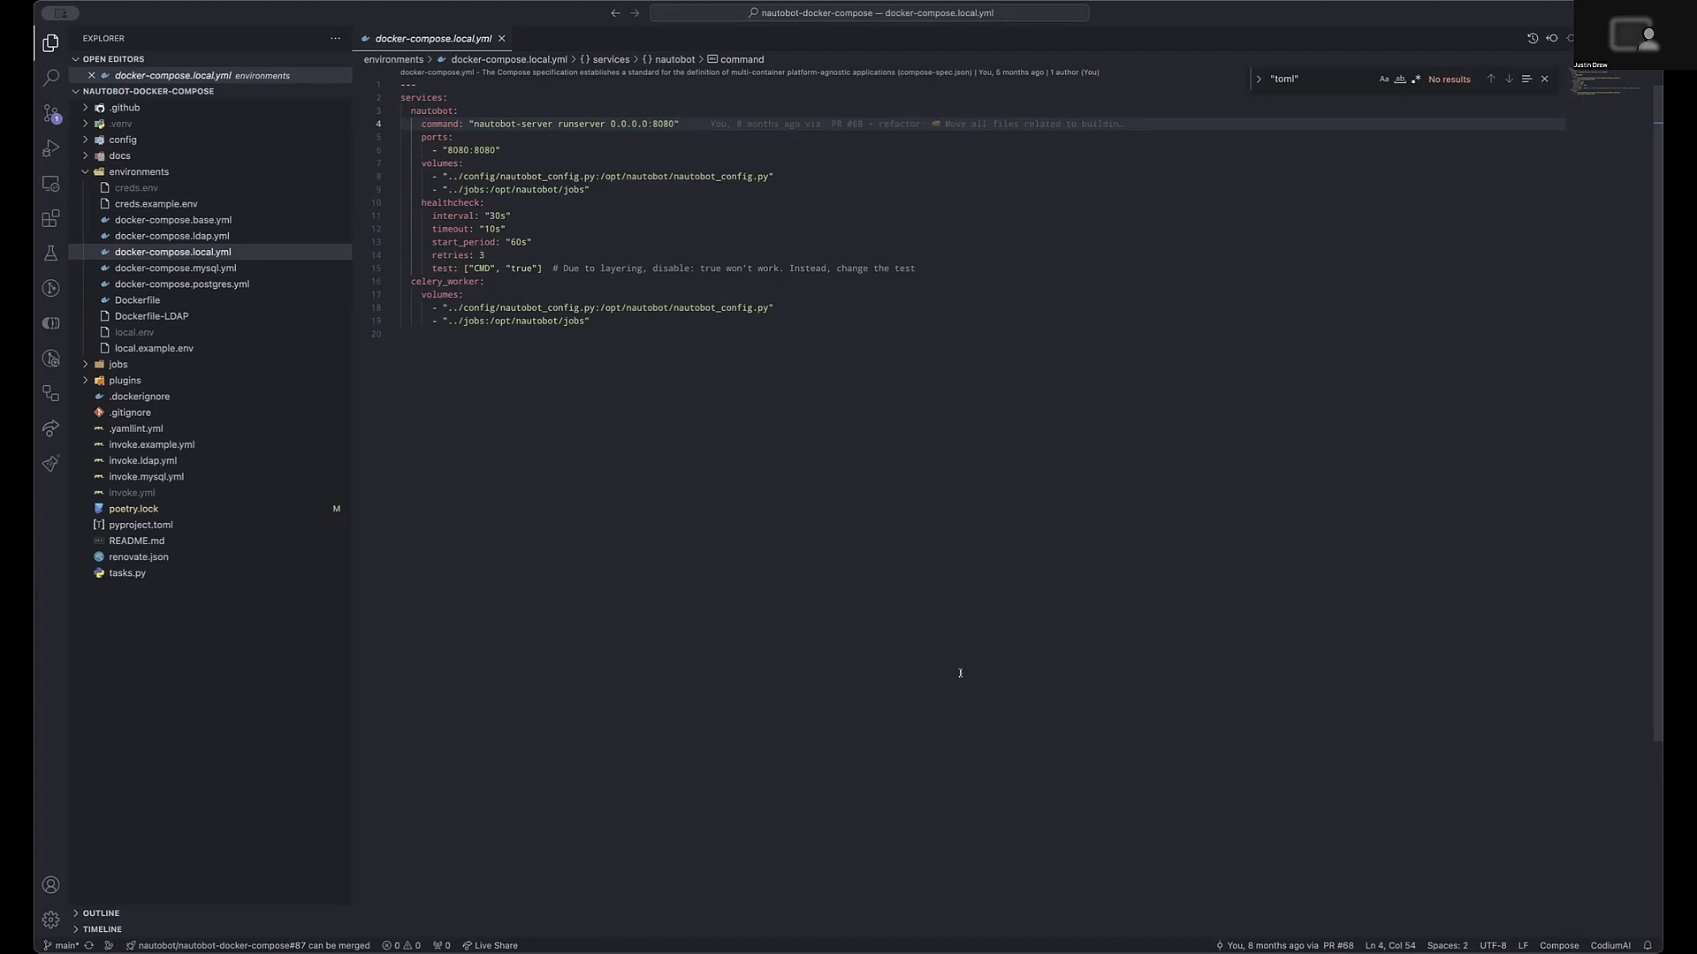
mouse_move(892, 521)
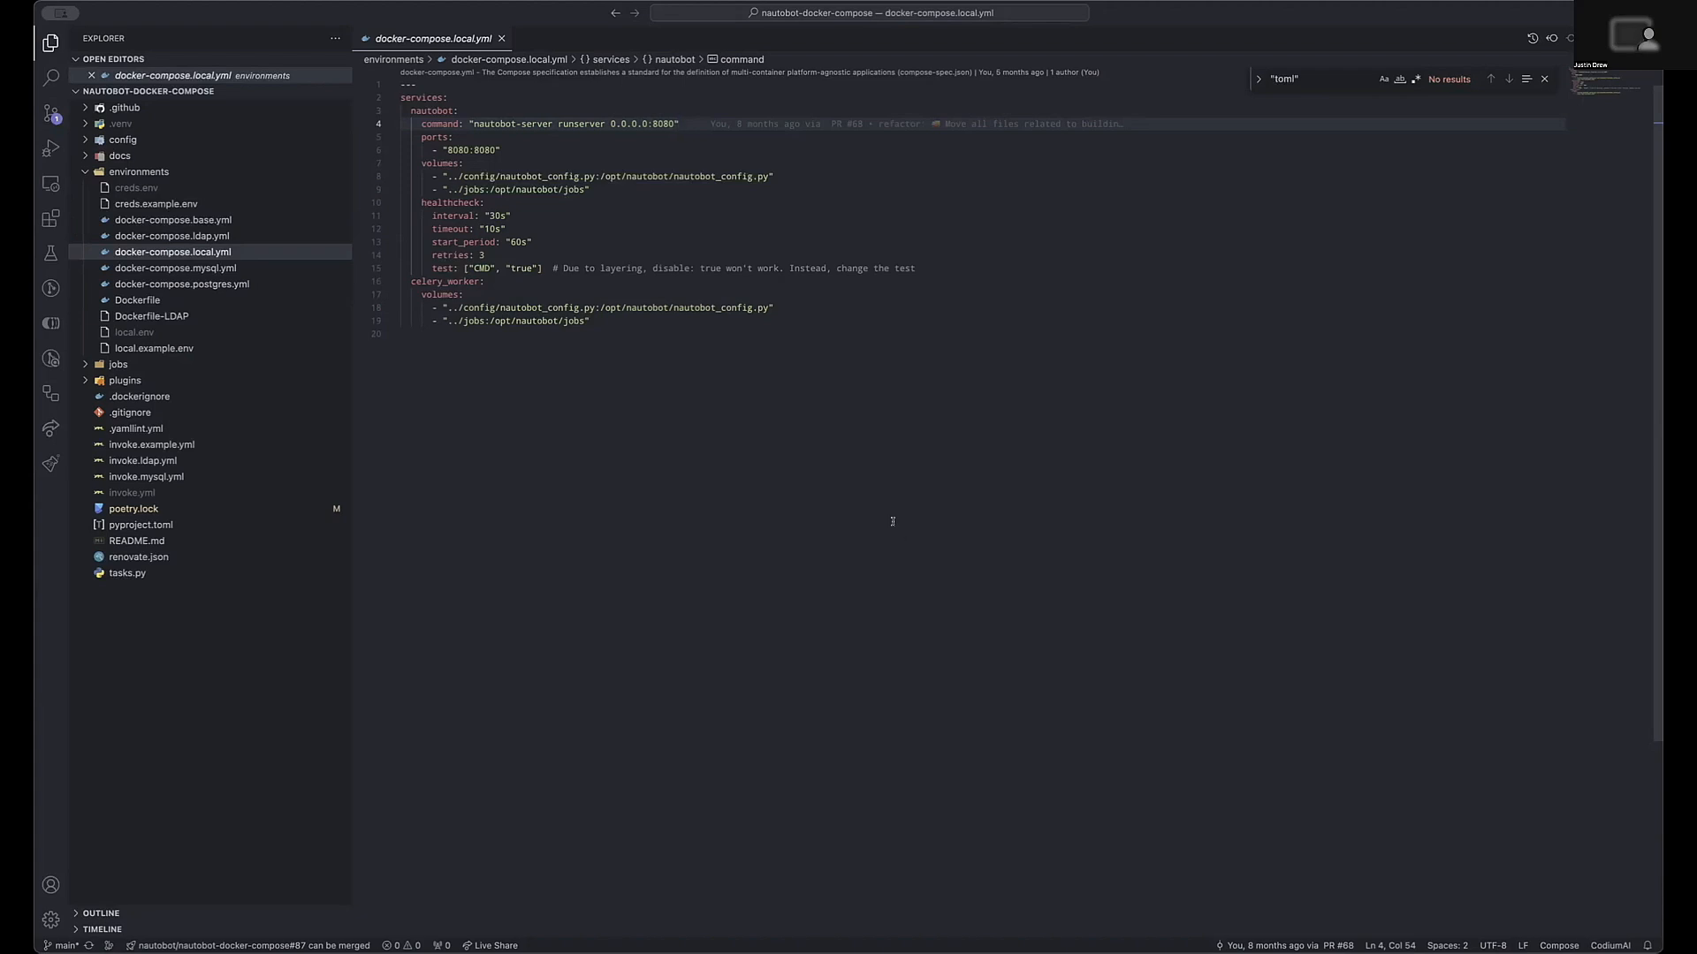
mouse_move(866, 482)
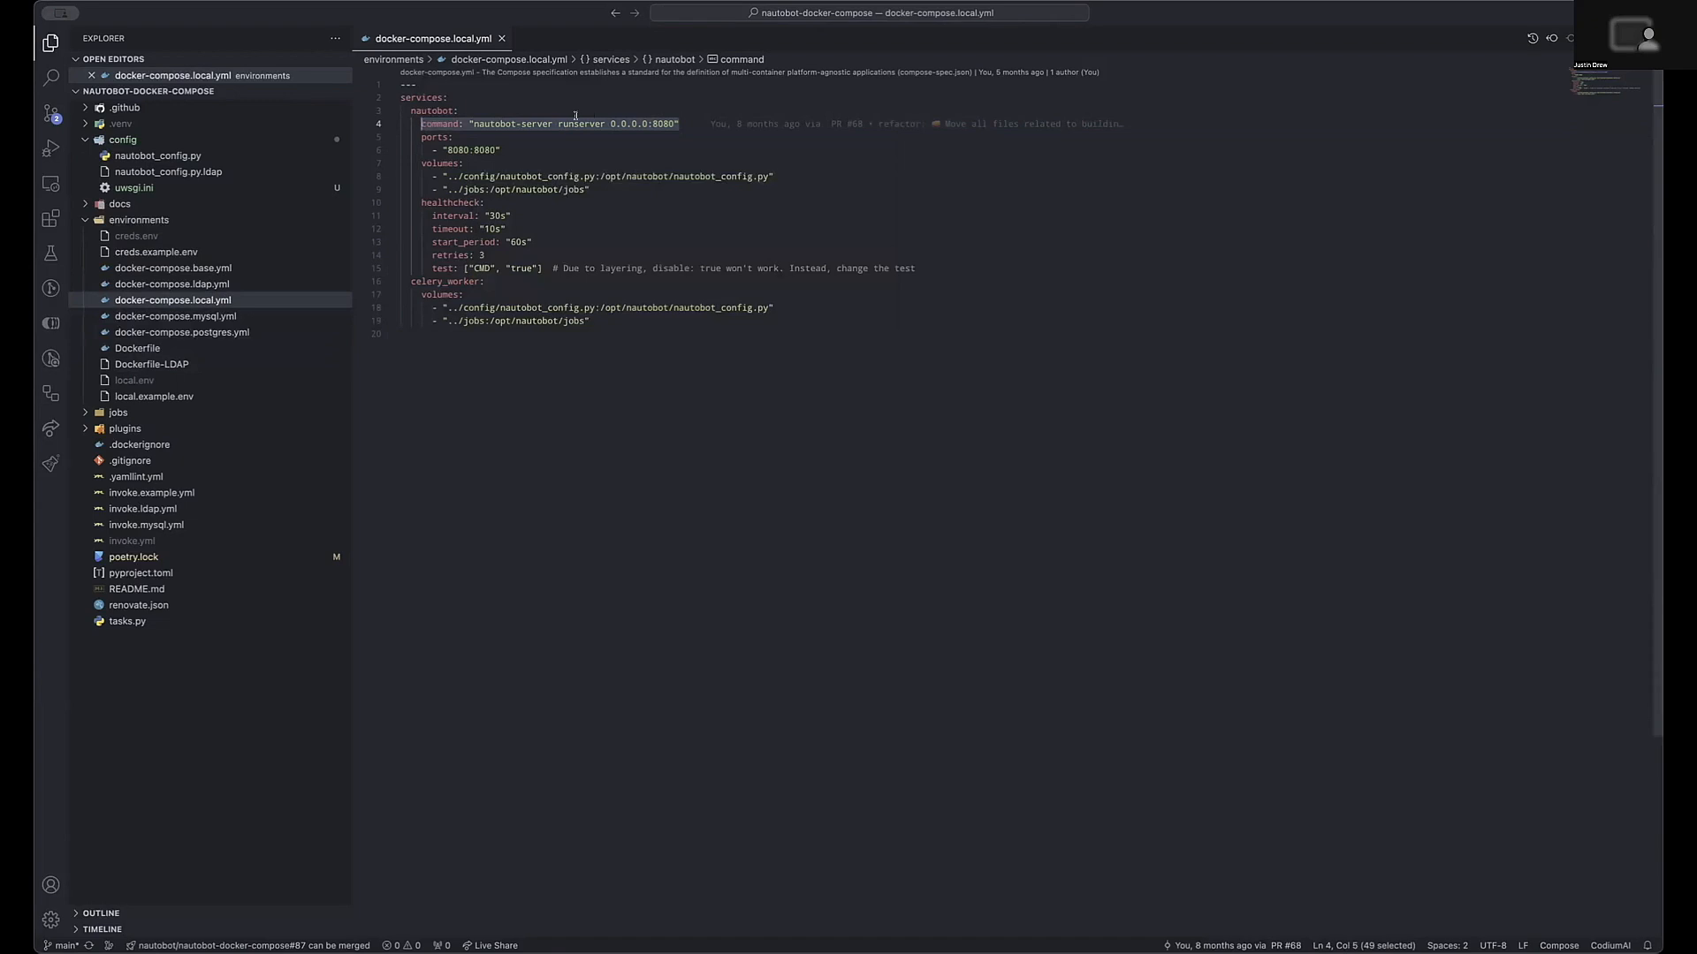
mouse_move(737, 122)
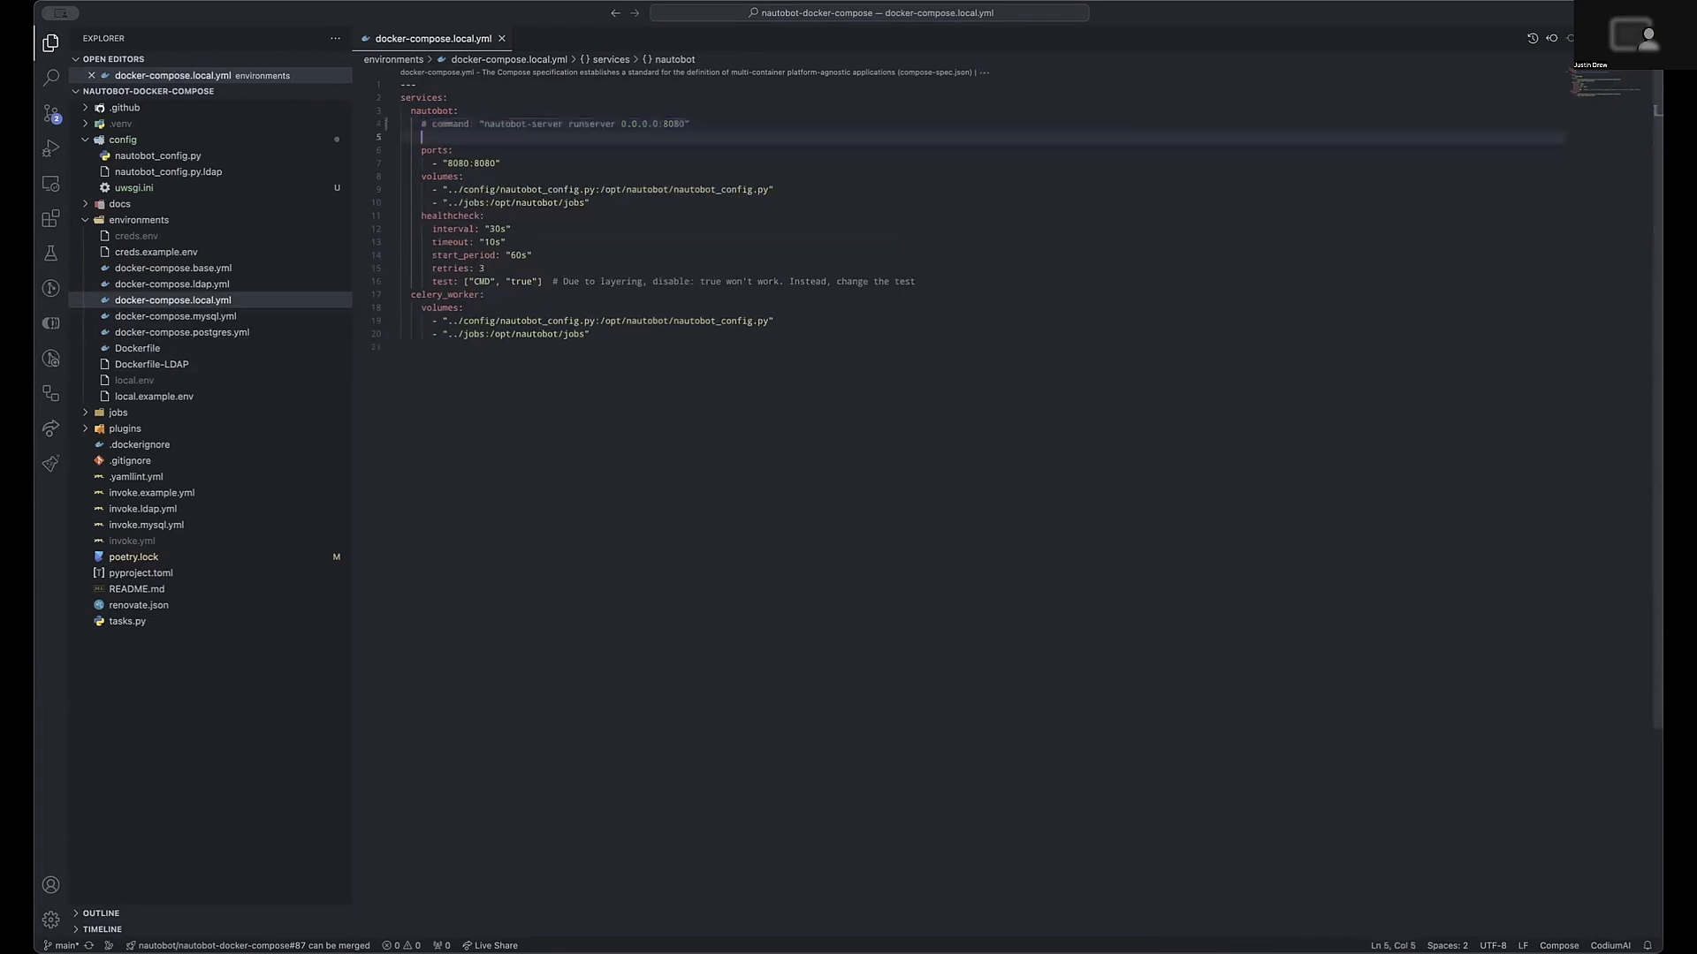
Step: Add a nautobot-server start command with pidfile /var/tmp/nautobot.pid and the uwsgi.ini config, then show config/uwsgi.ini
text(command: "nautobot-server start --pidfile /var/tmp/nautobot.pid --ini /opt/nautobot/uwsgi.ini")
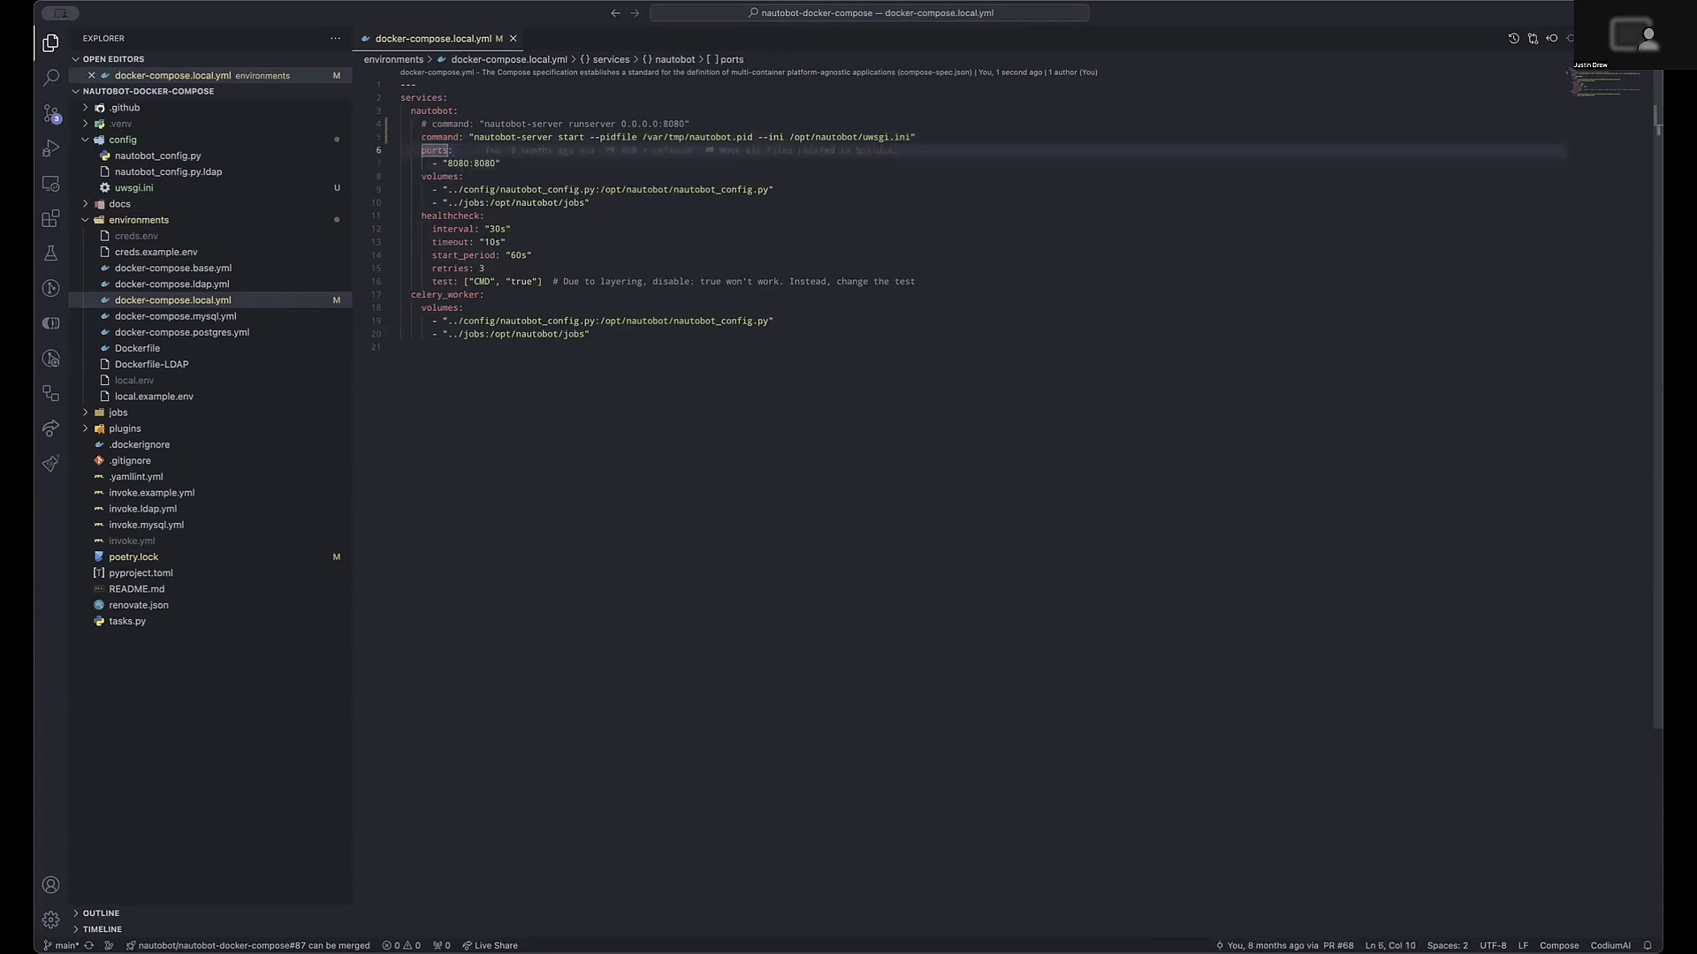
click(498, 163)
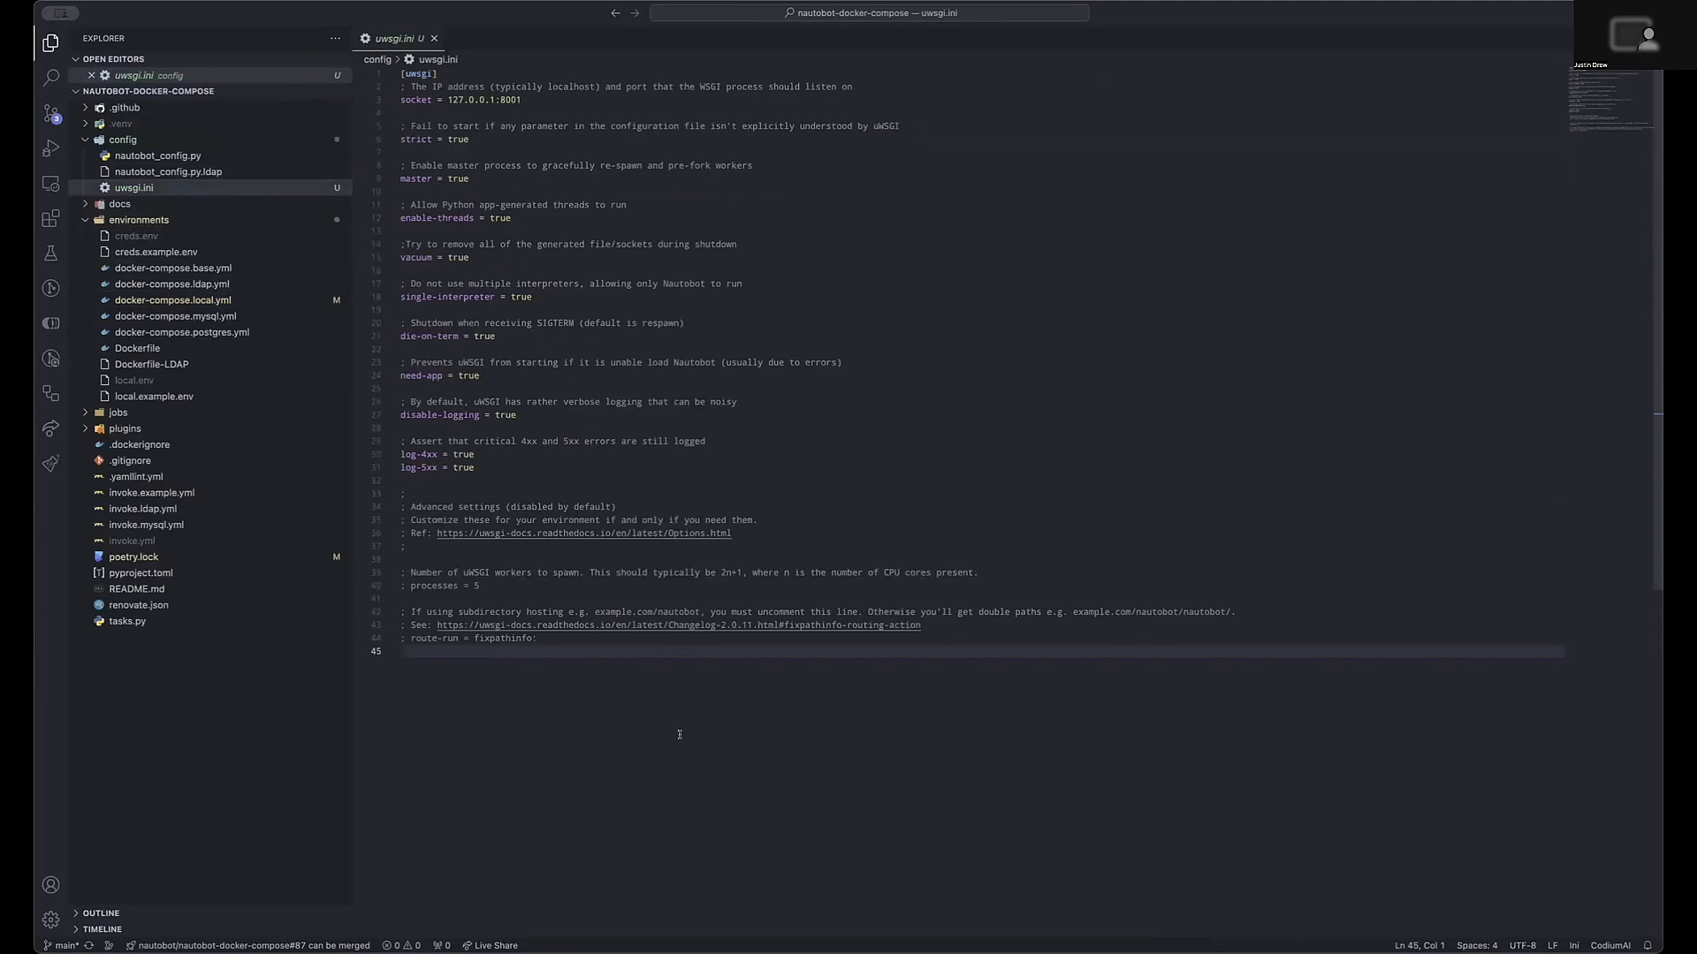
Step: Review the uwsgi.ini socket and worker settings and close the file
click(403, 651)
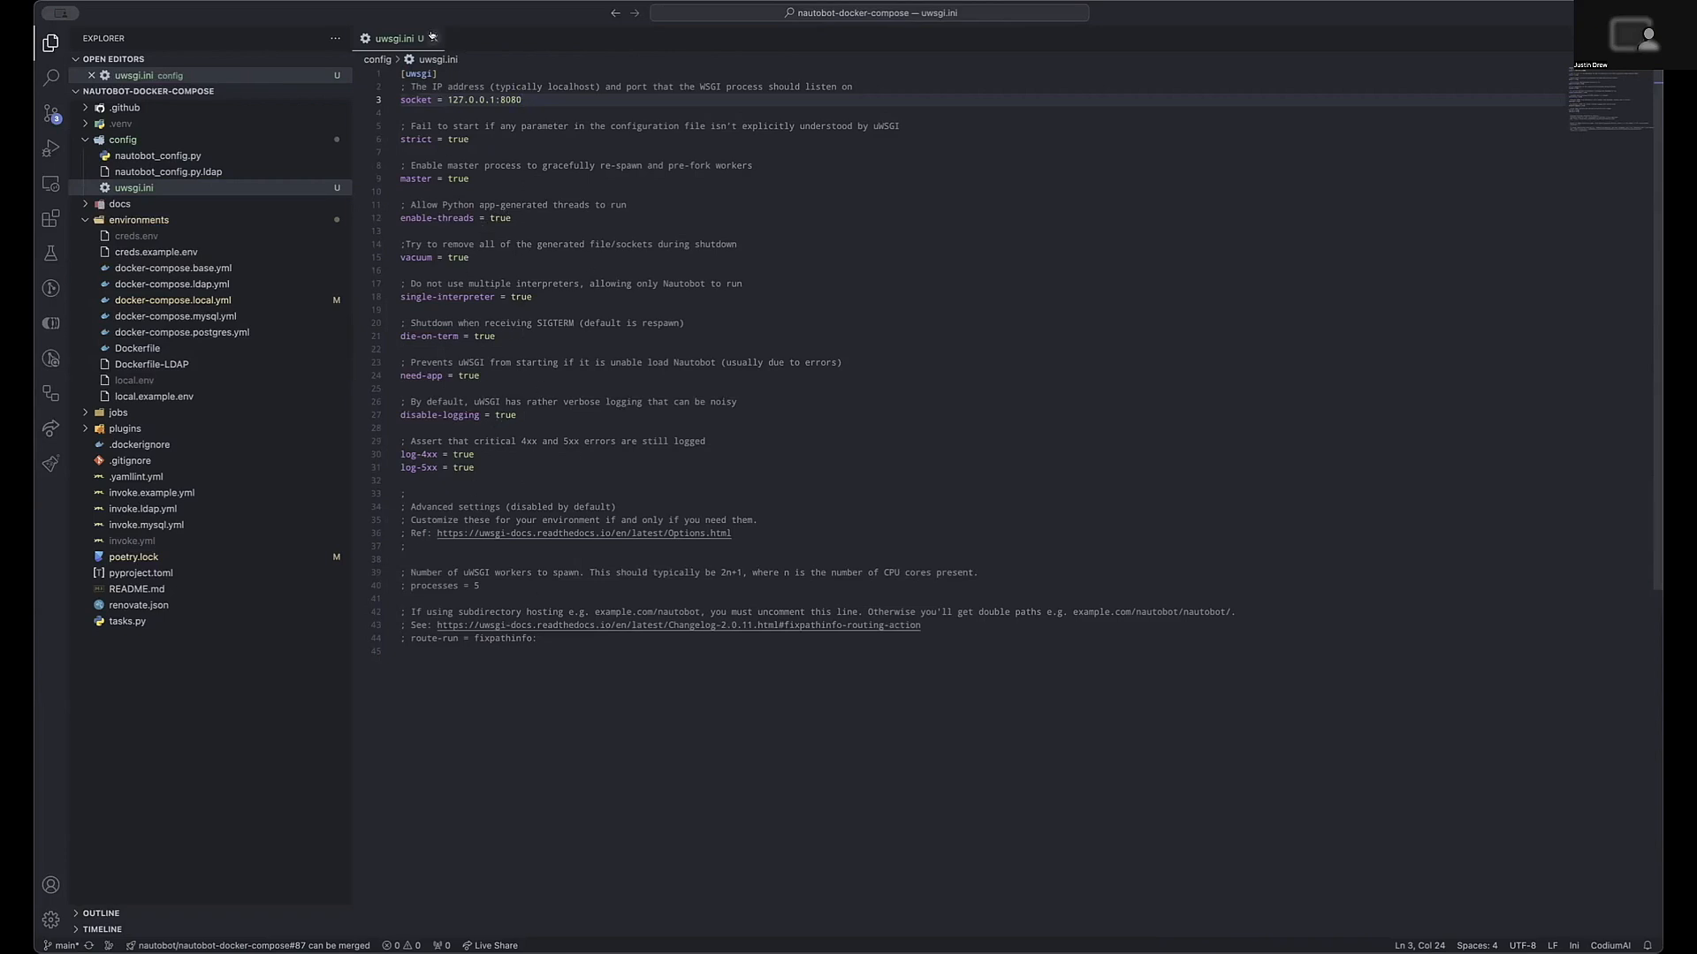
click(432, 38)
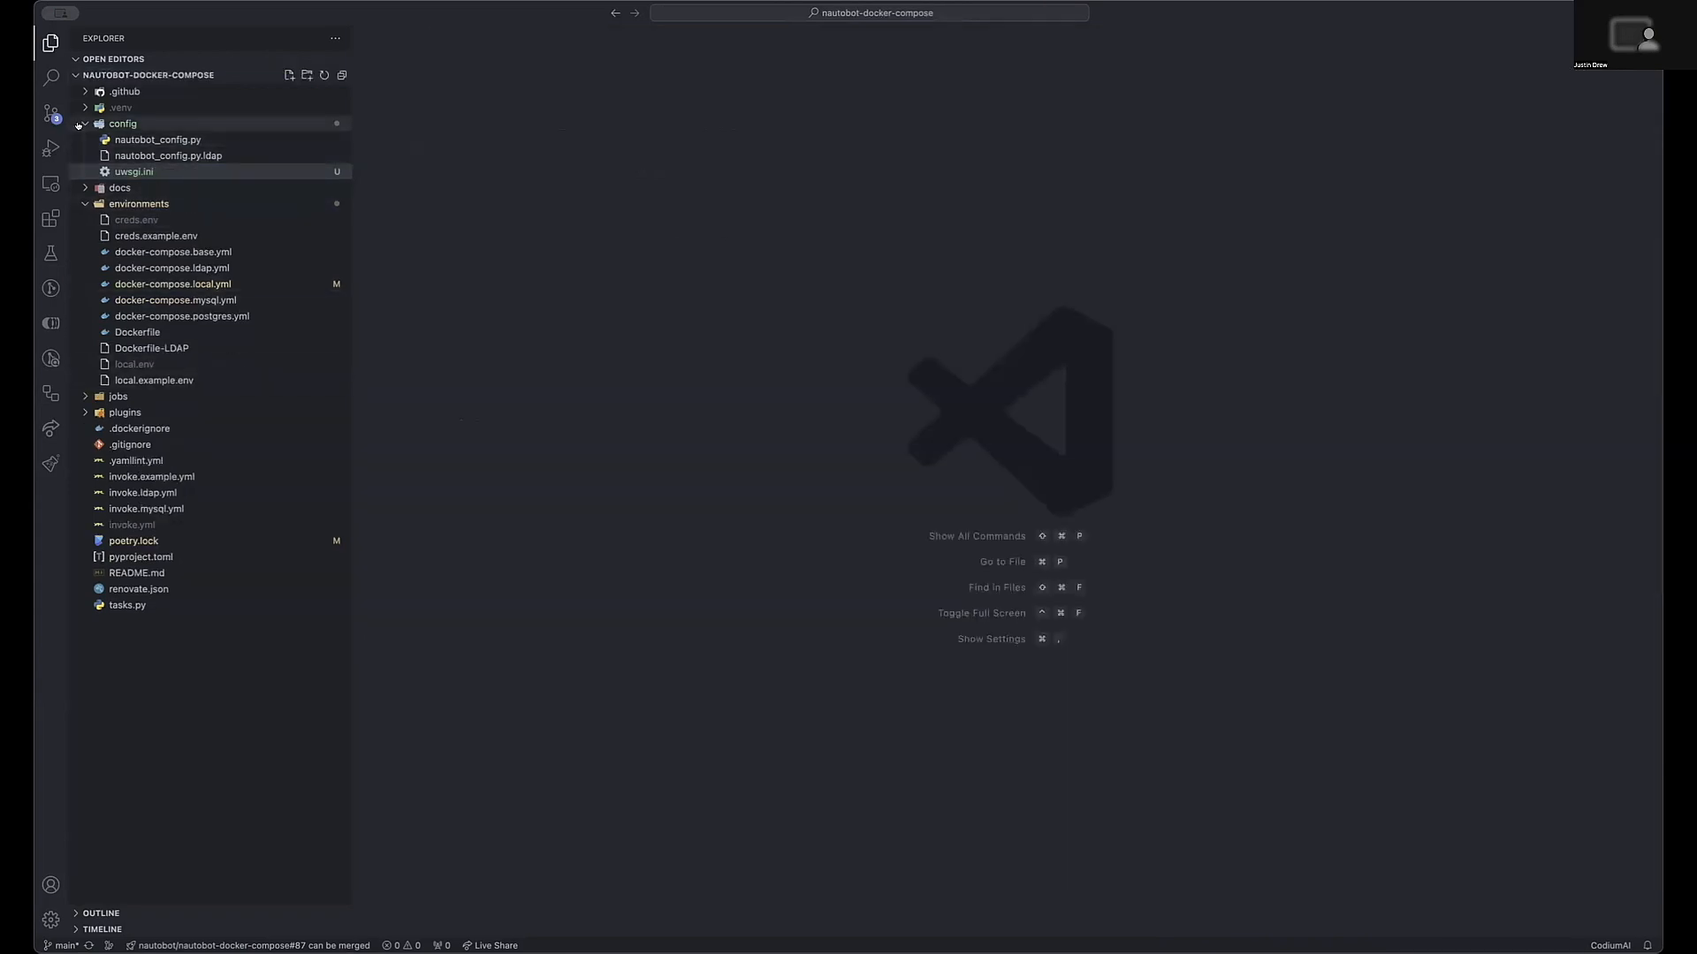
Step: Collapse the config folder and review local.env, then creds.env
click(122, 123)
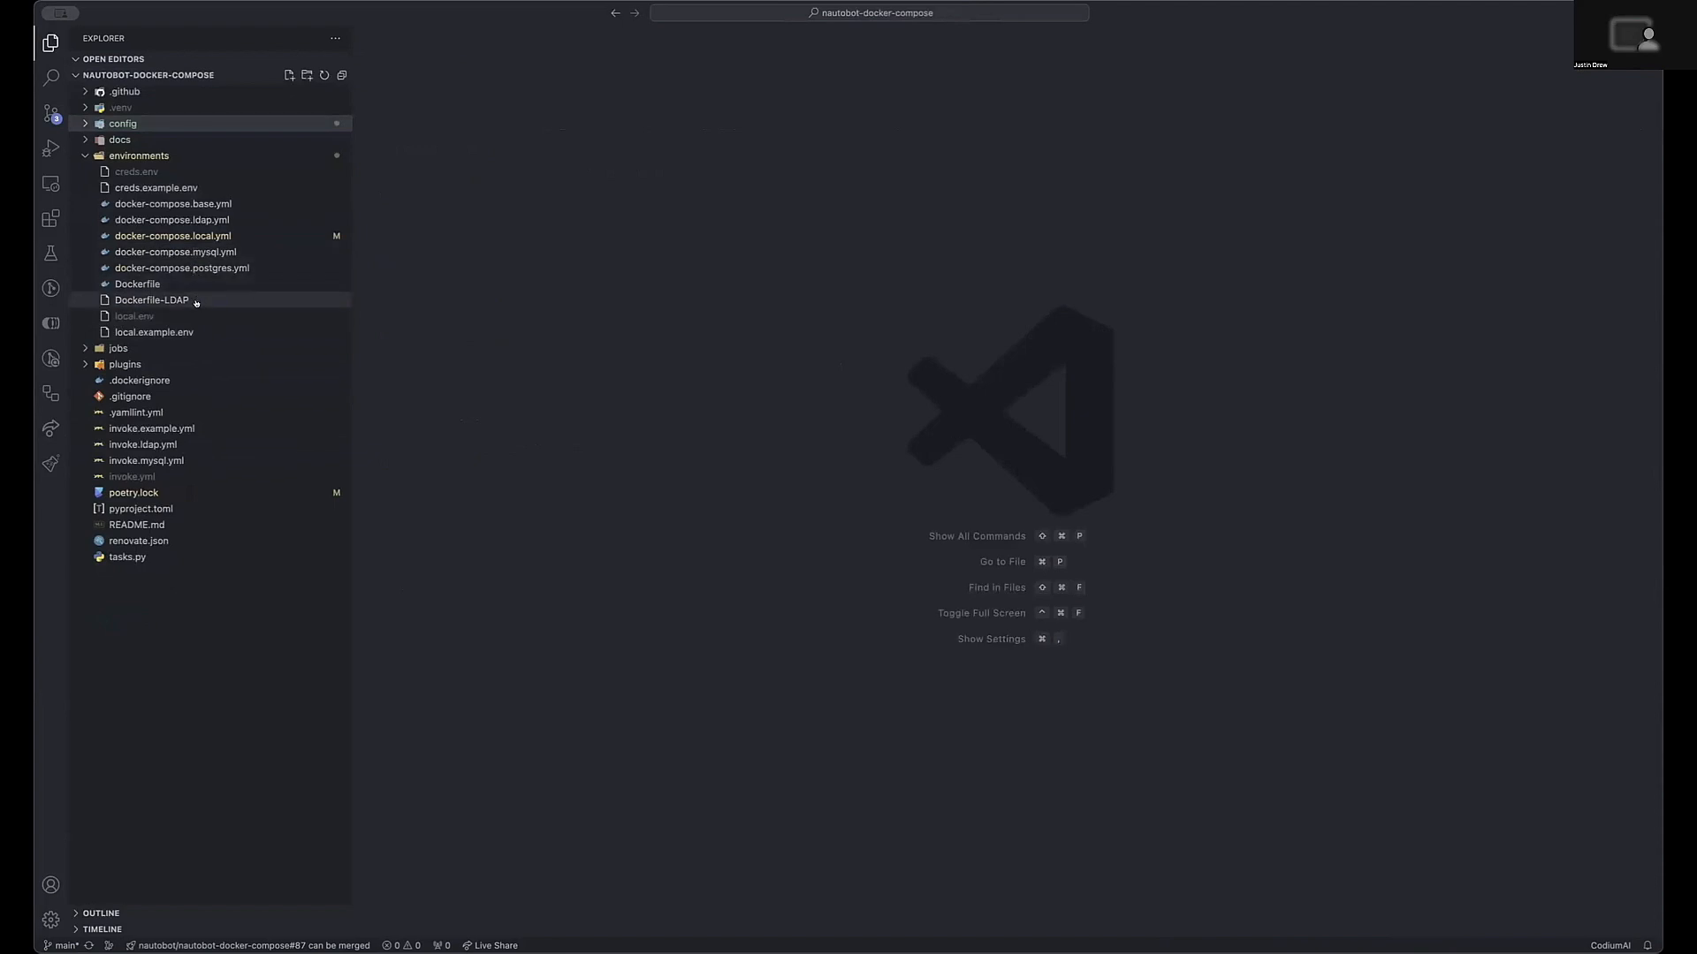
click(134, 316)
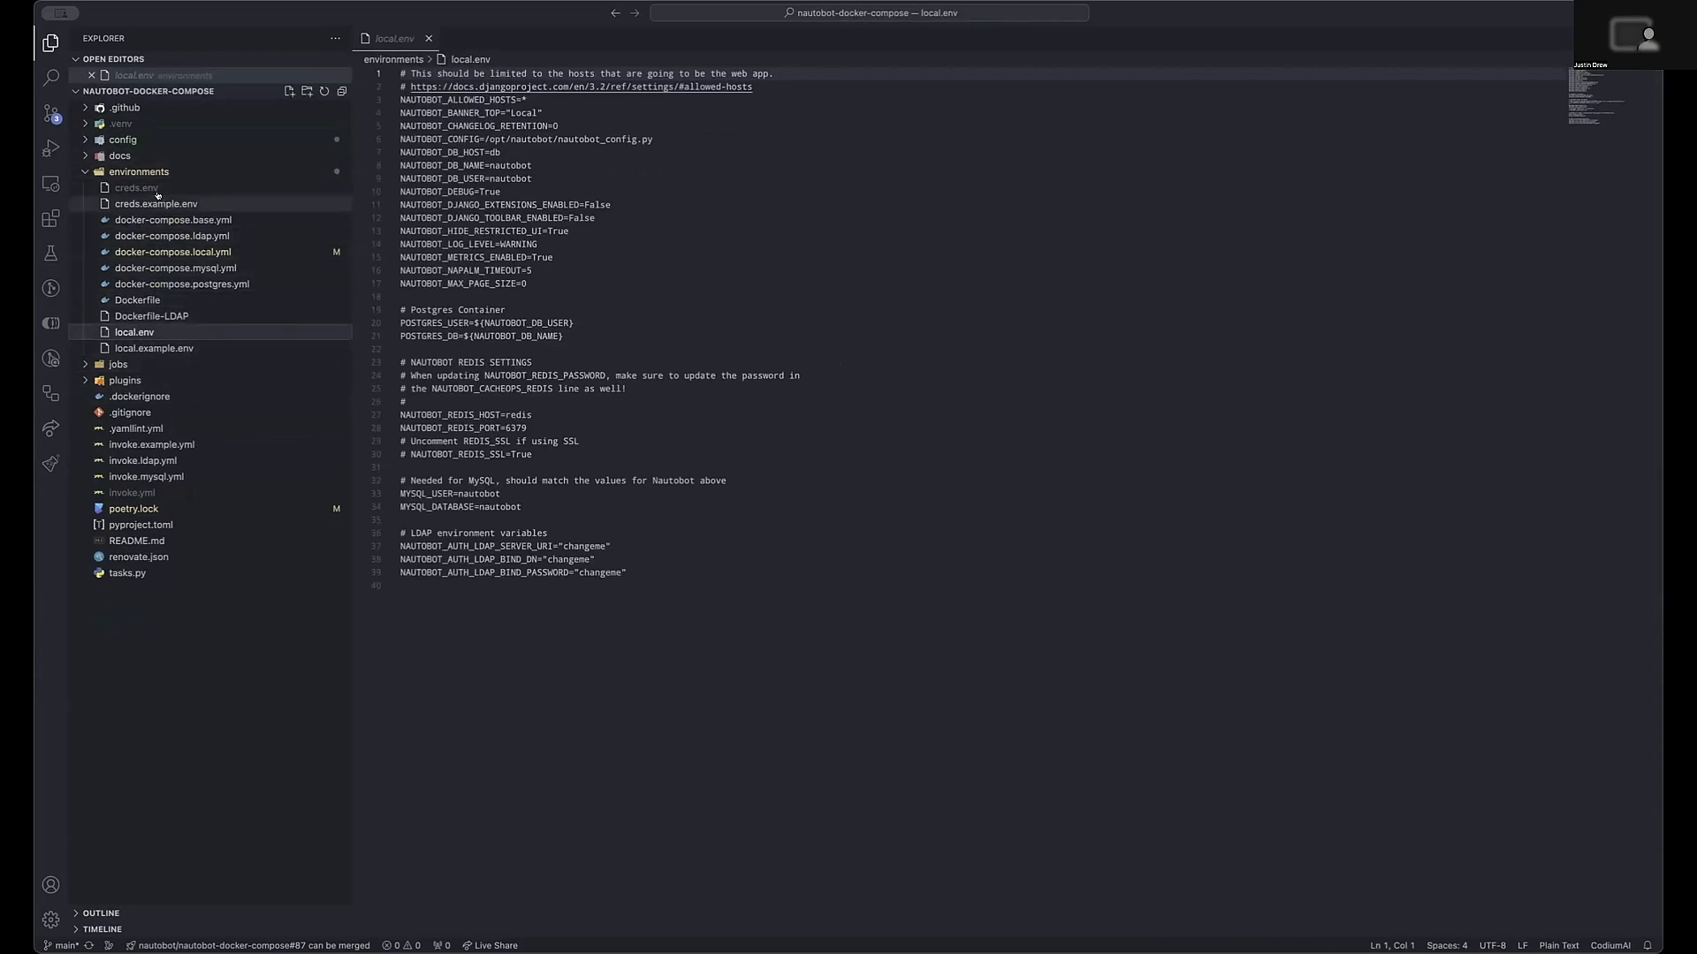
click(135, 187)
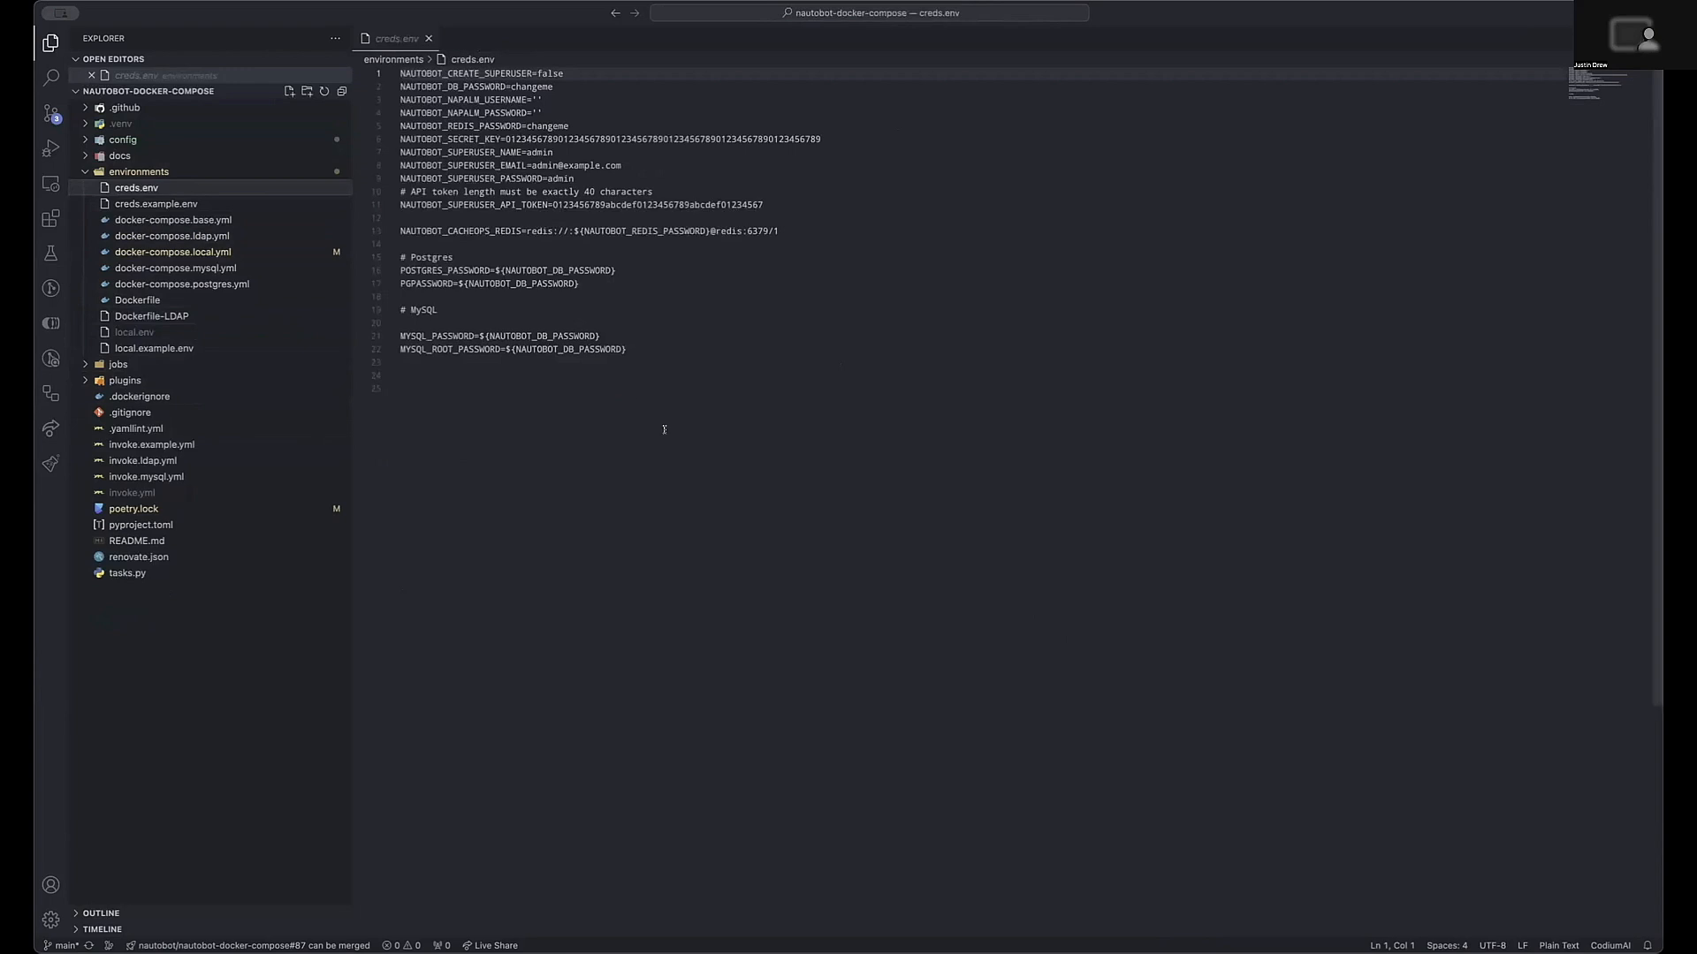
click(570, 126)
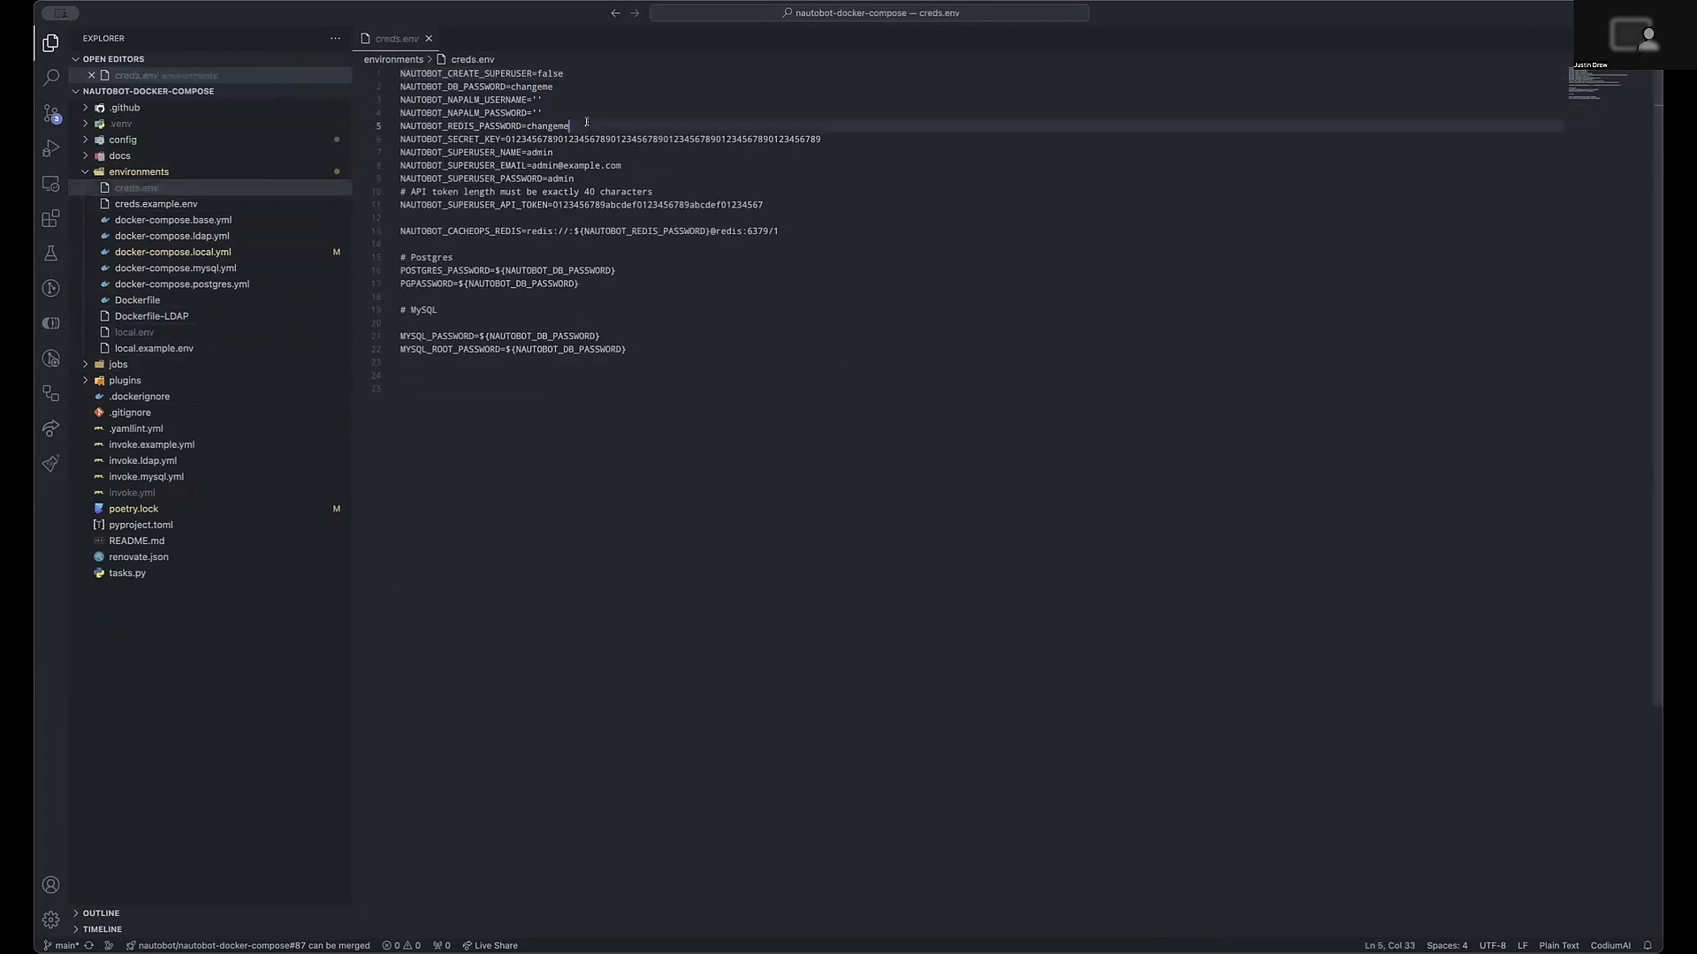
double_click(536, 125)
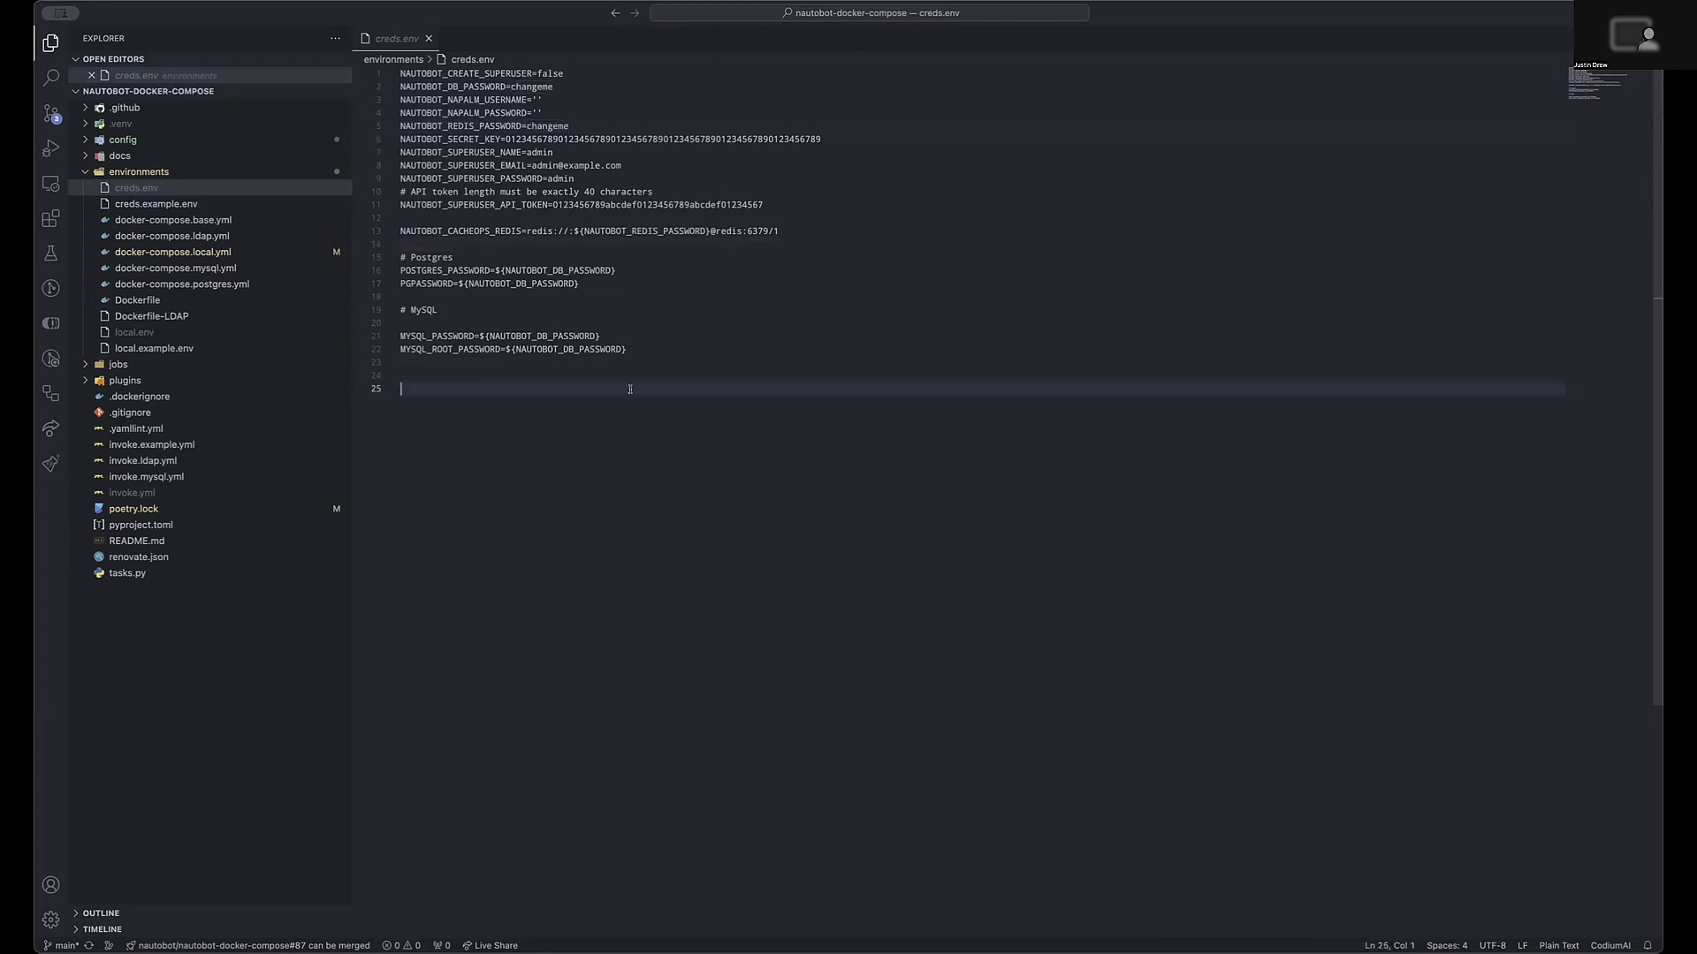
click(429, 38)
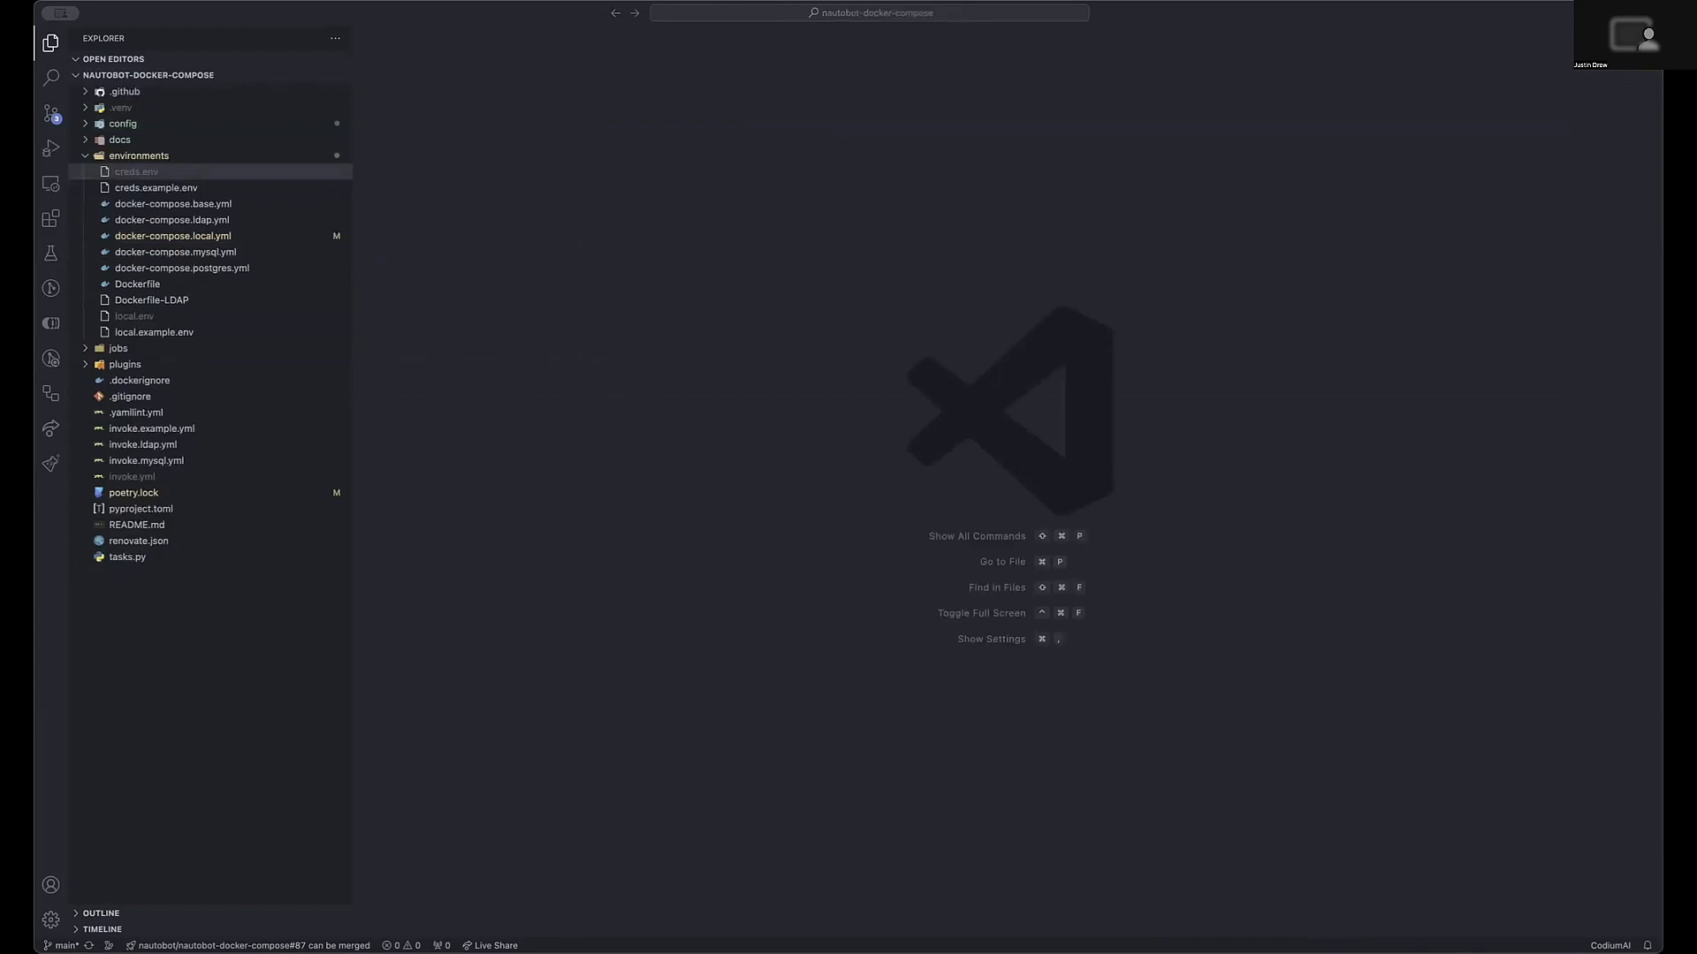
mouse_move(1209, 626)
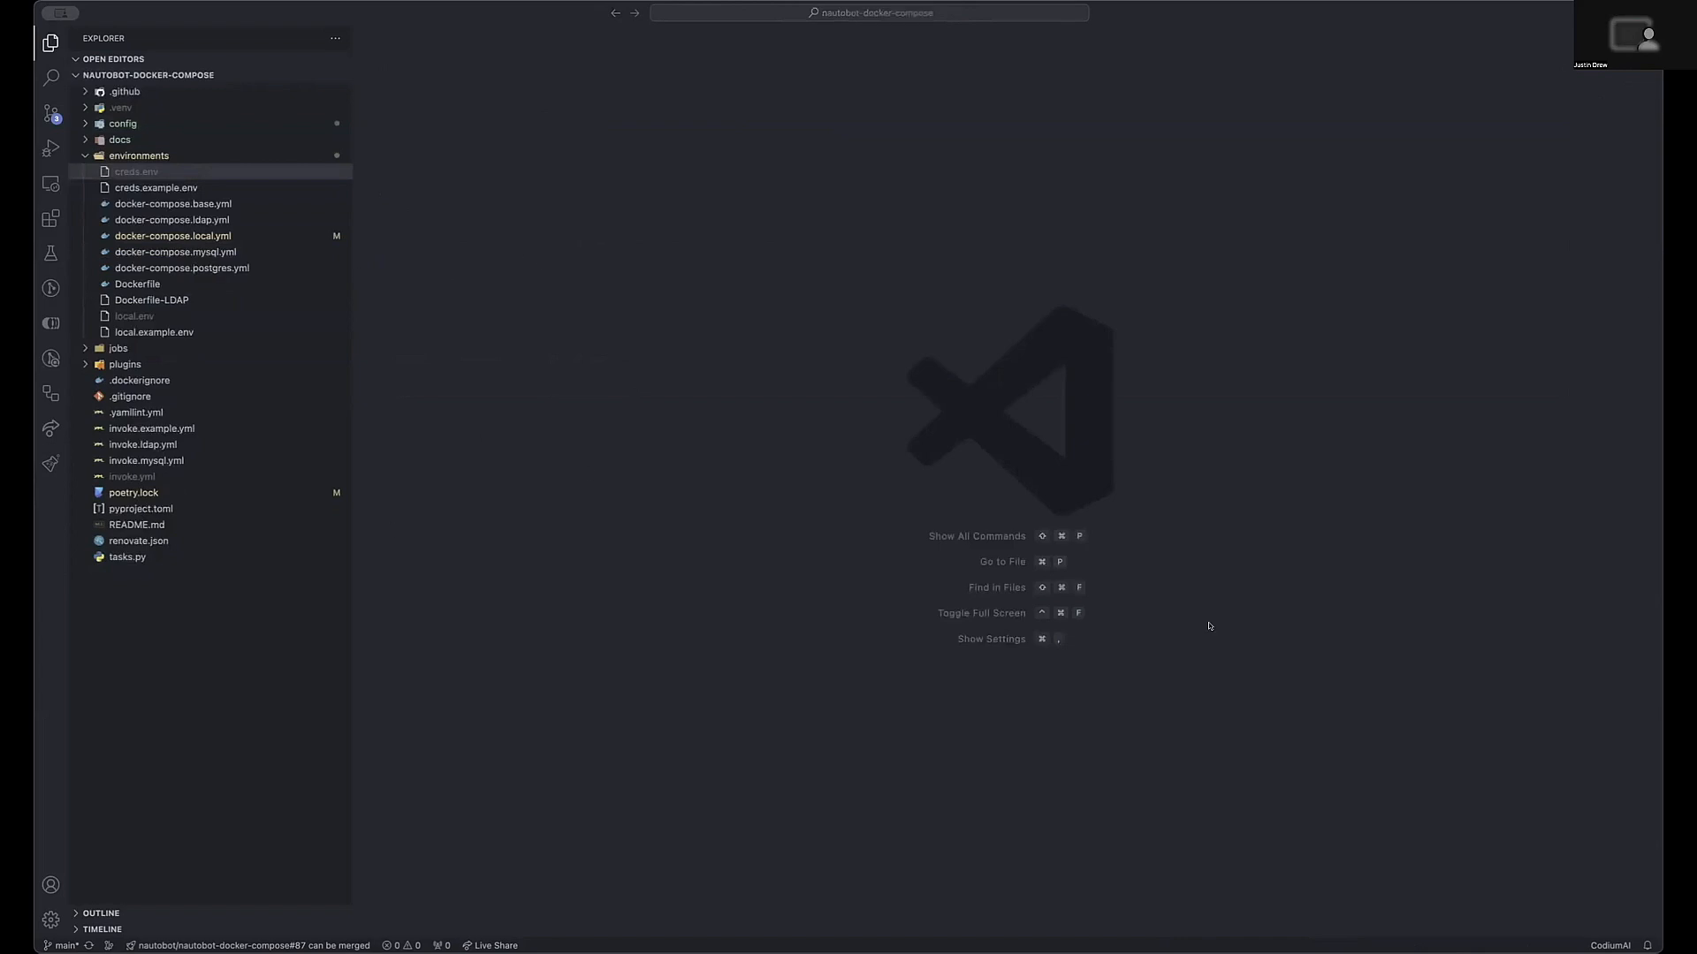
mouse_move(669, 473)
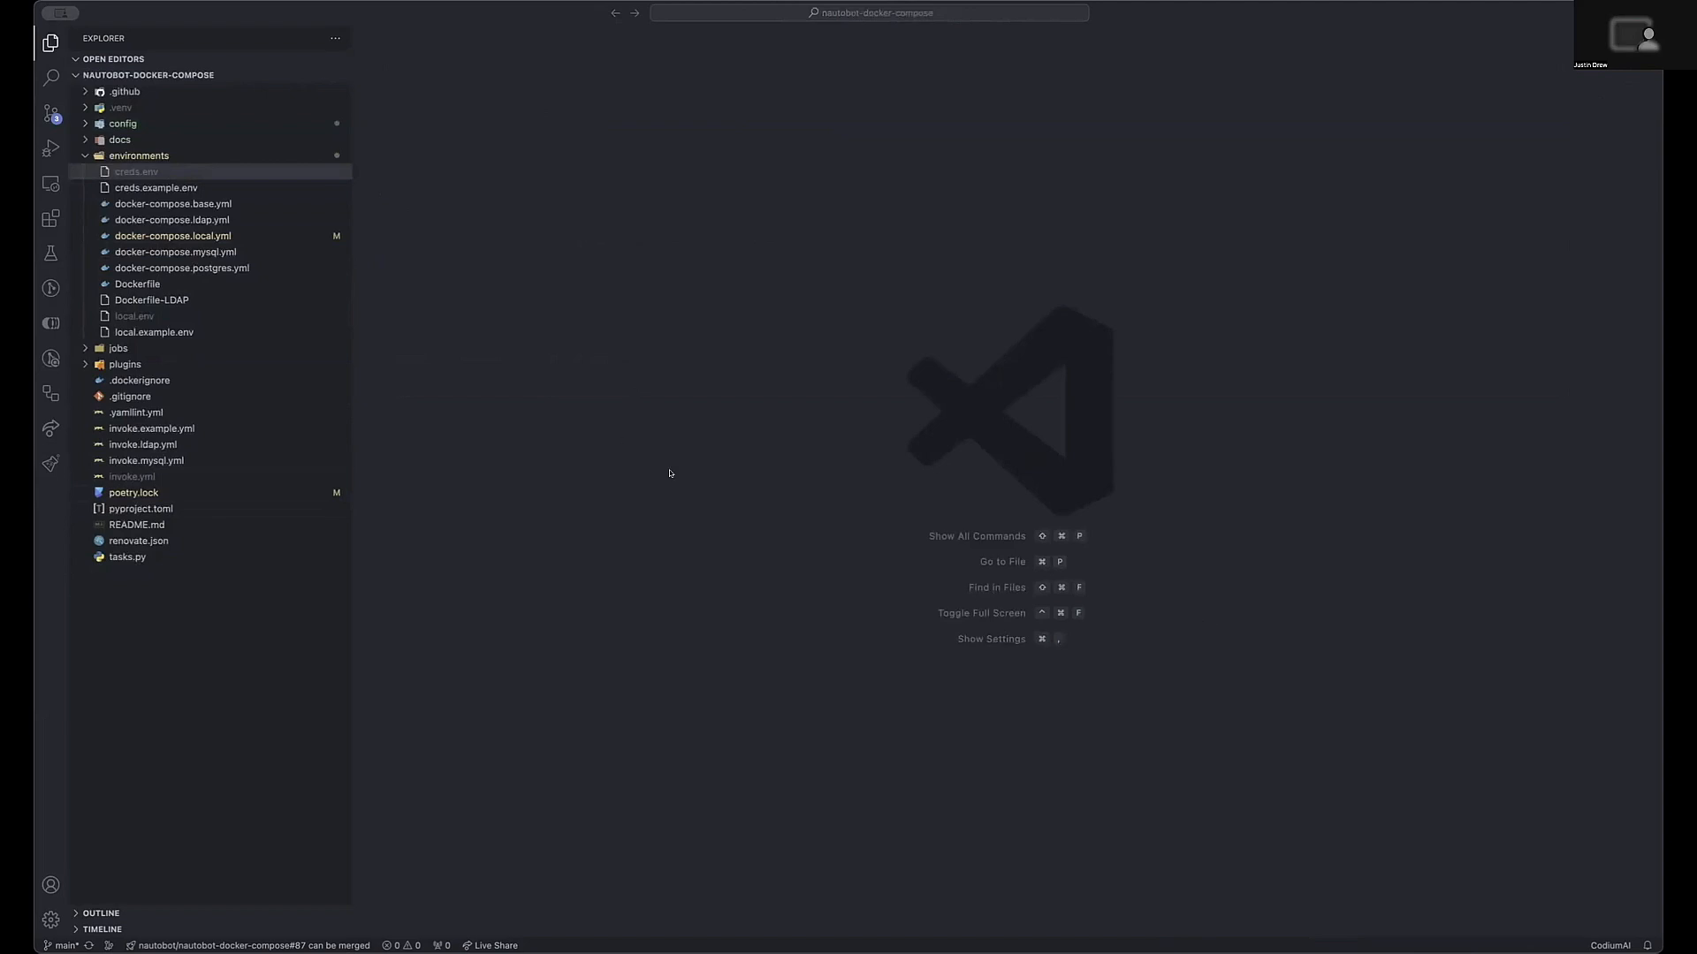
mouse_move(679, 487)
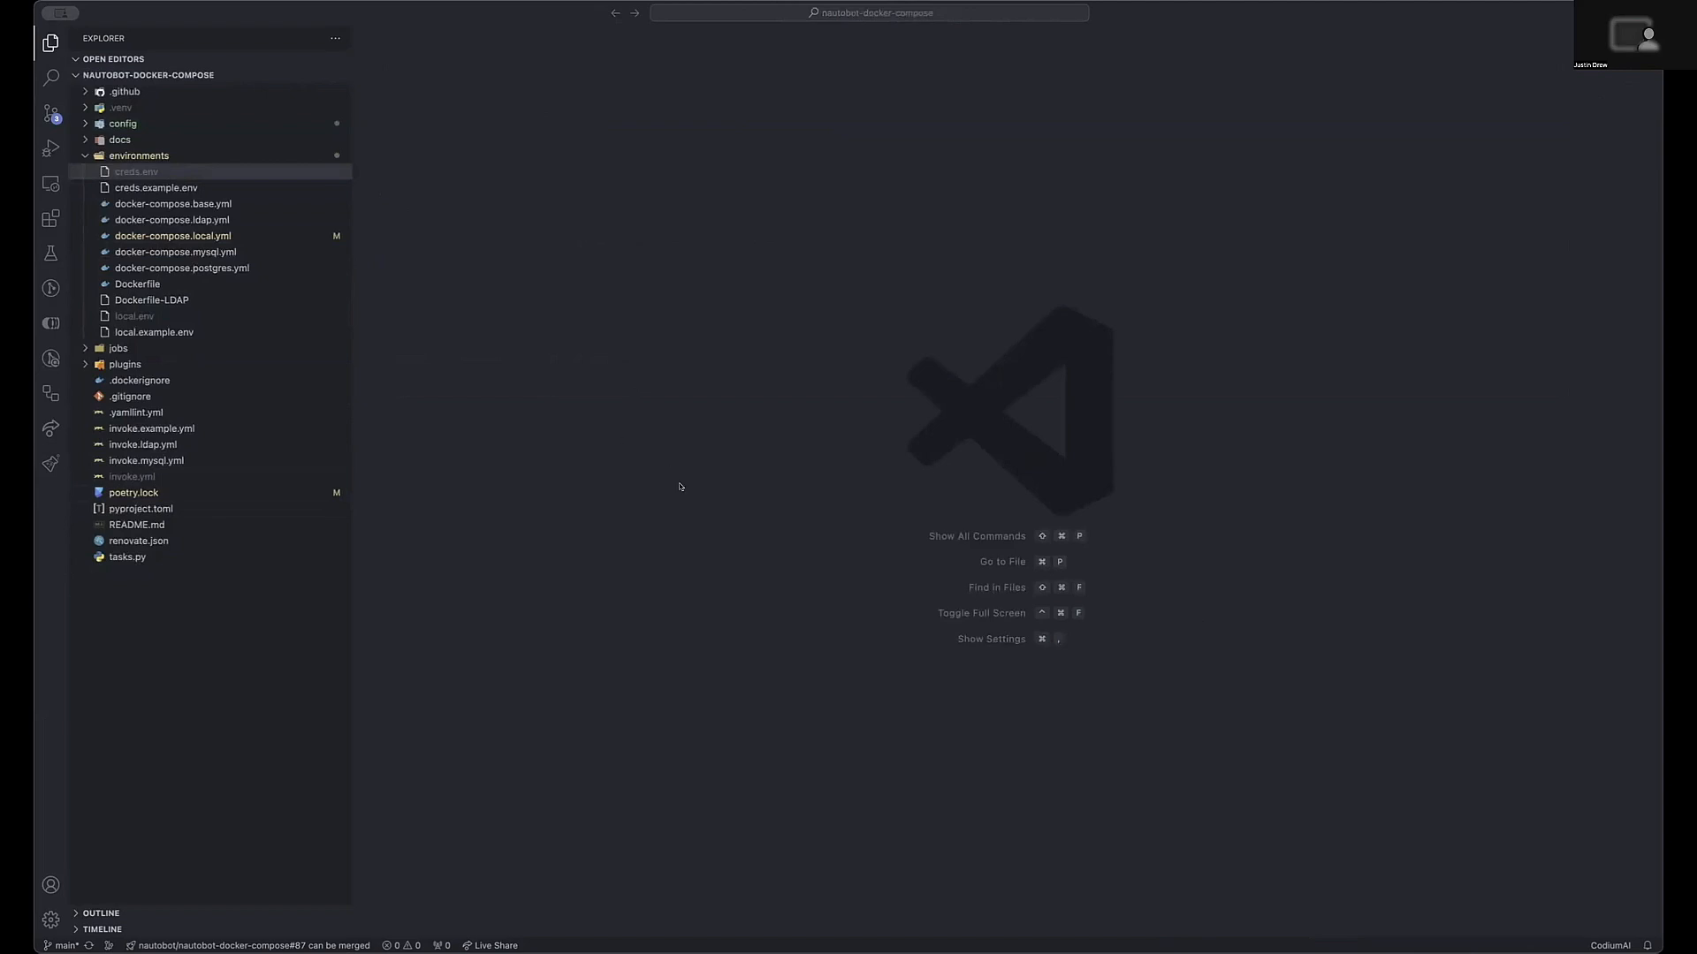
mouse_move(714, 497)
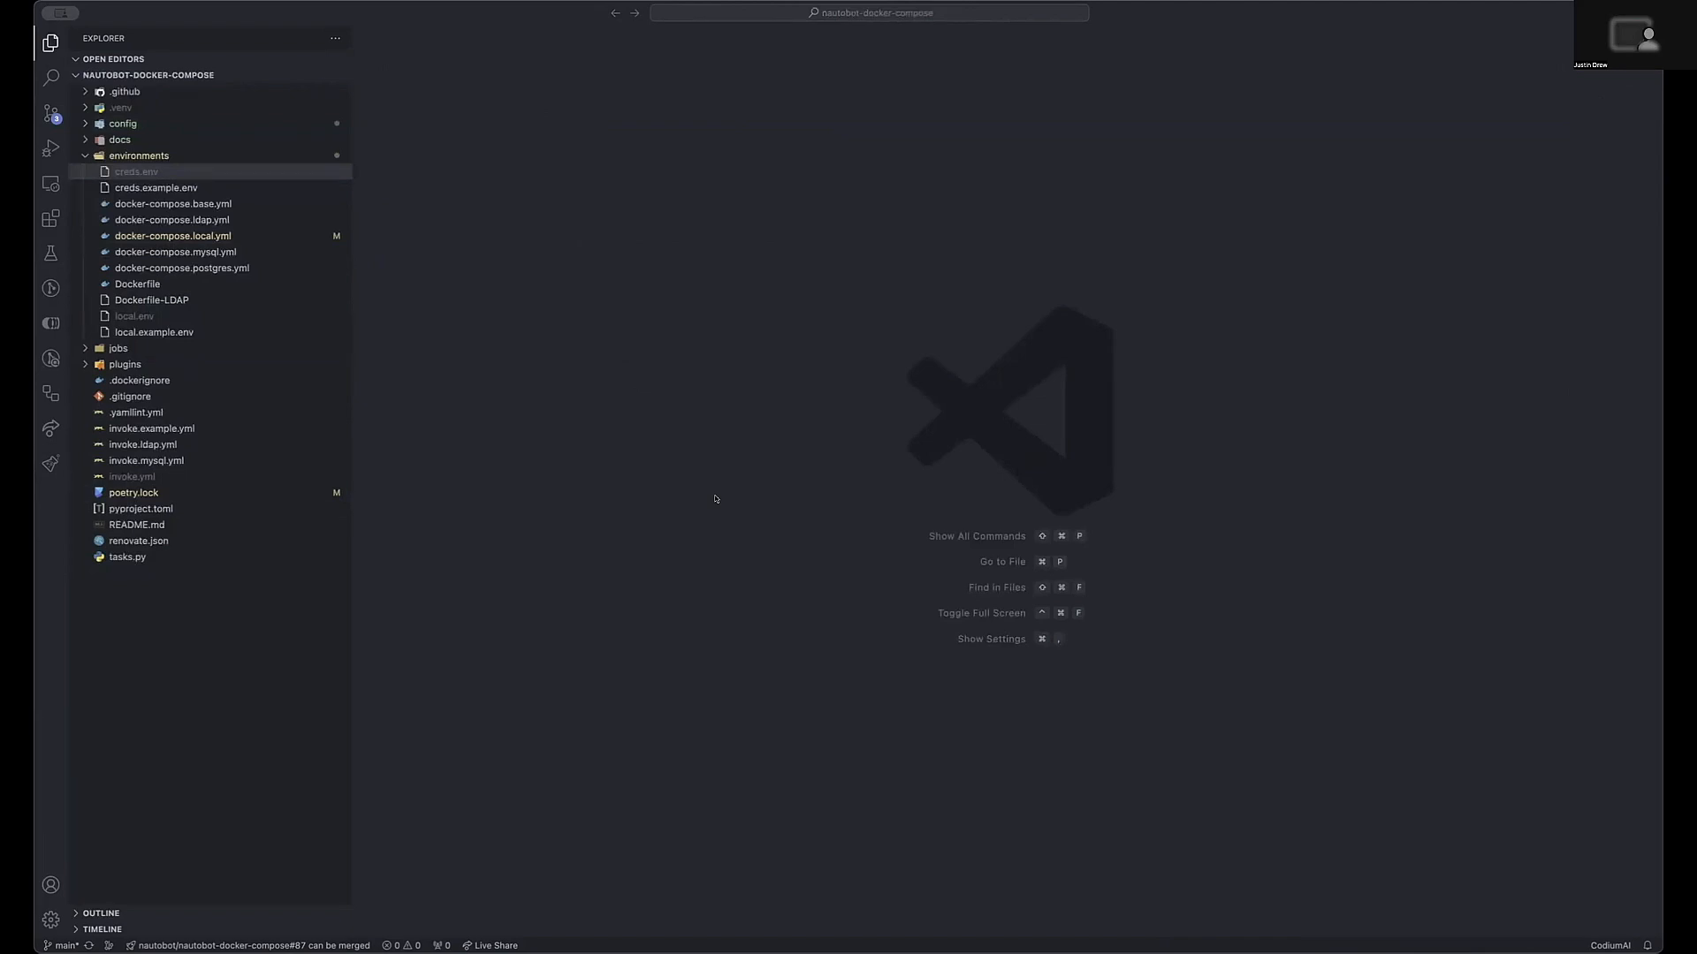
mouse_move(824, 450)
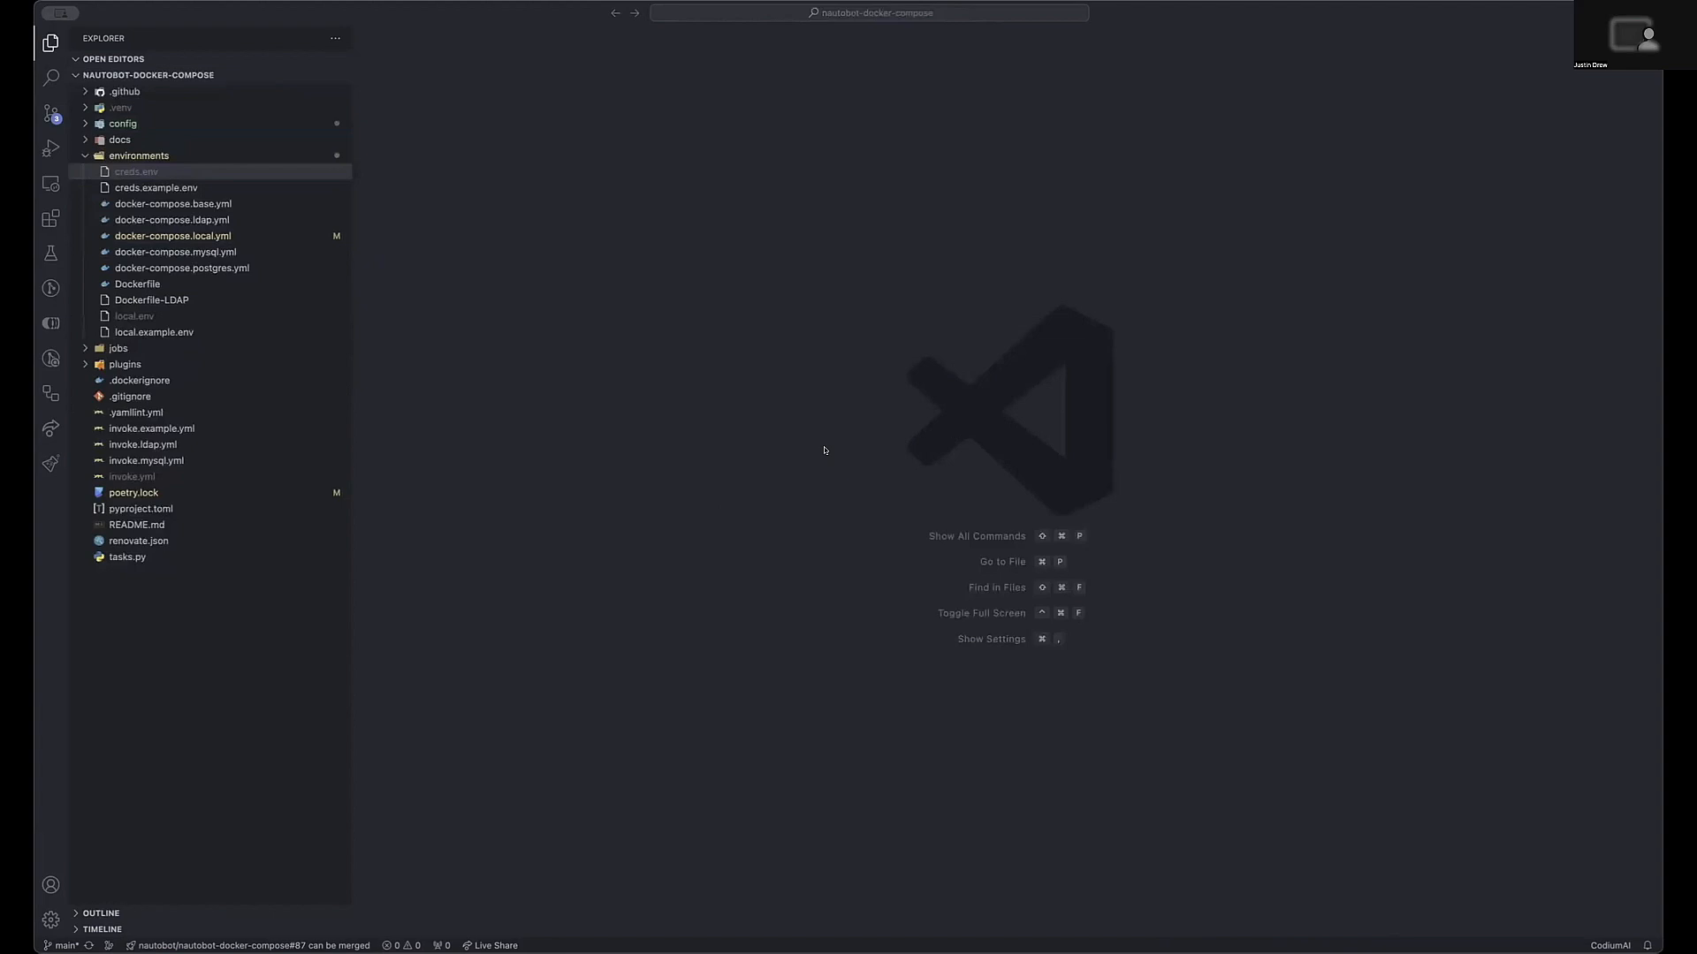
mouse_move(758, 440)
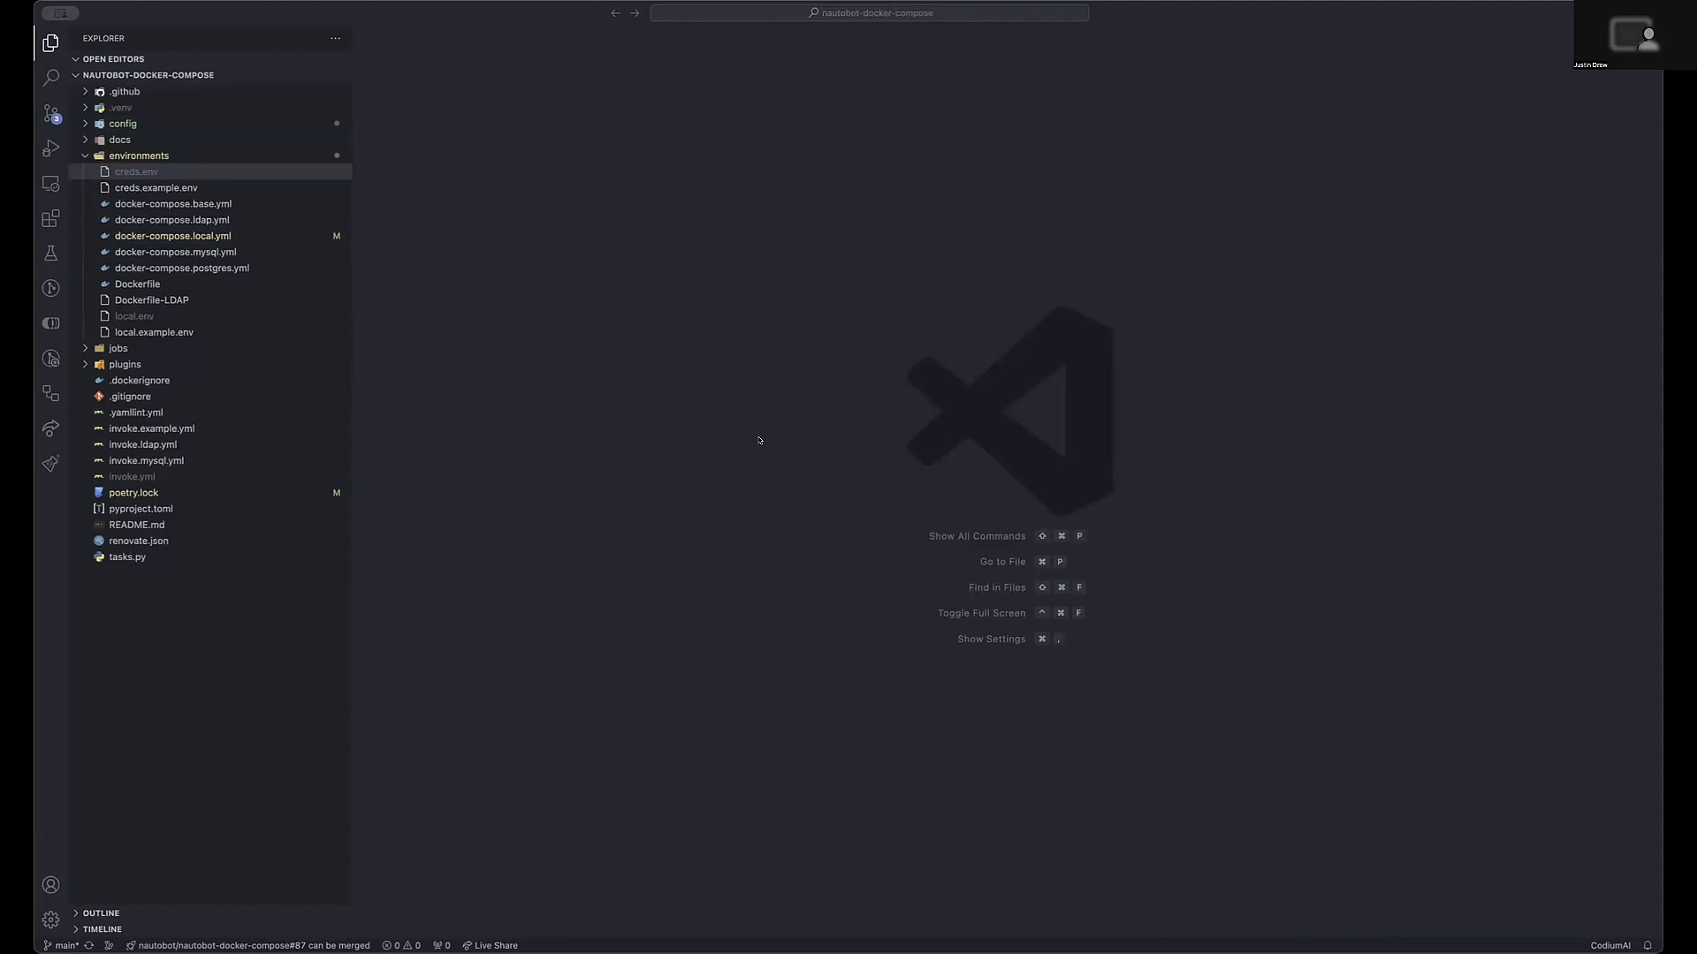
mouse_move(887, 380)
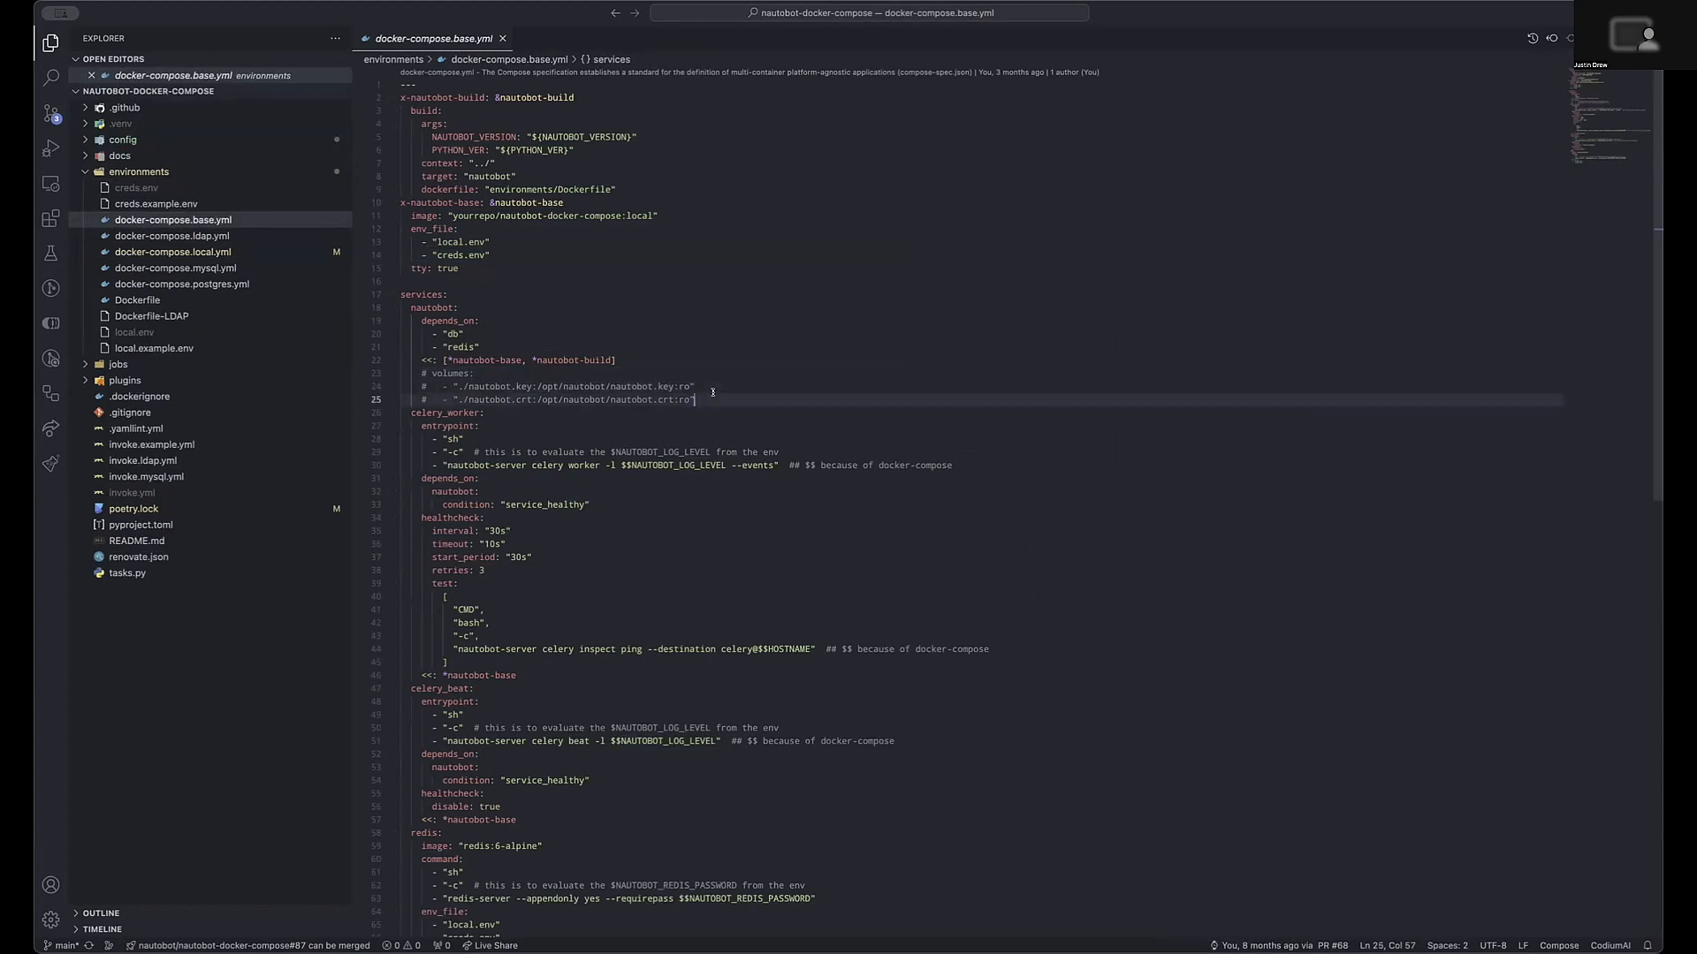
mouse_move(712, 392)
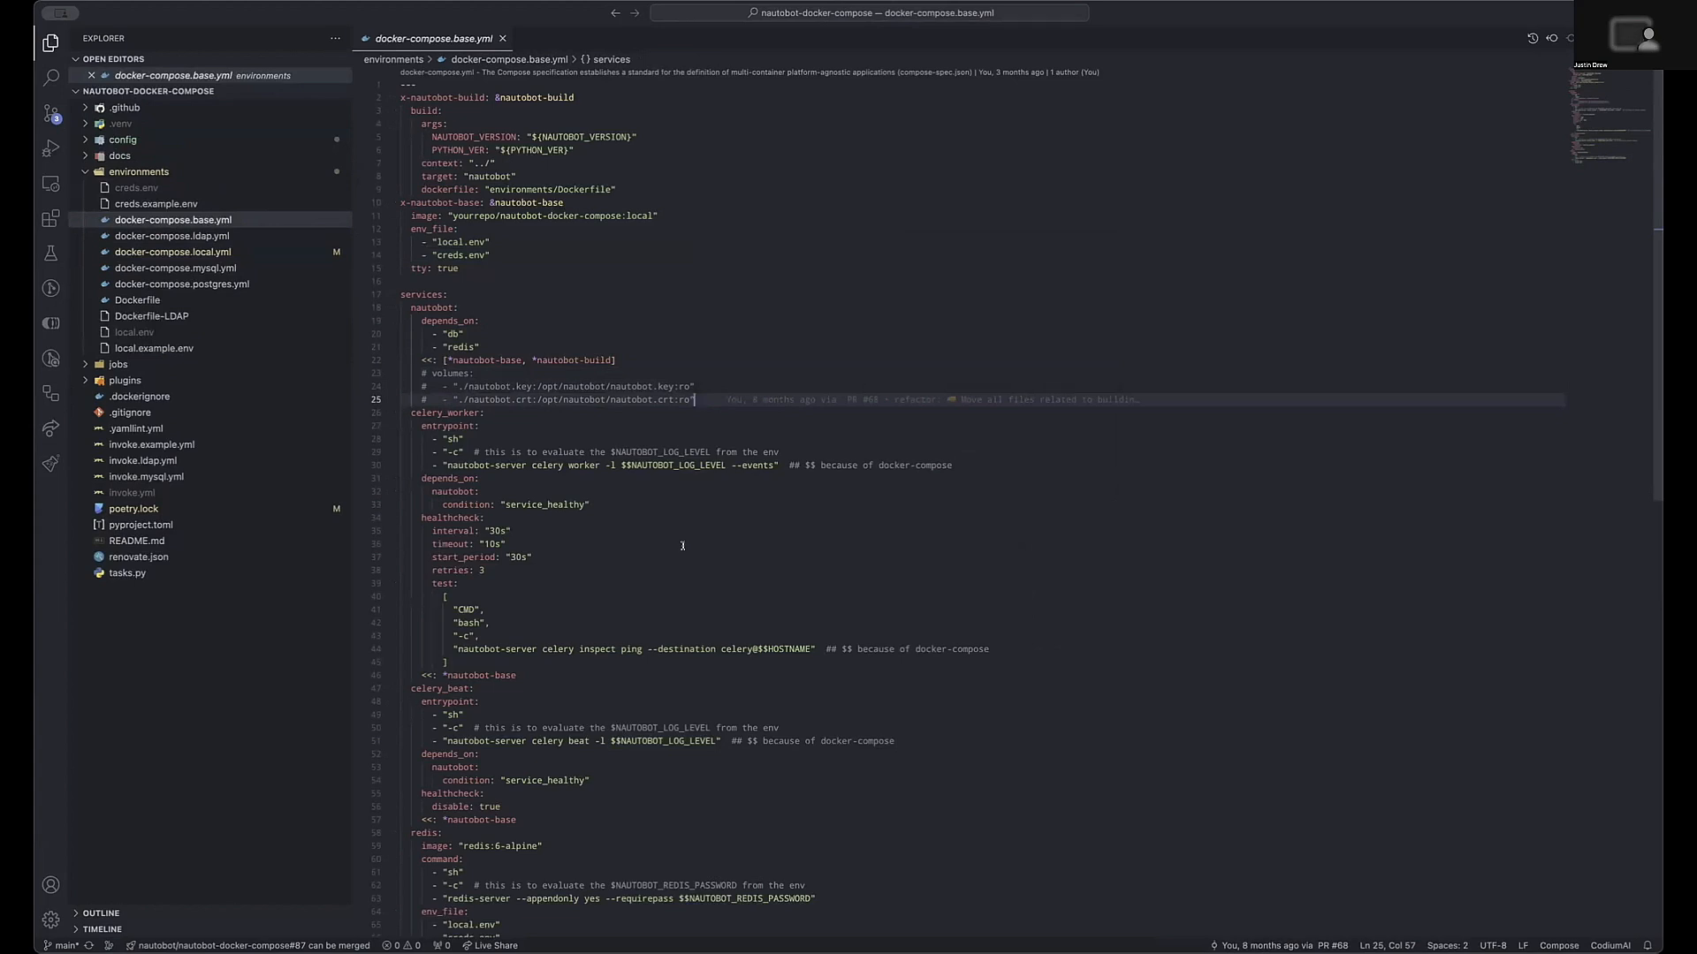
Step: Close docker-compose.base.yml and collapse the config folder so no file remains open
click(122, 138)
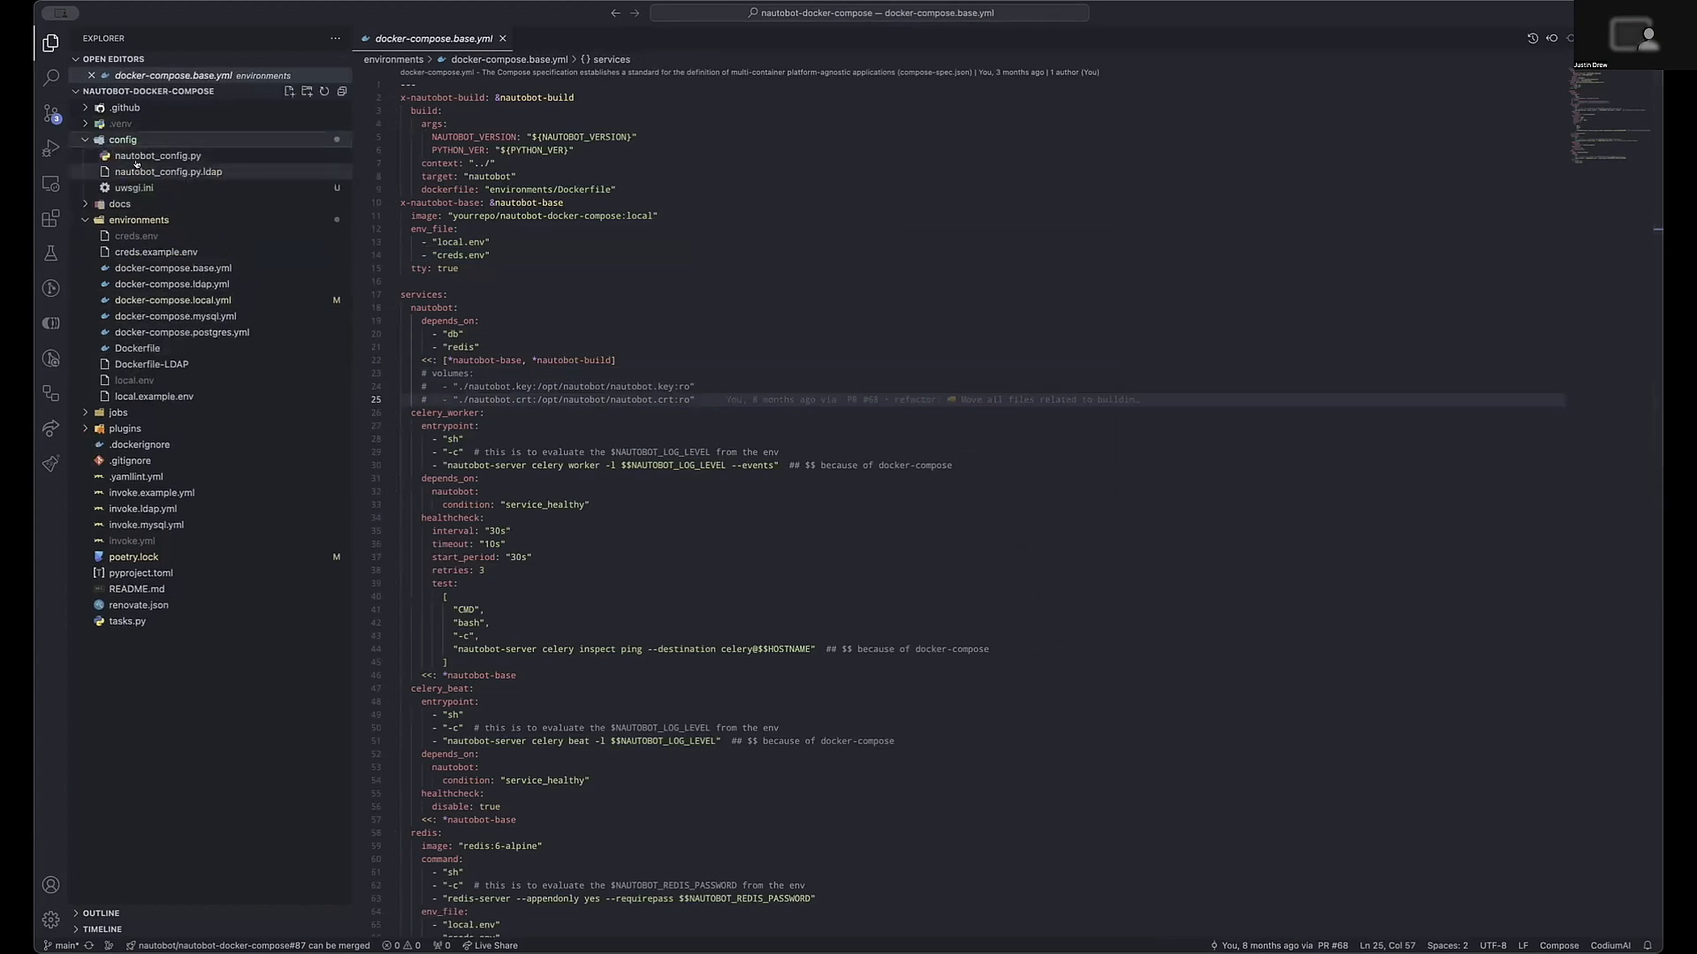
click(134, 187)
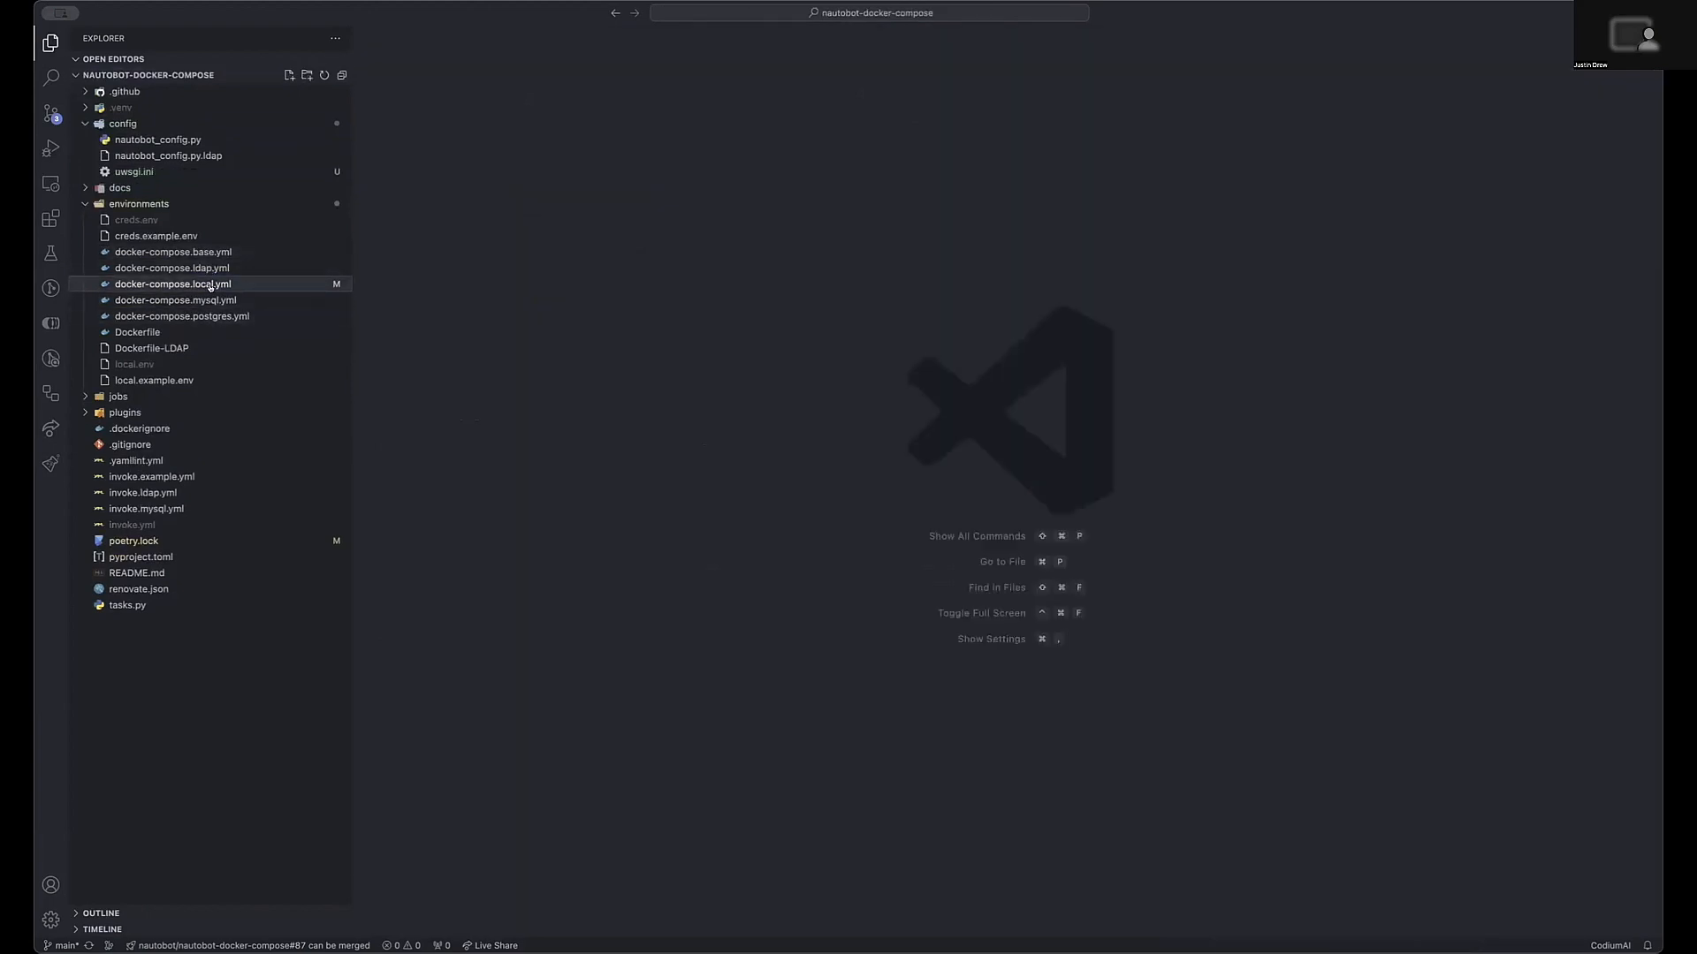
double_click(173, 284)
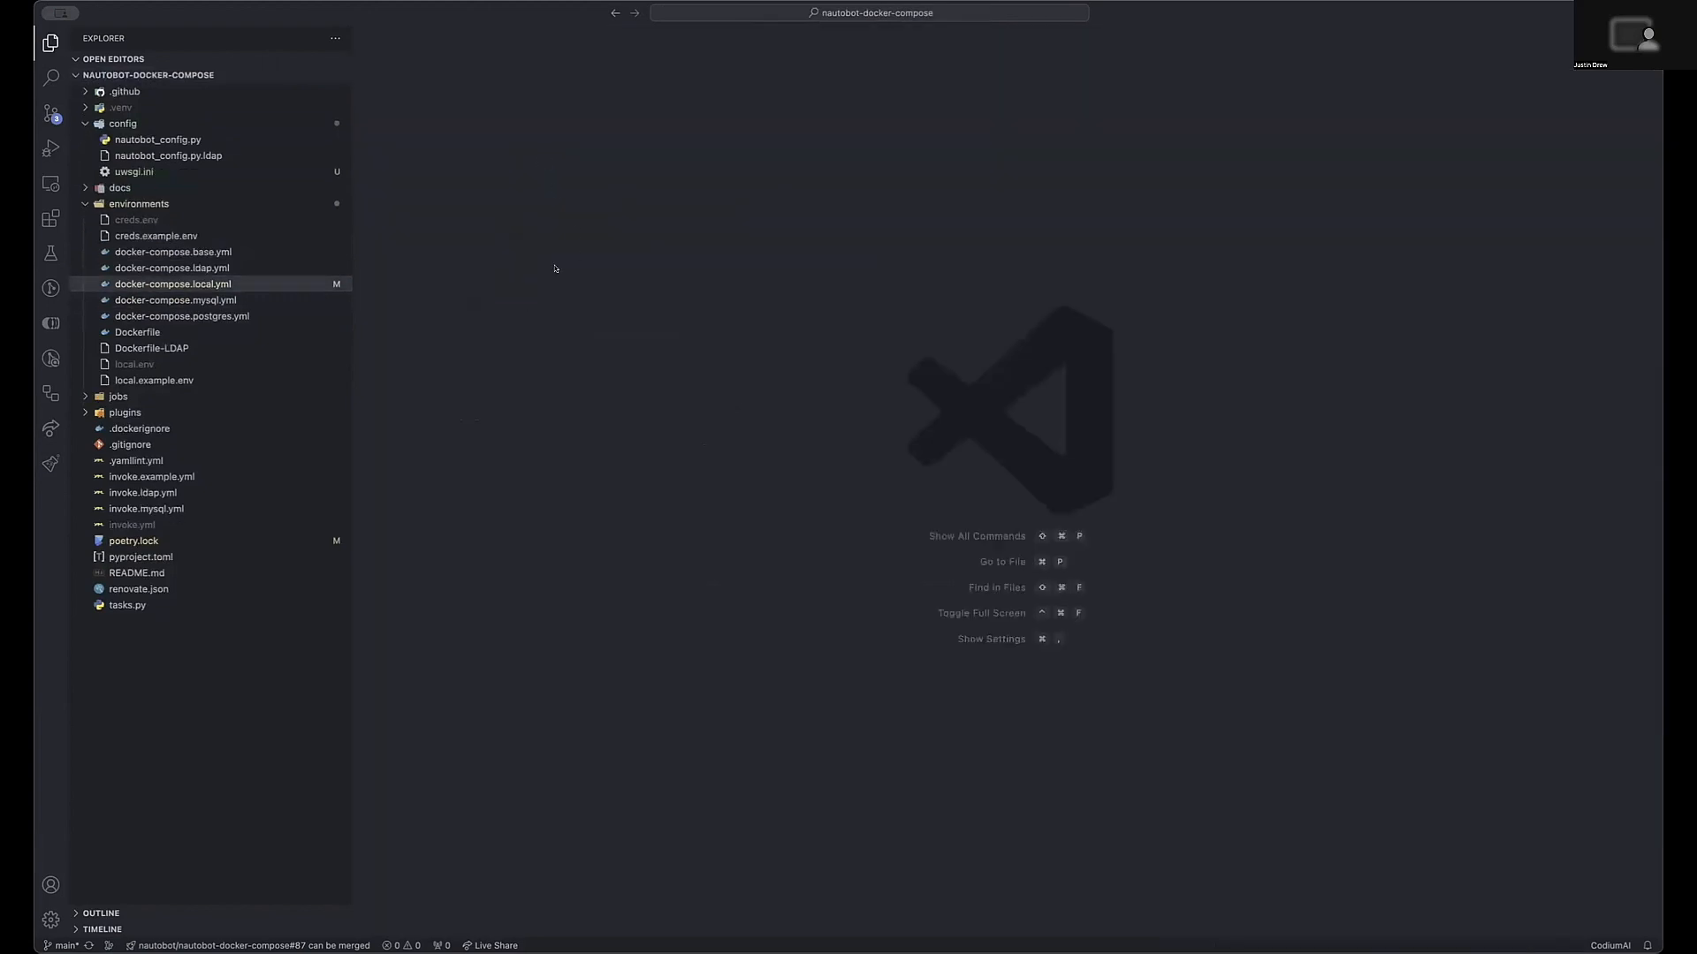
click(122, 124)
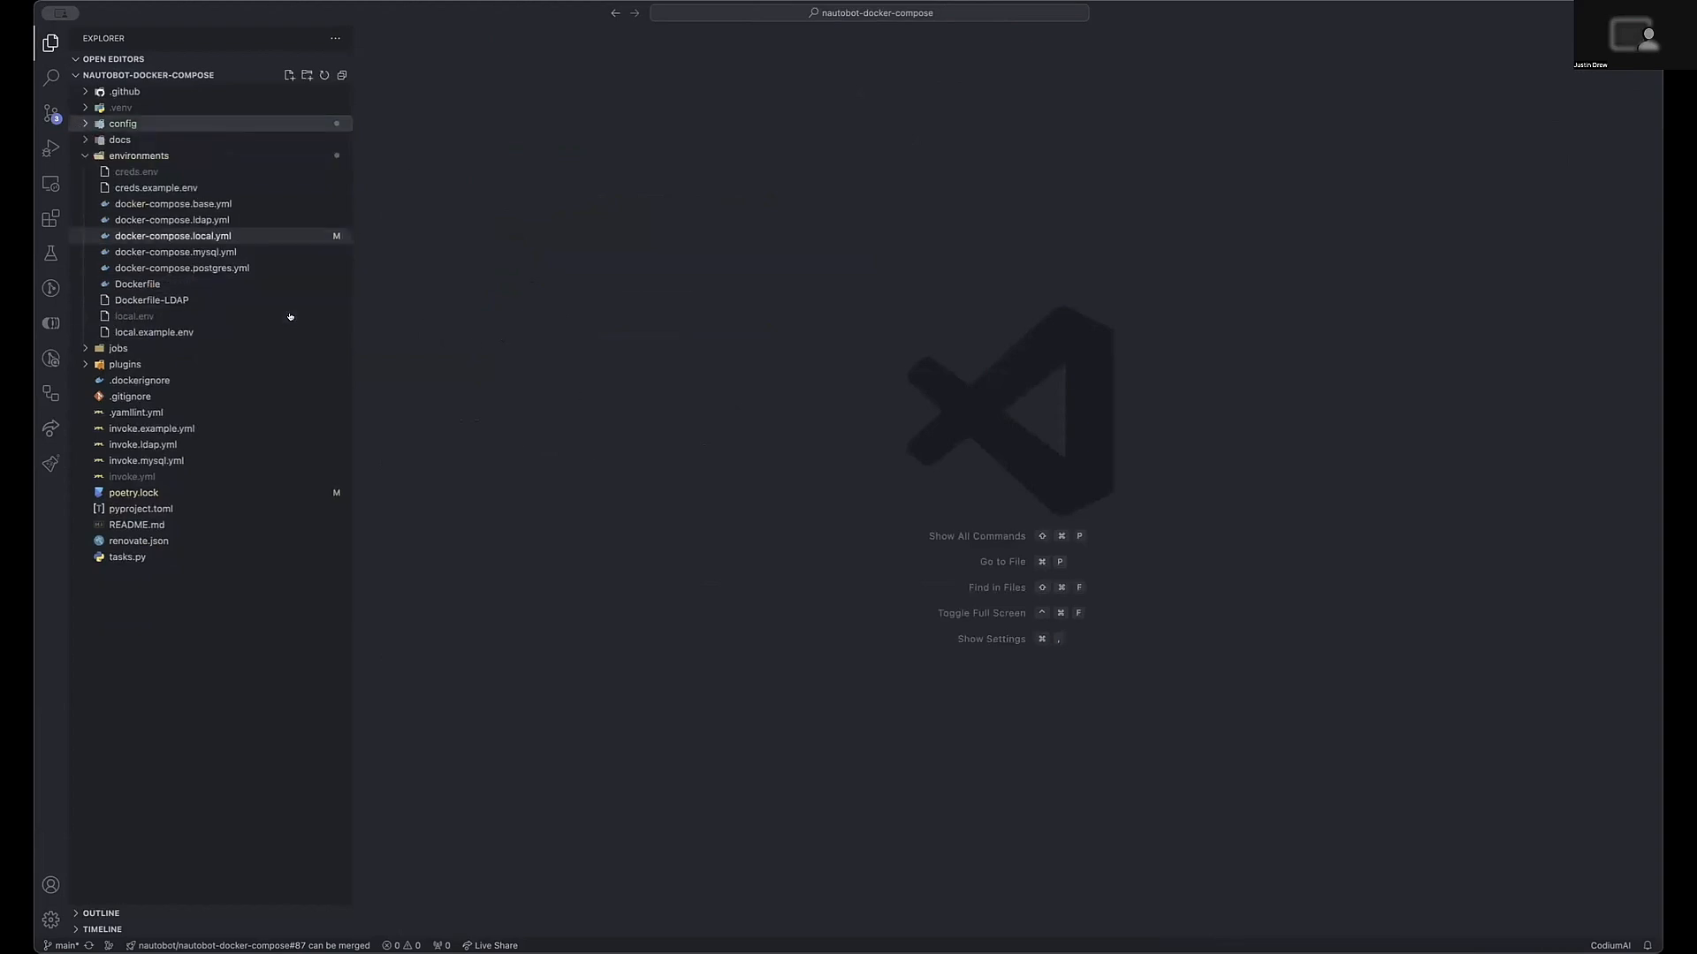
mouse_move(152, 299)
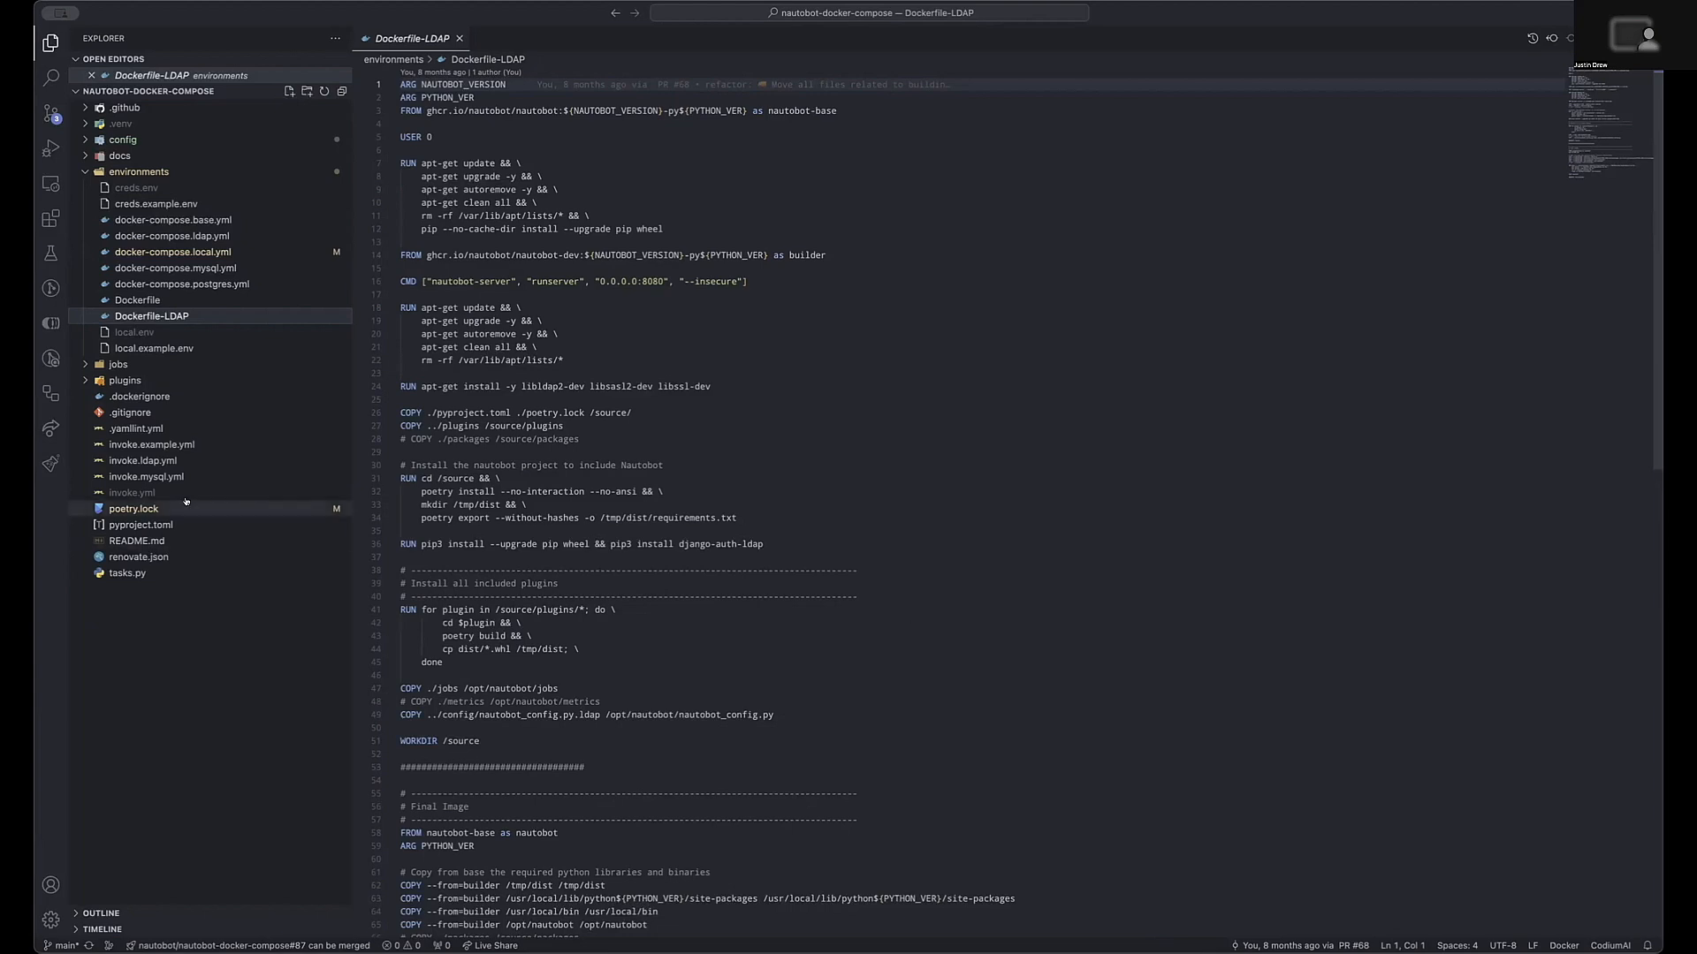
mouse_move(141, 460)
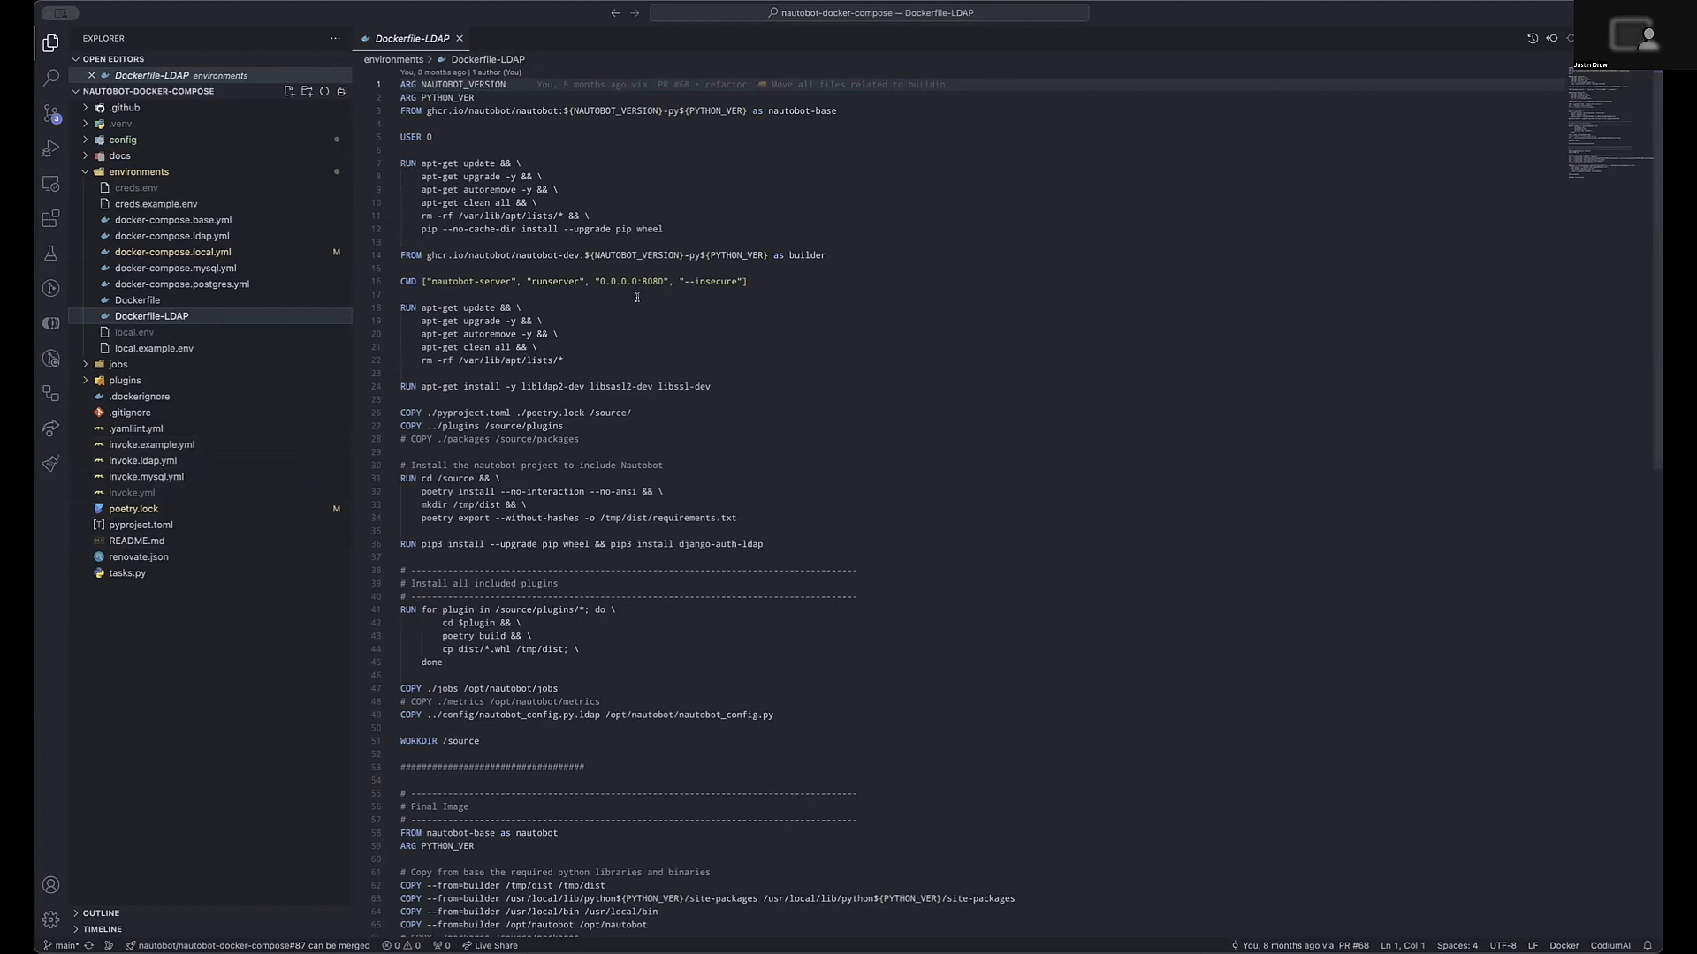
Step: Bring up docker-compose.ldap.yml, which builds from Dockerfile-LDAP
click(173, 235)
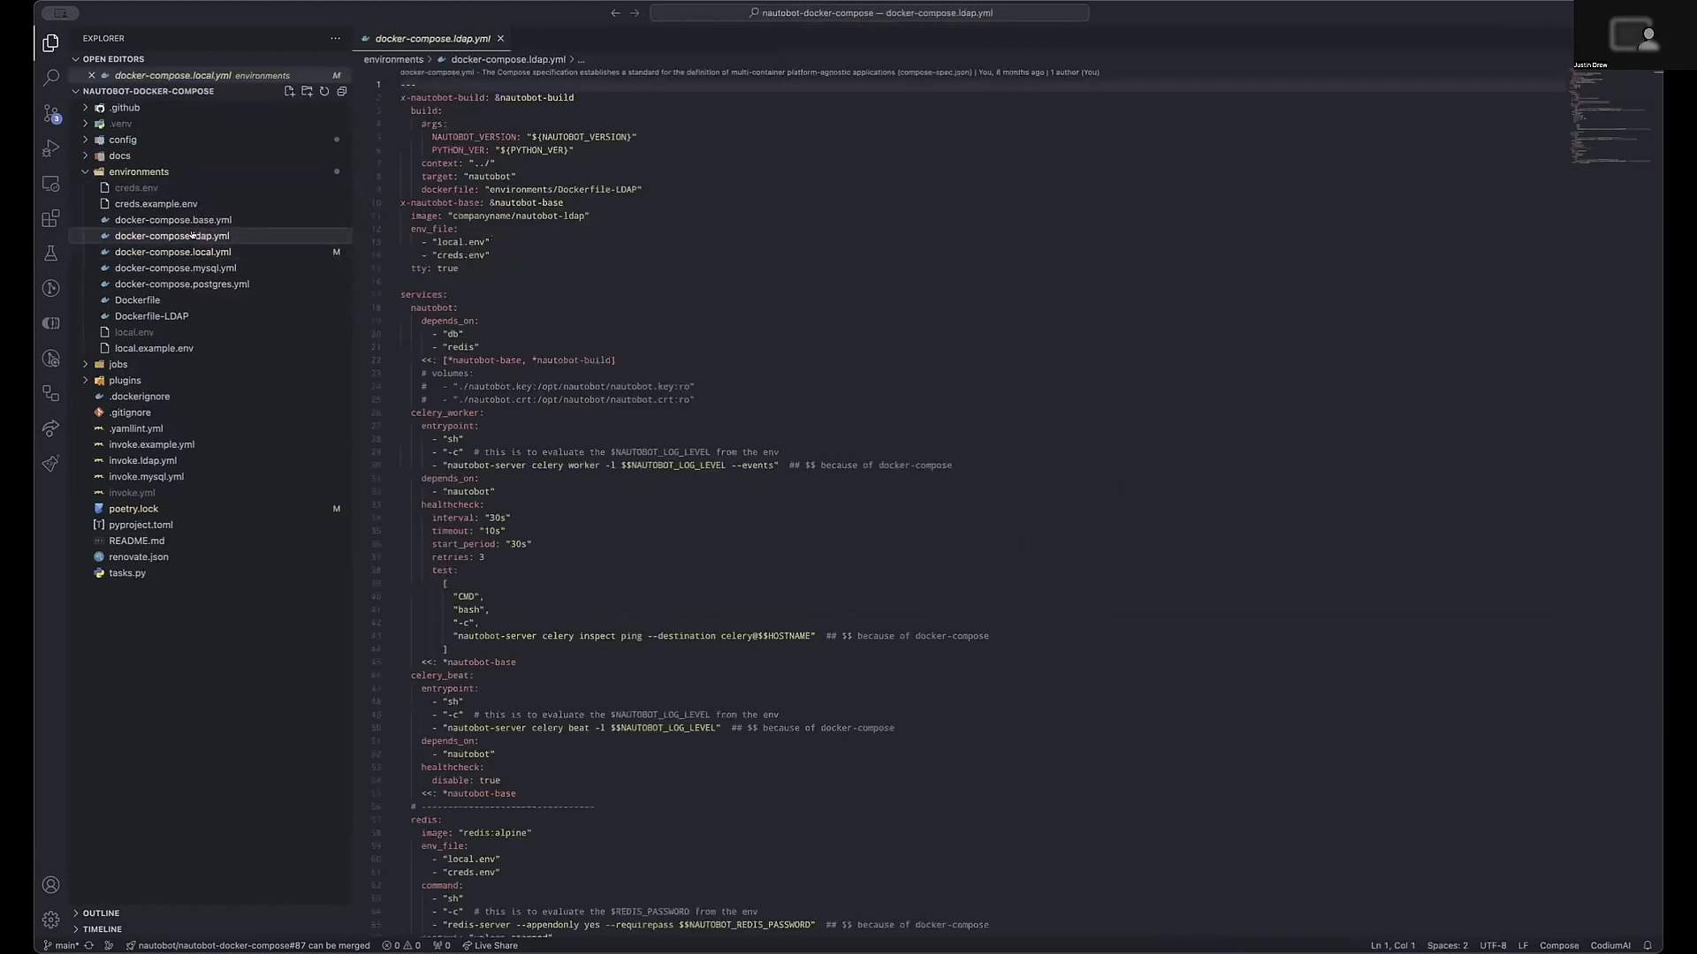
Step: Show docker-compose.local.yml's nautobot-server start command using uwsgi.ini on port 8080
click(172, 252)
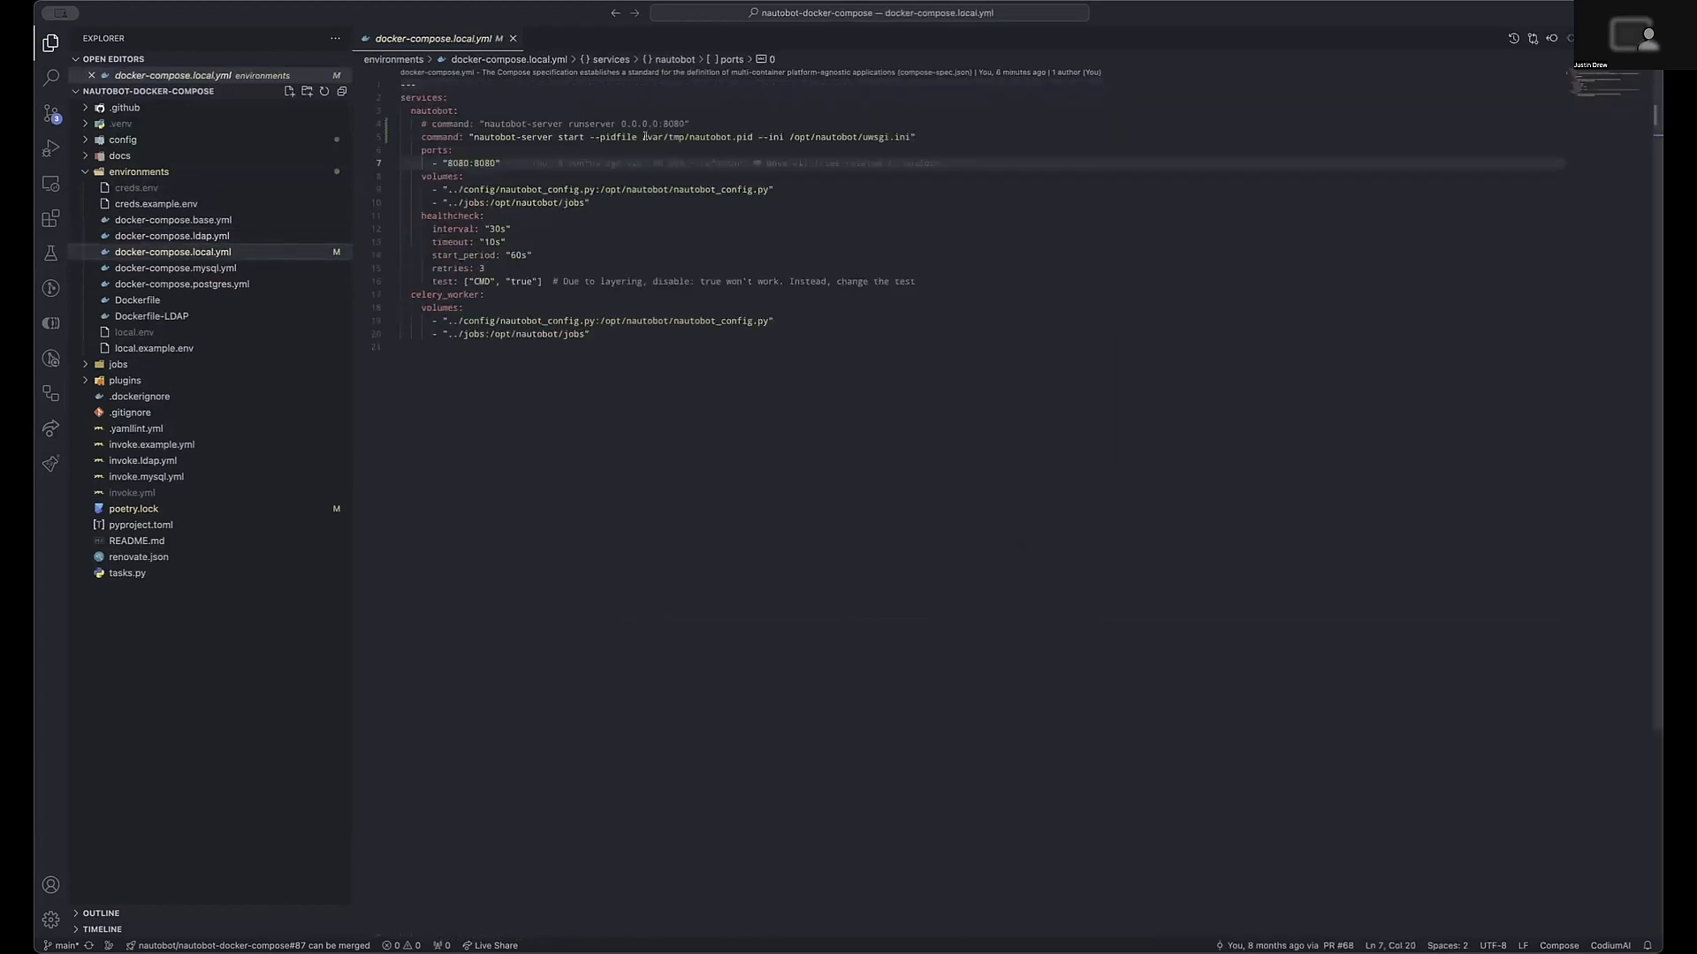
click(690, 122)
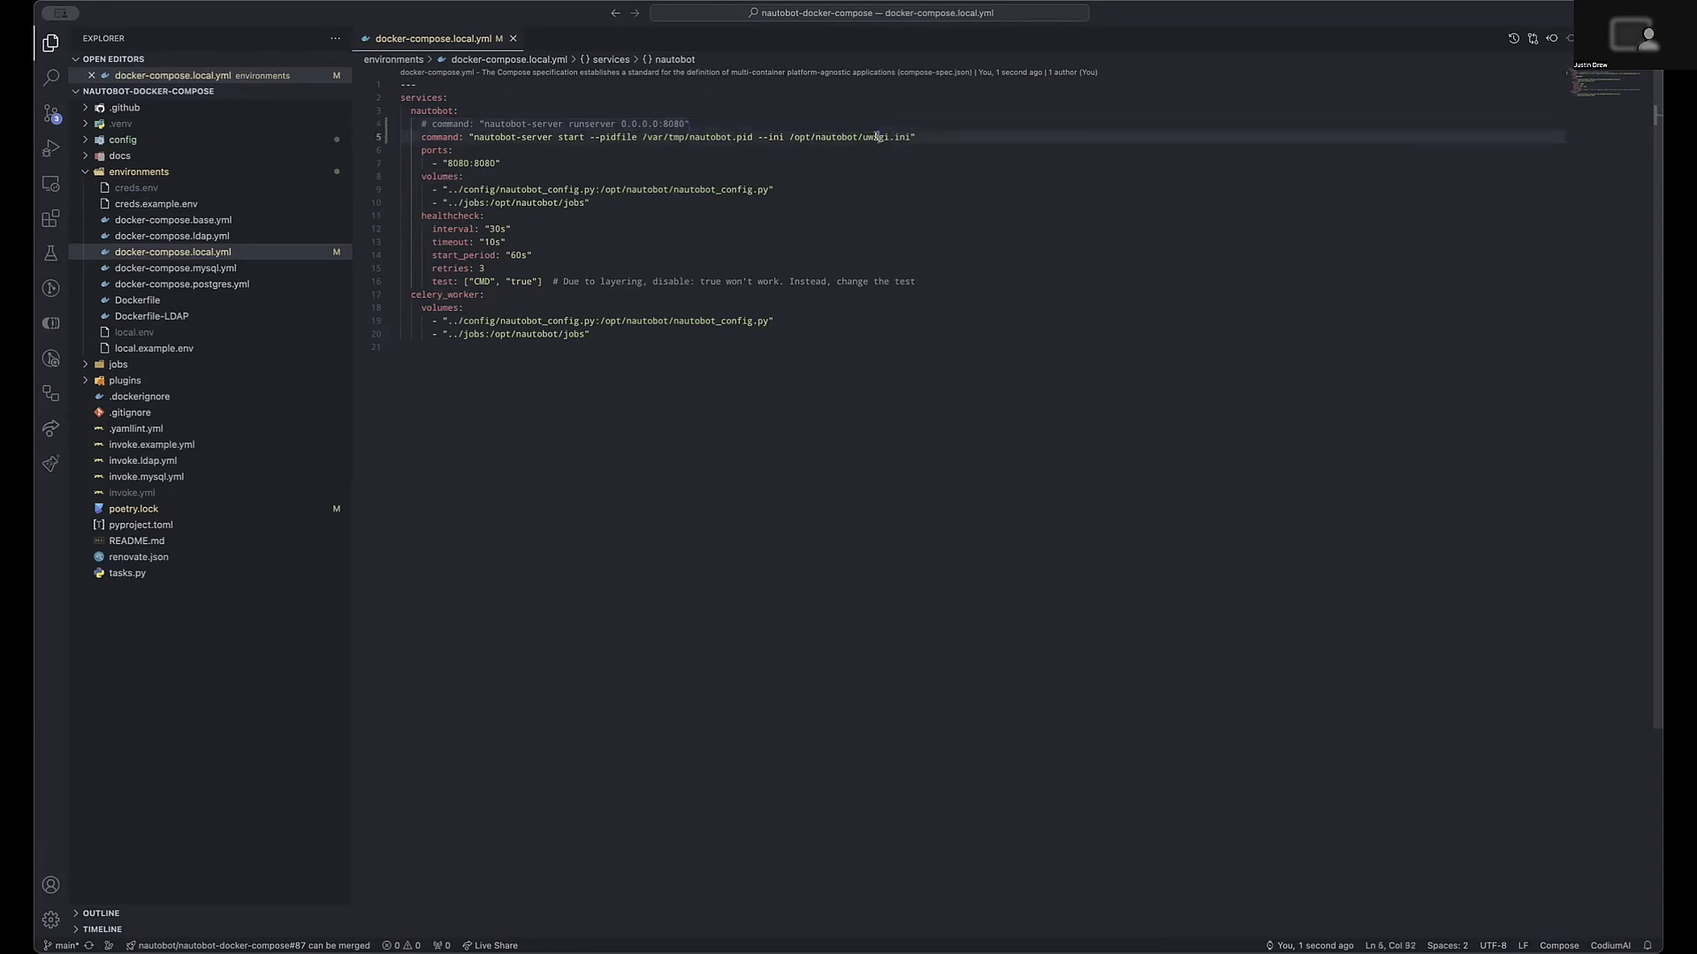
click(455, 110)
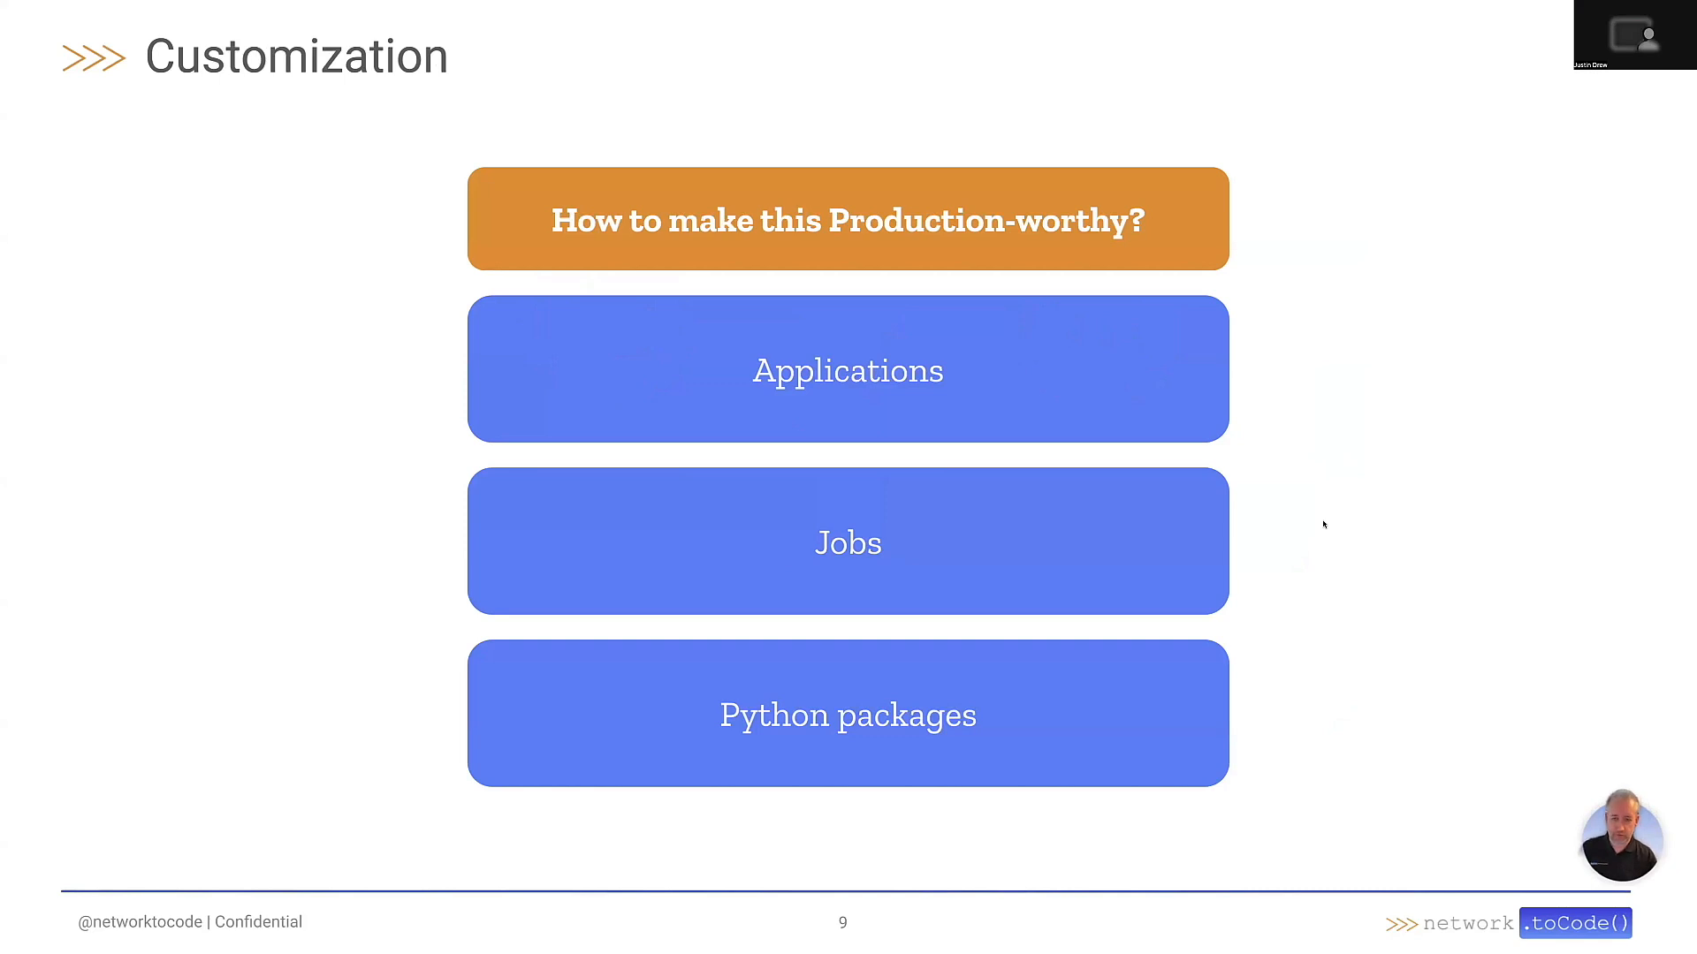
mouse_move(1253, 296)
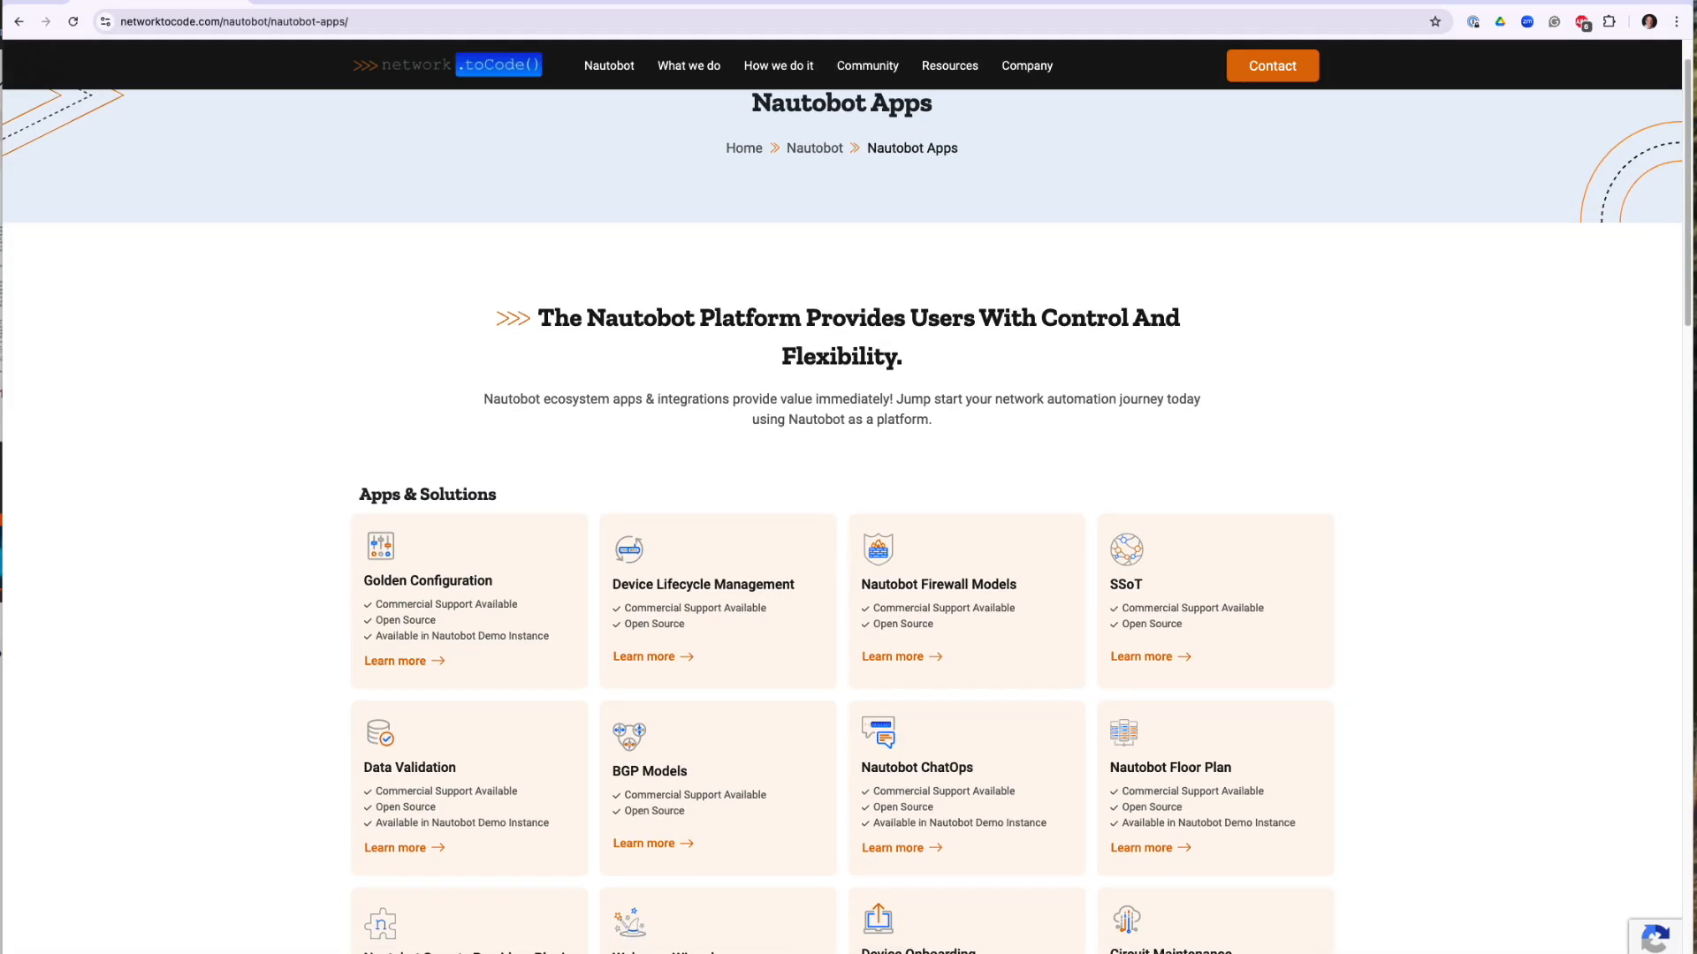
Step: Scroll through the Nautobot Apps & Solutions grid on networktocode.com to survey the ecosystem apps
scroll(down, 3)
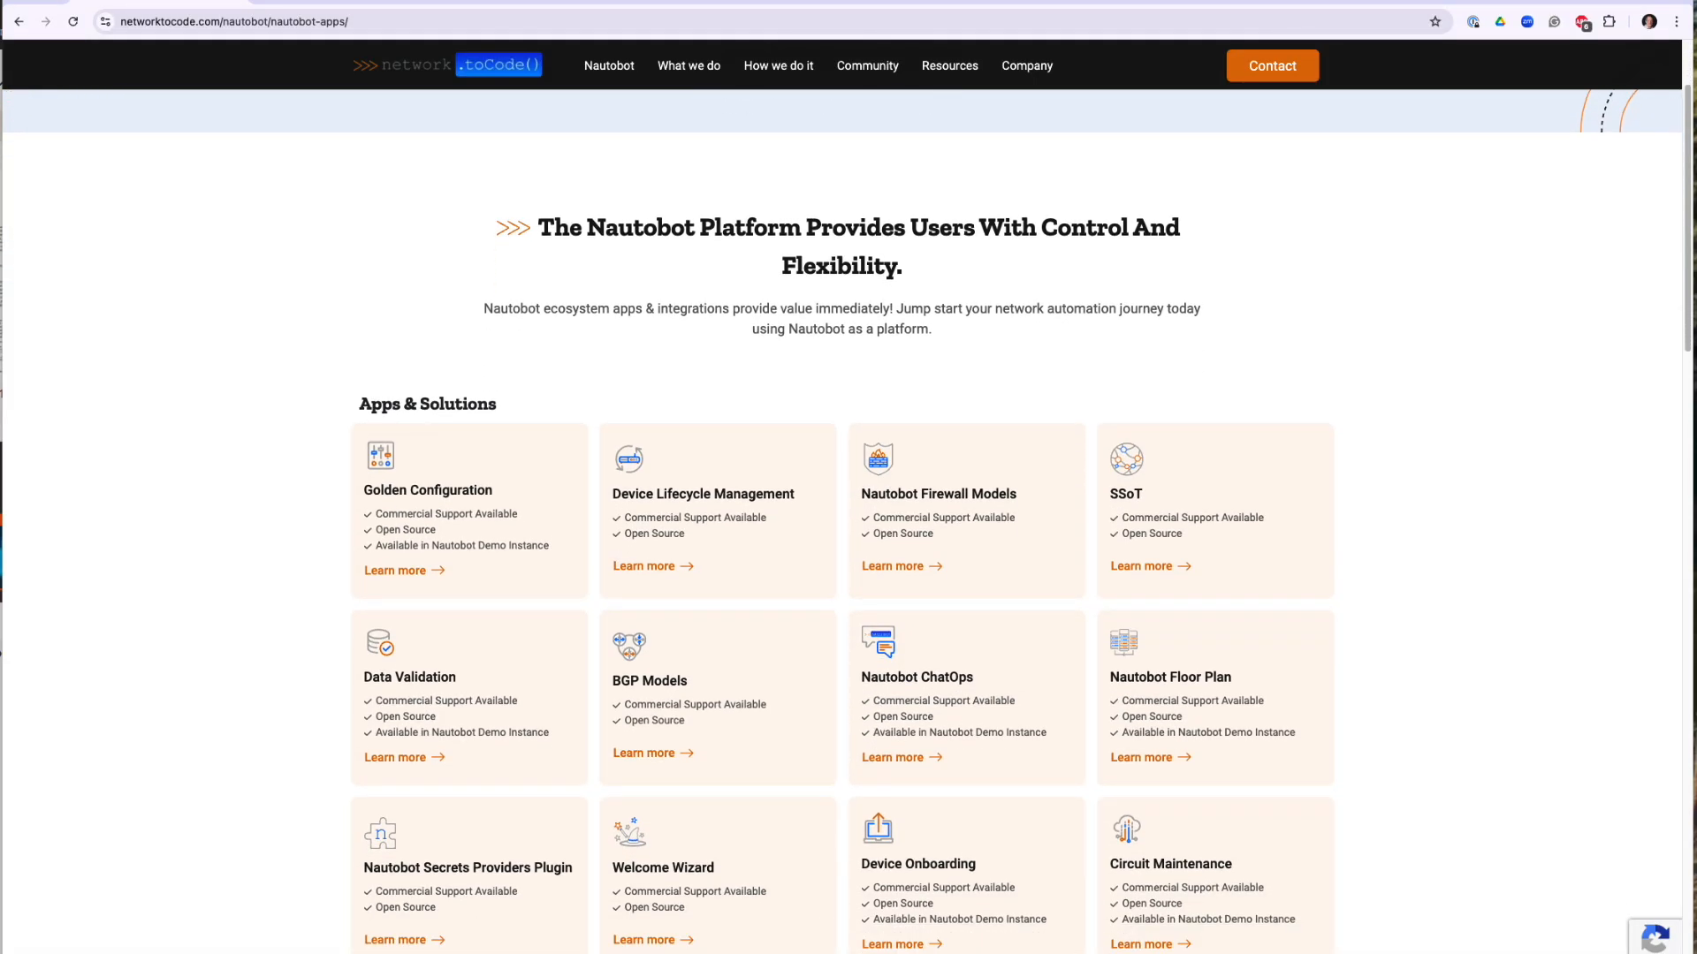
scroll(down, 3)
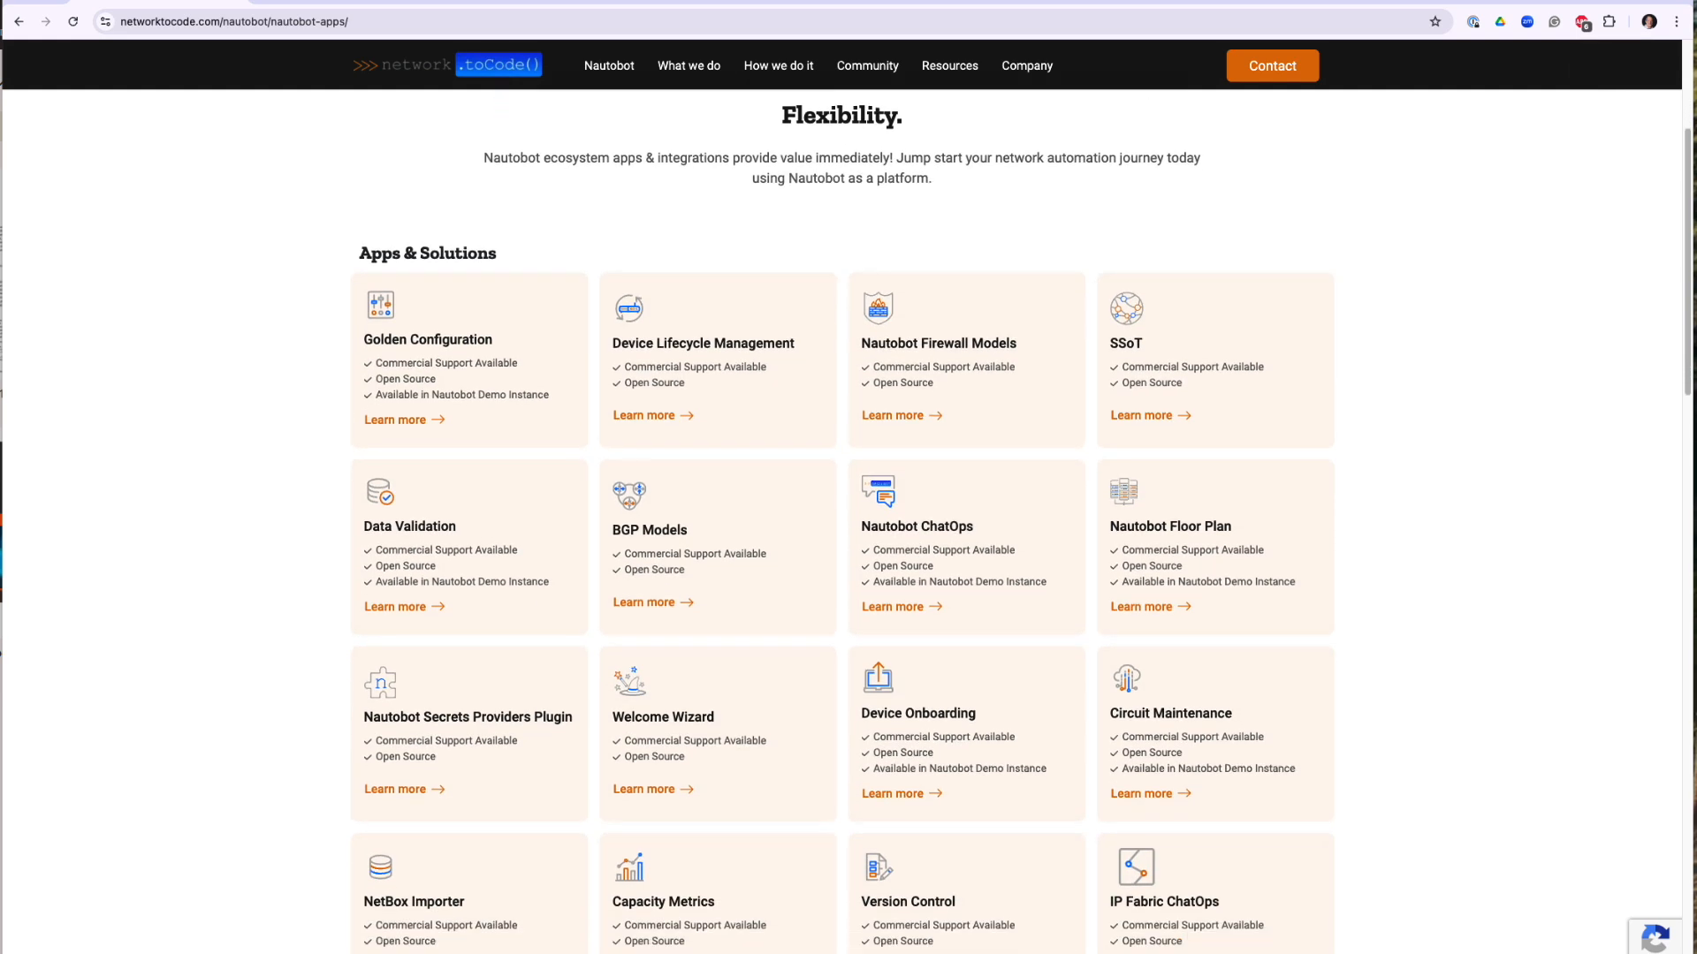
scroll(down, 3)
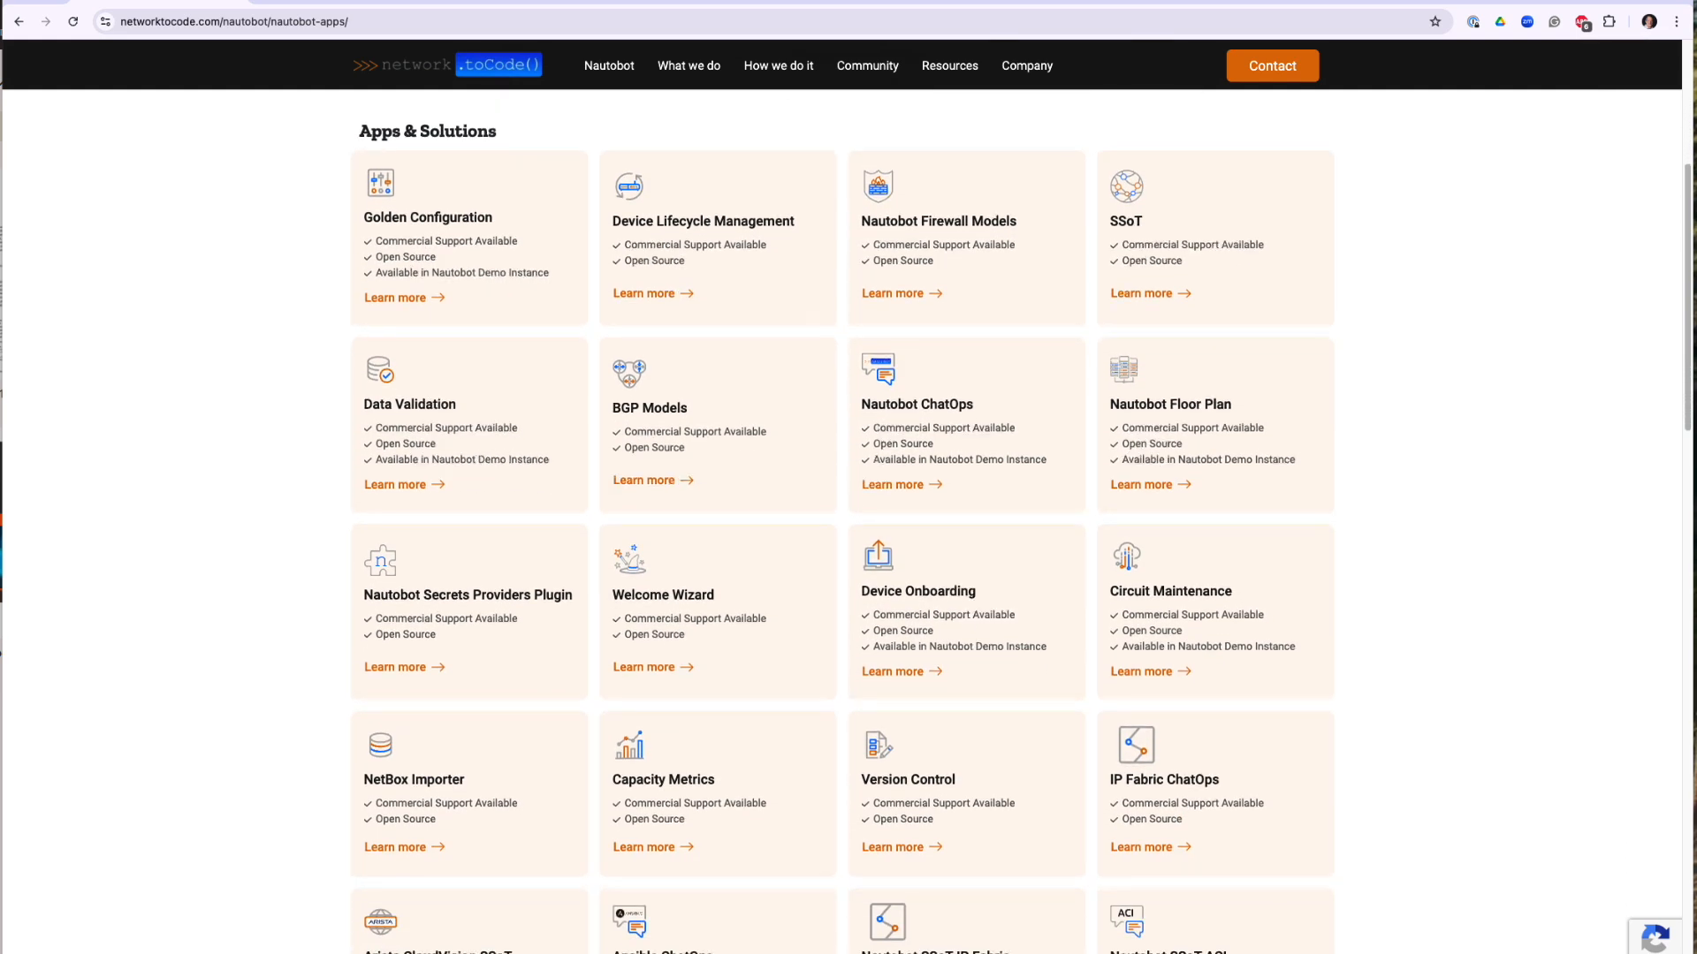
scroll(down, 3)
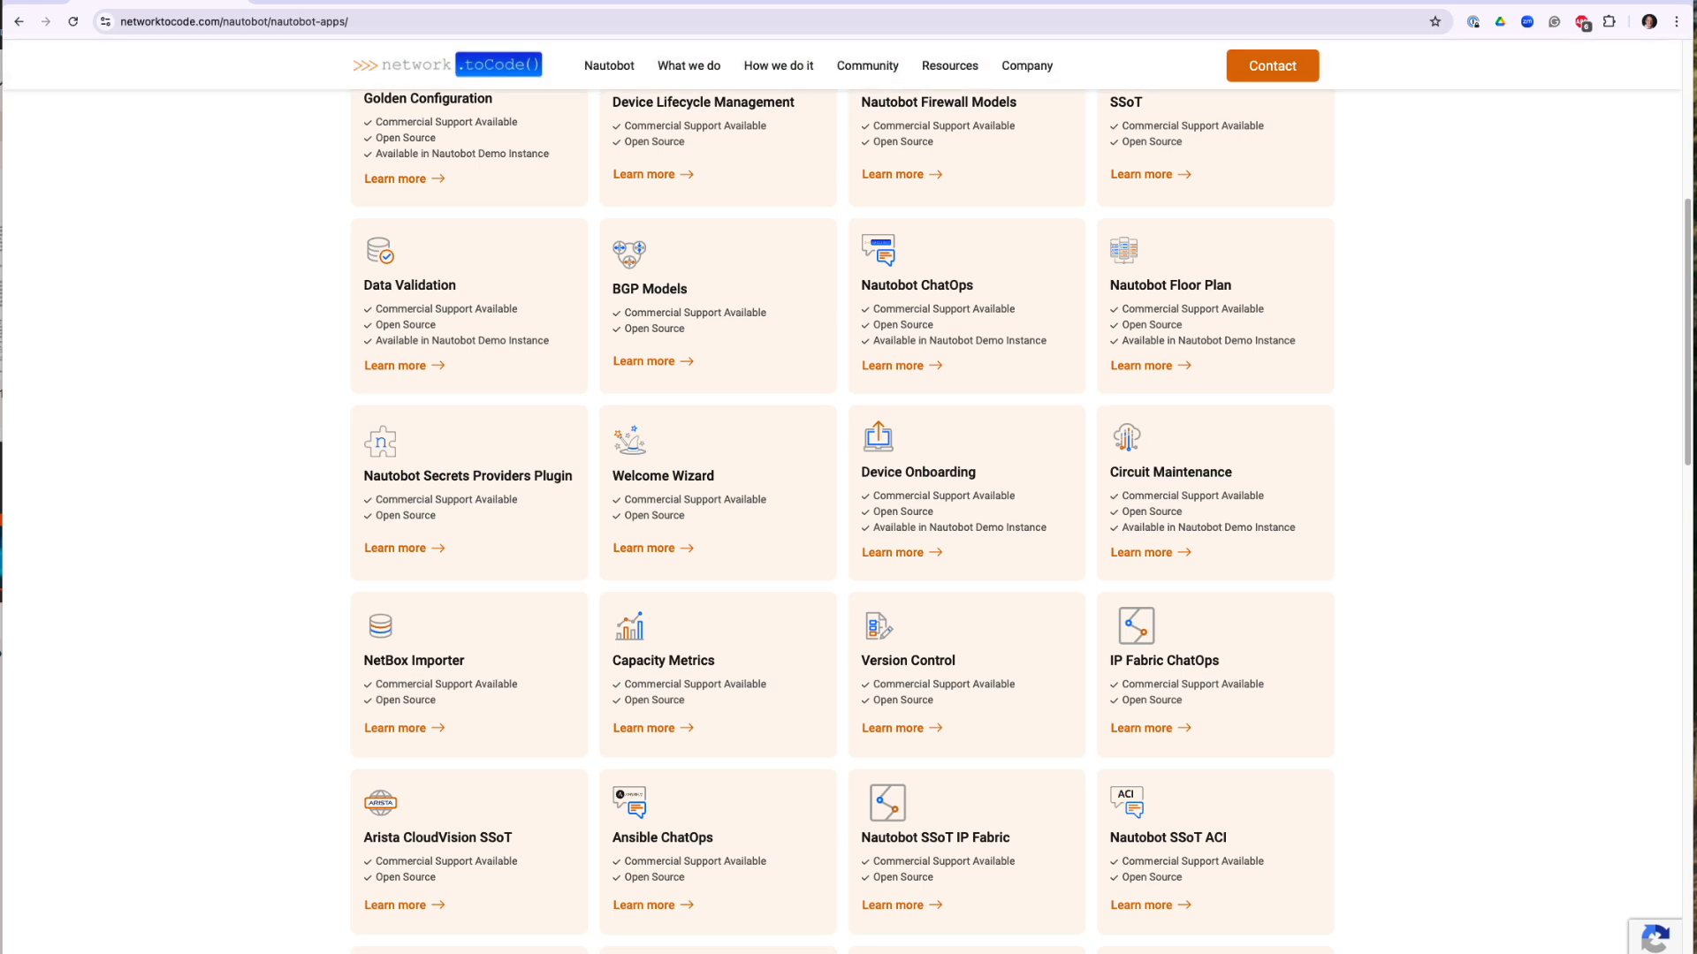
scroll(down, 3)
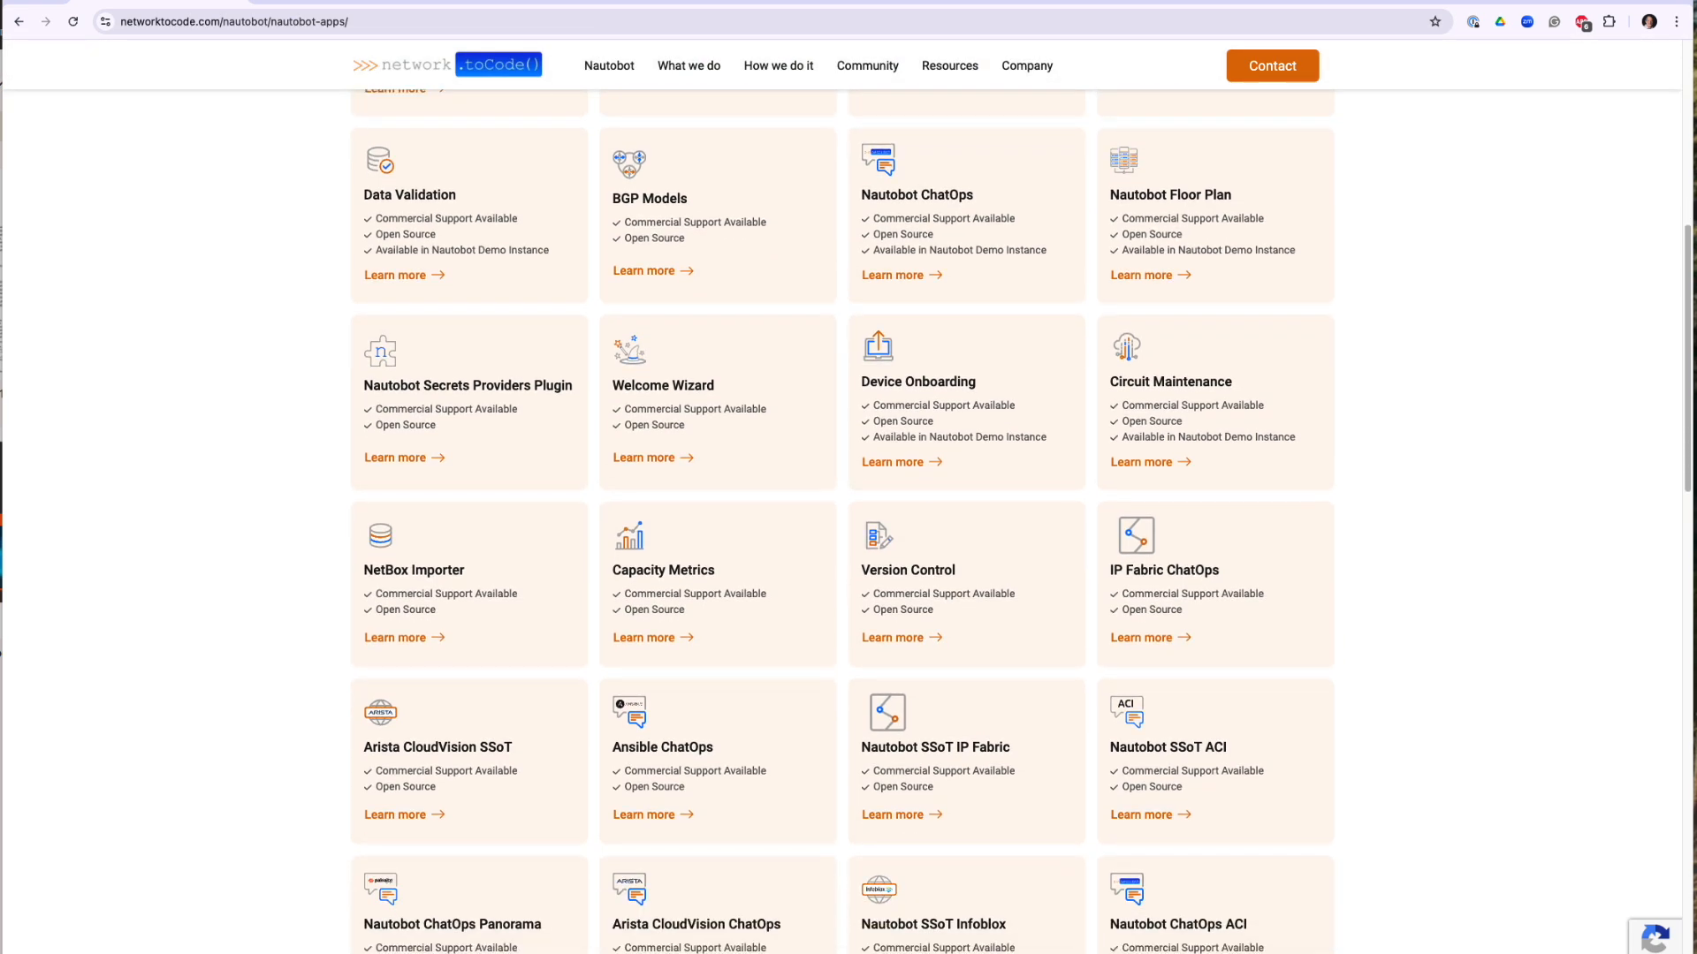
scroll(down, 3)
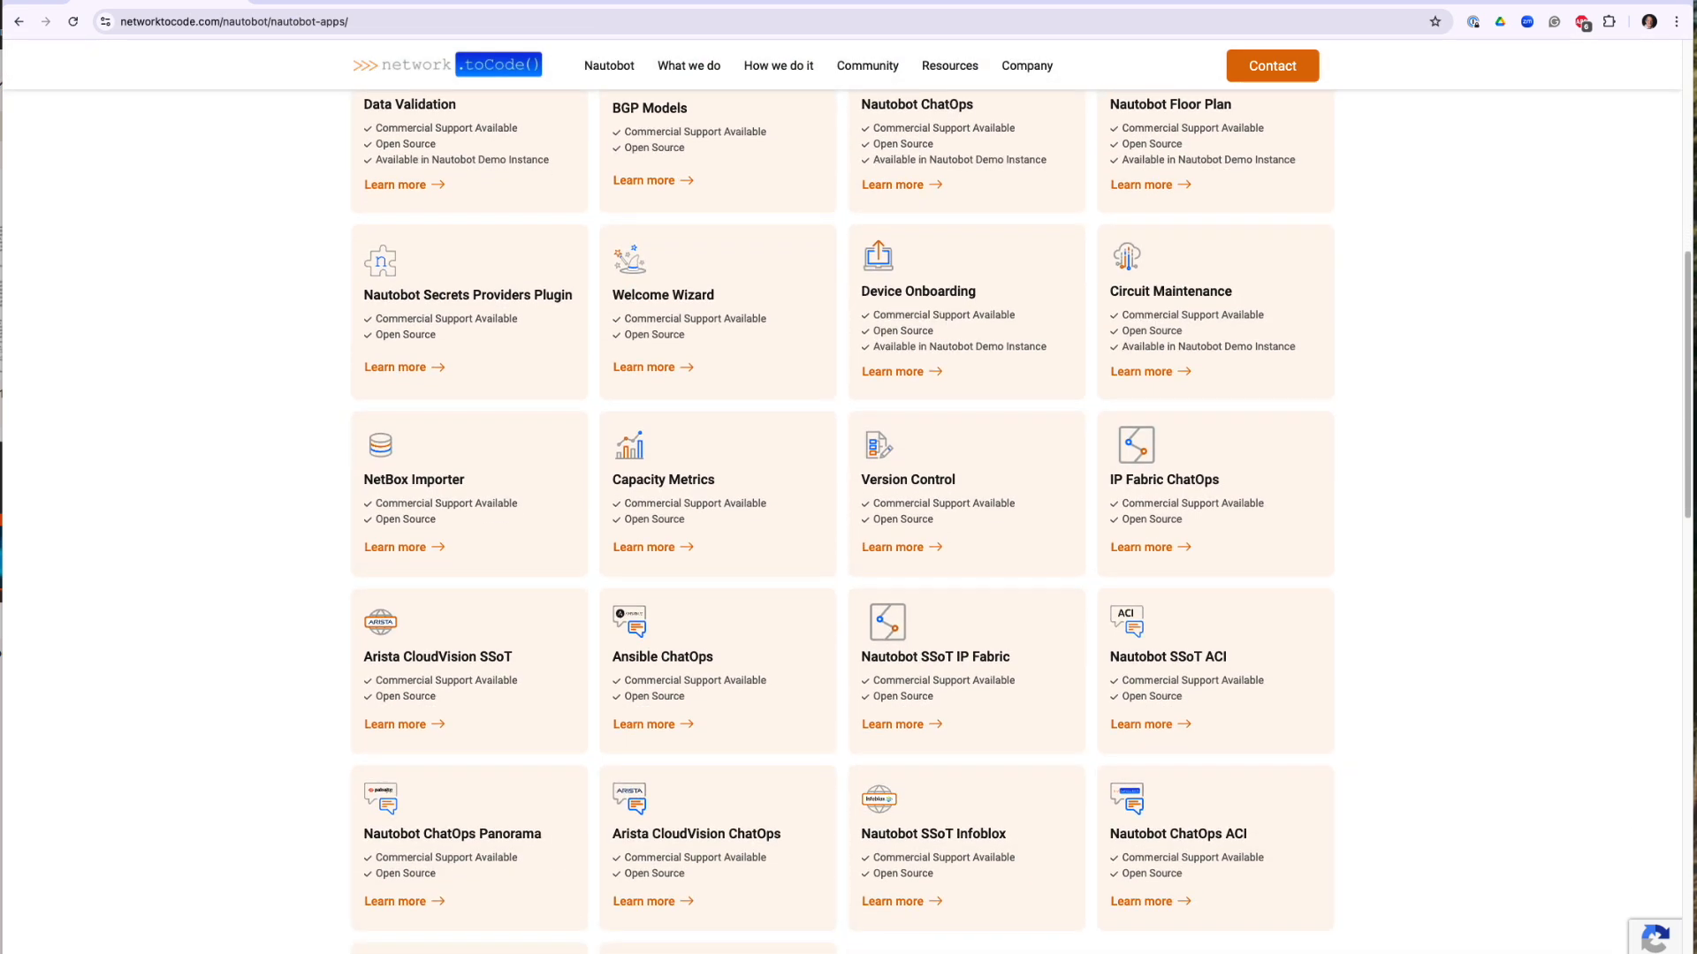
scroll(down, 3)
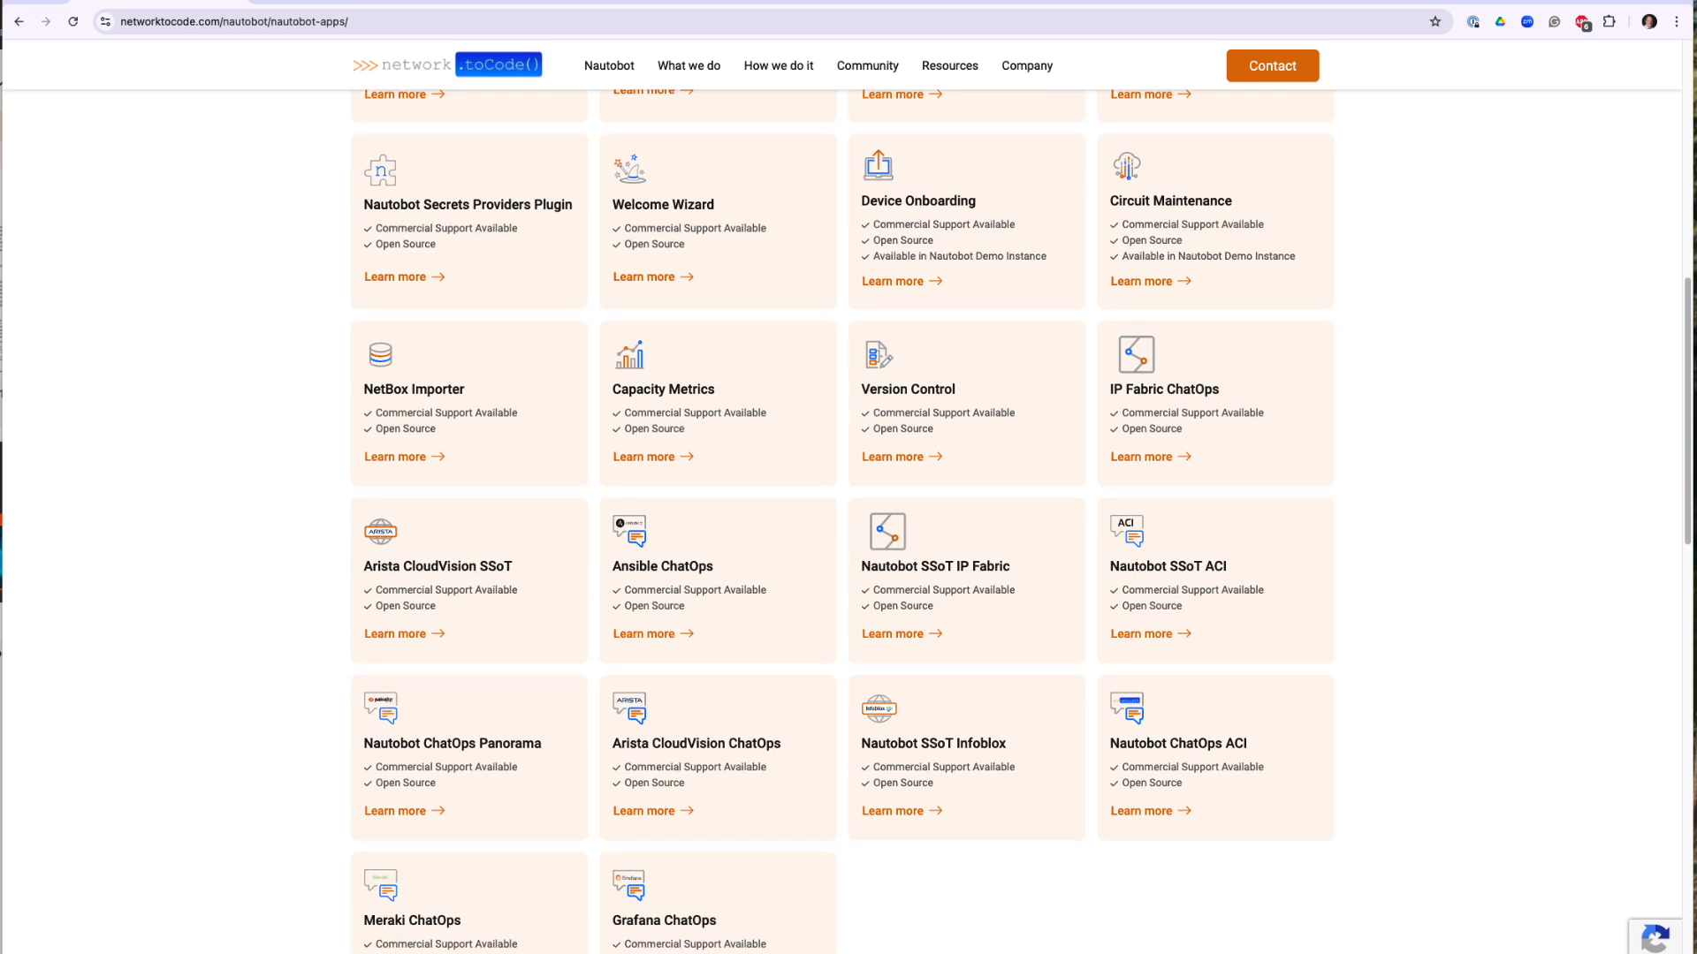
scroll(down, 3)
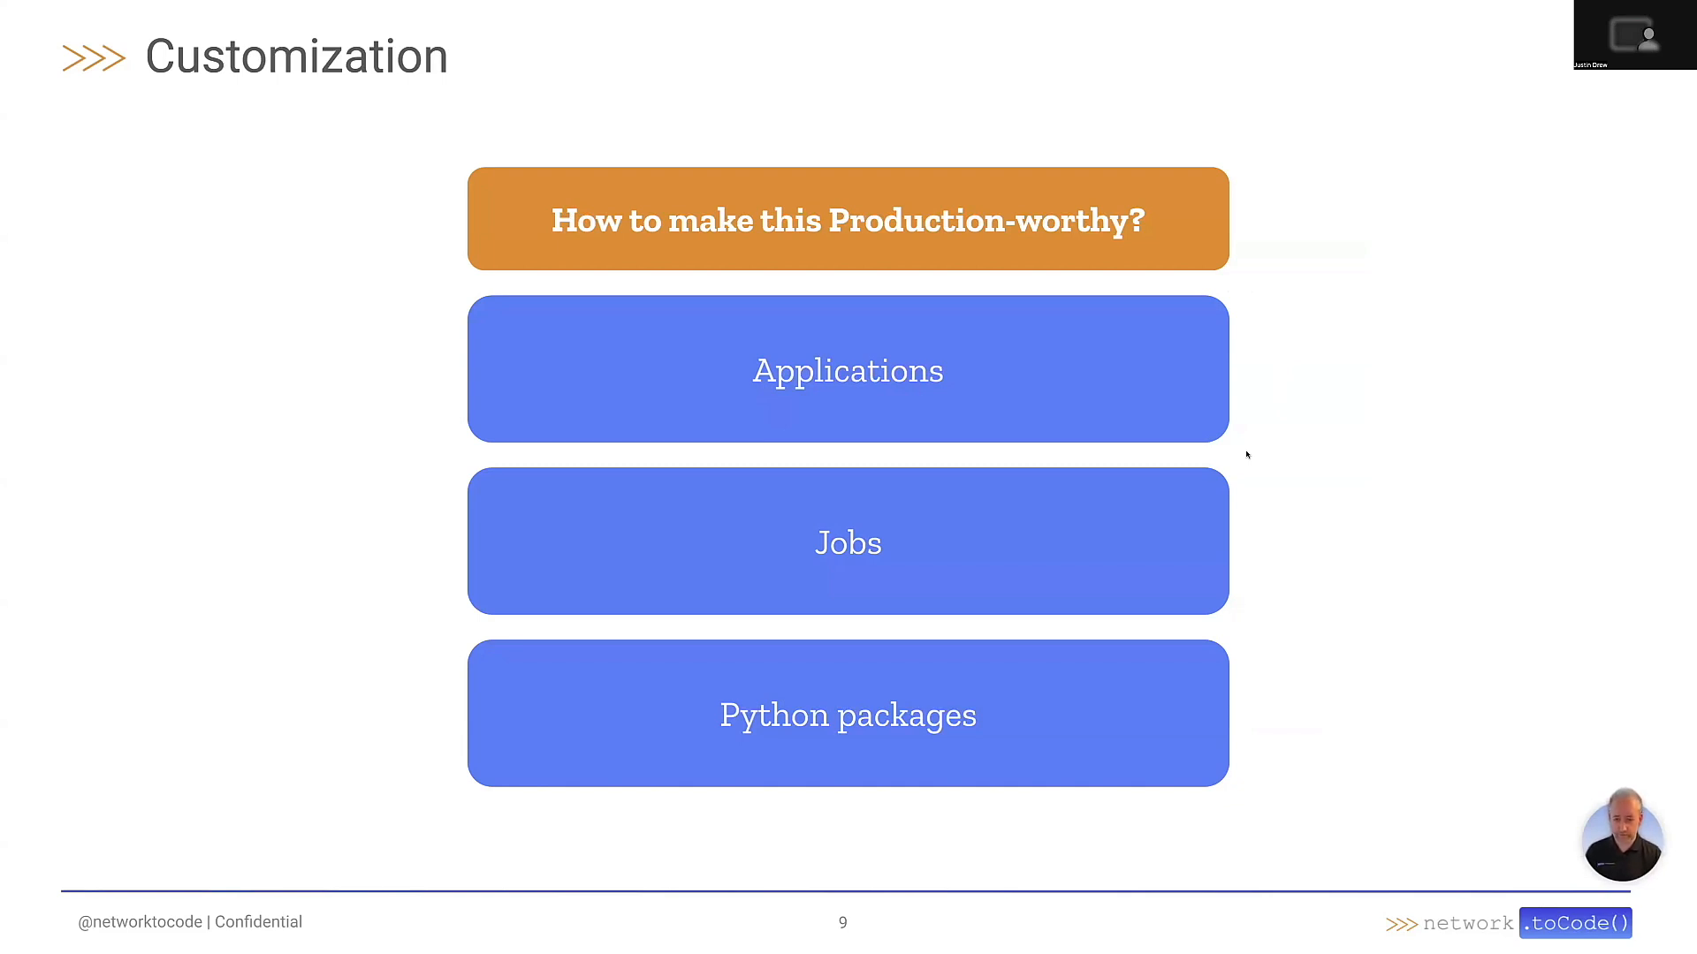
mouse_move(1262, 621)
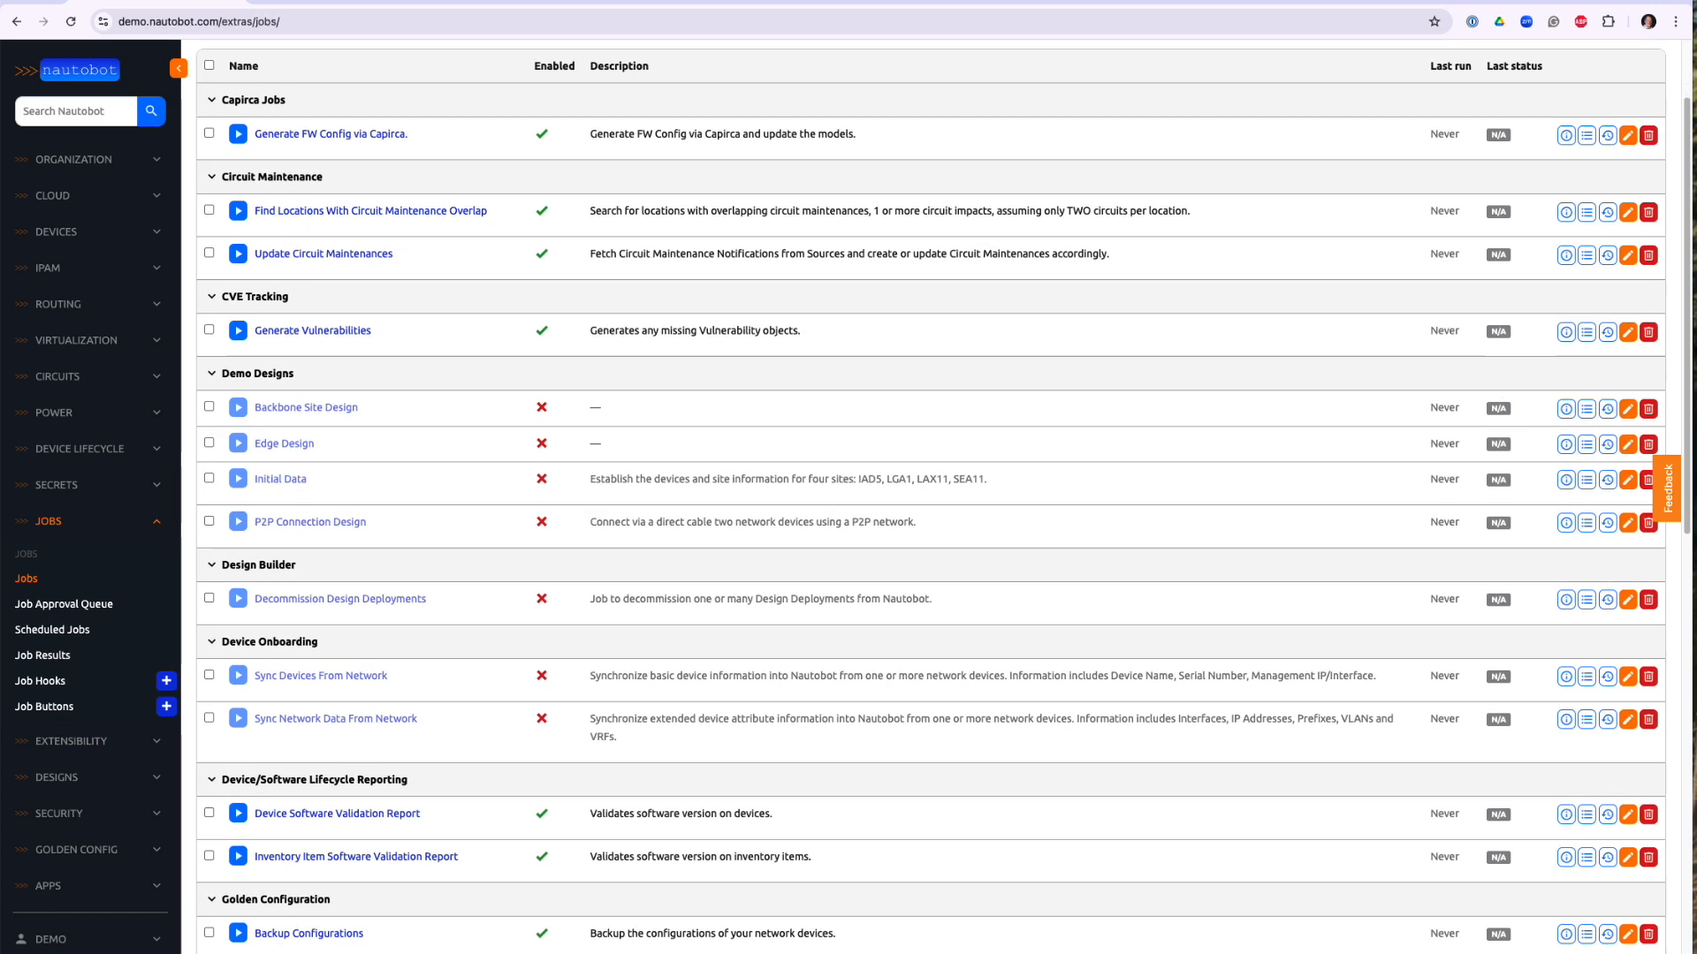
Step: Scroll through the demo Nautobot Jobs list past app groups such as Golden Configuration
scroll(down, 3)
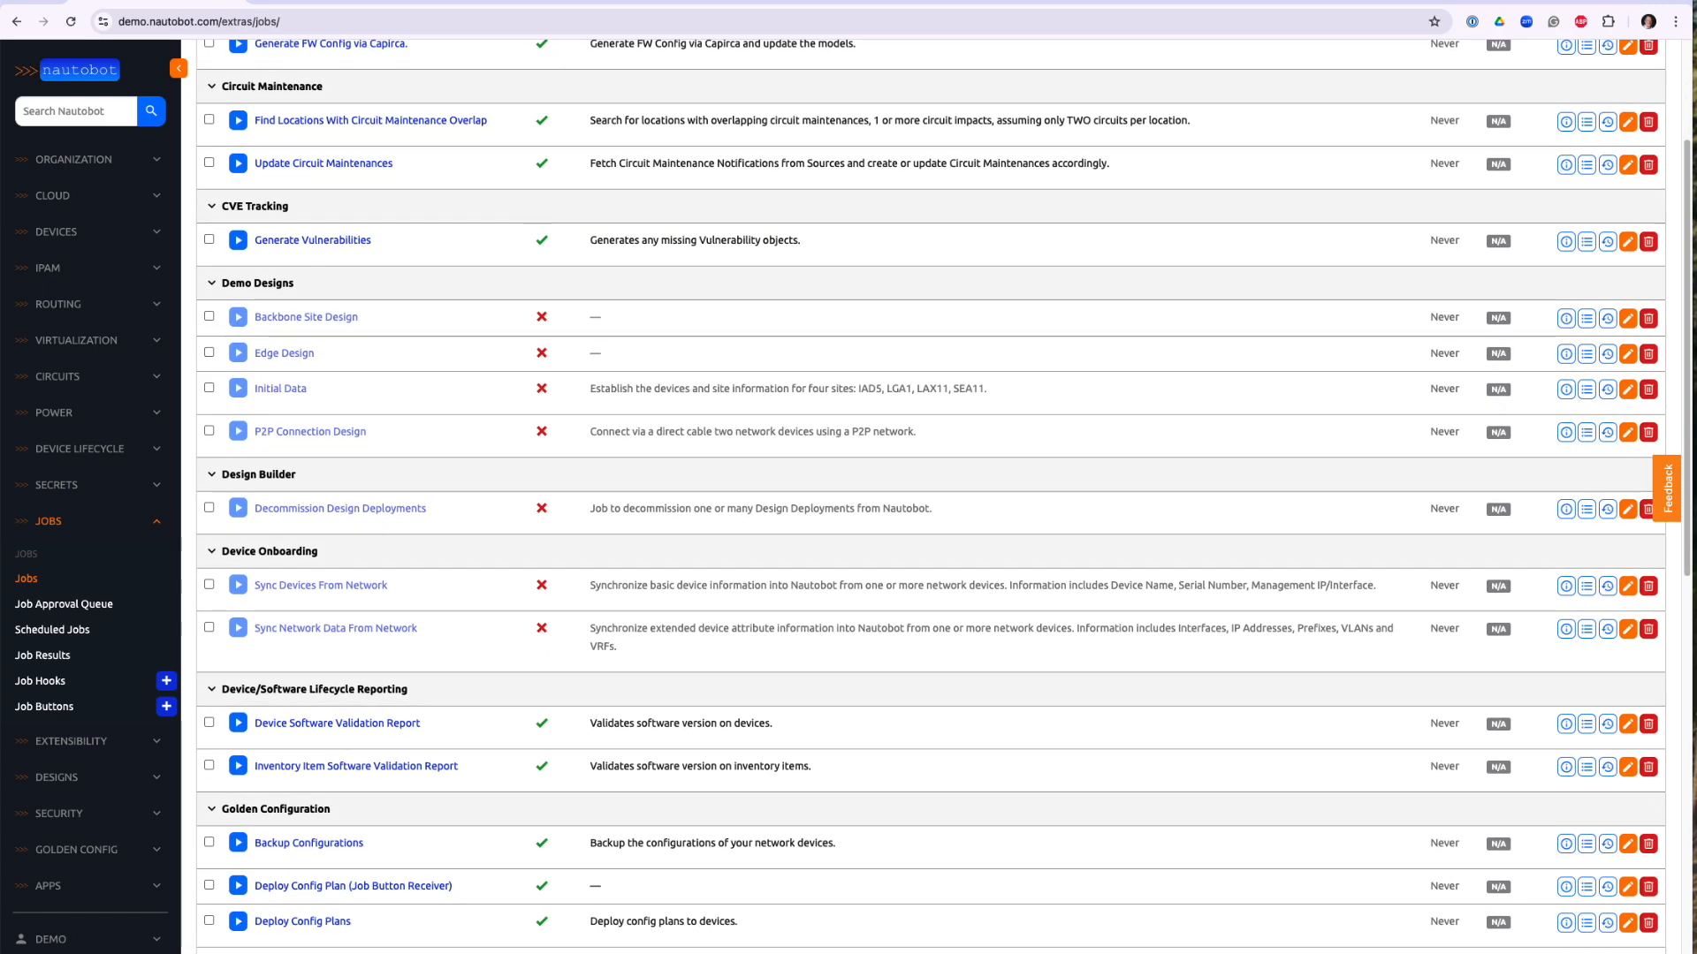
scroll(down, 3)
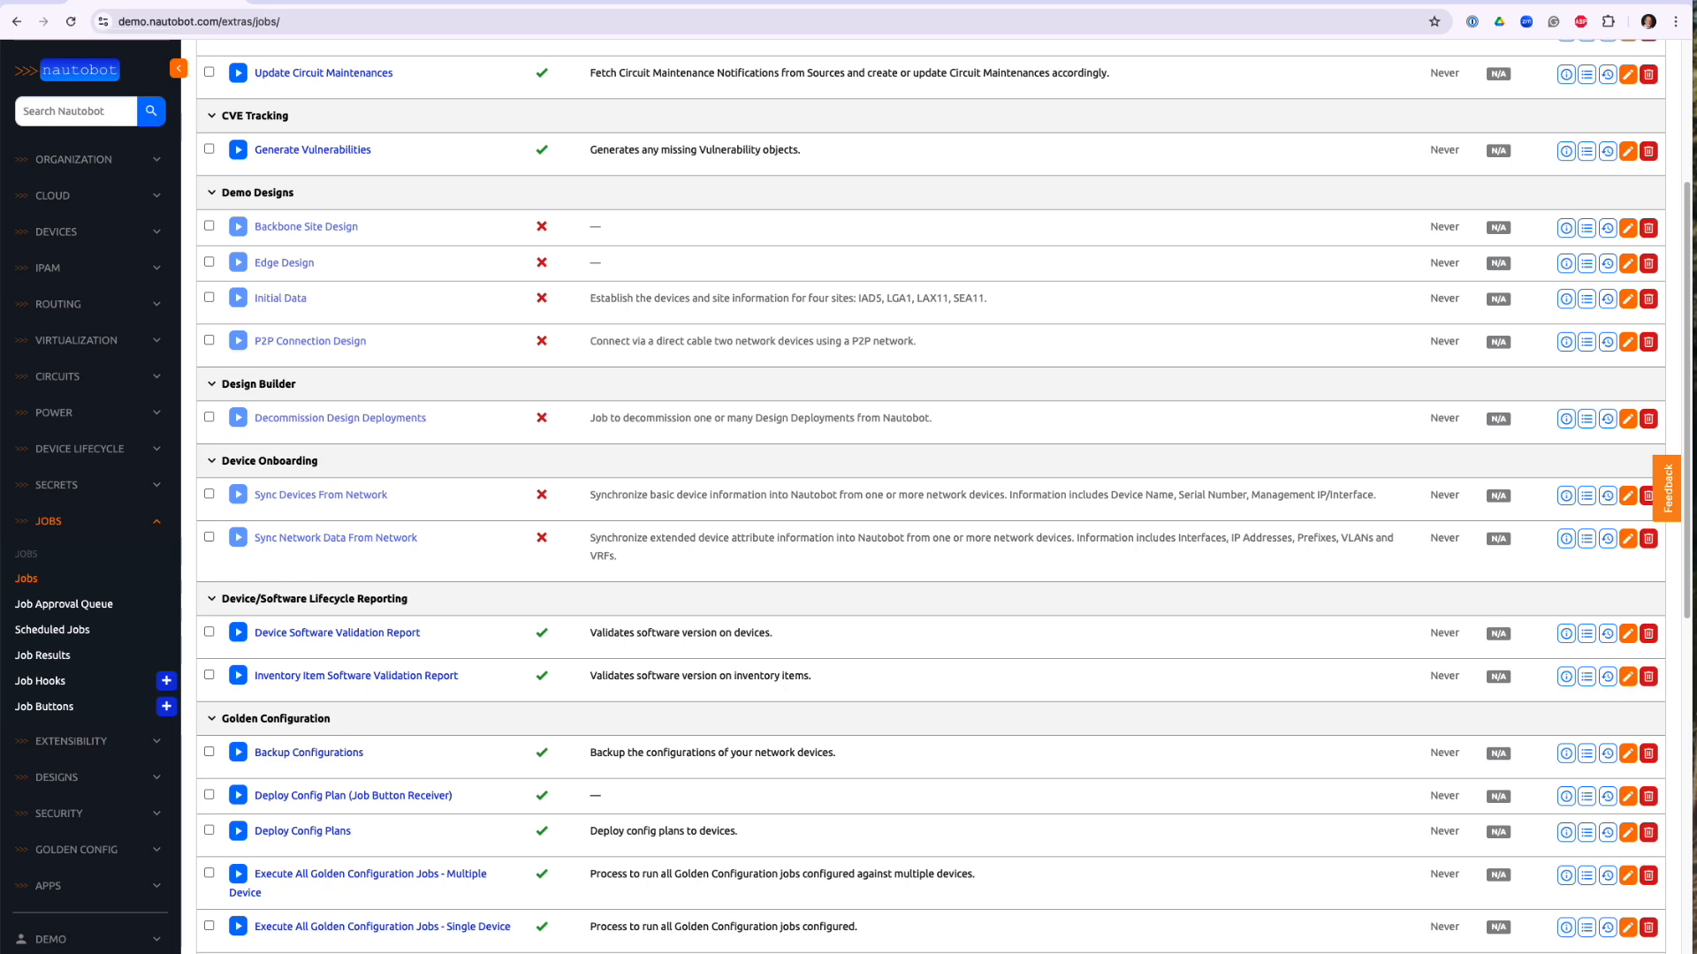
scroll(down, 3)
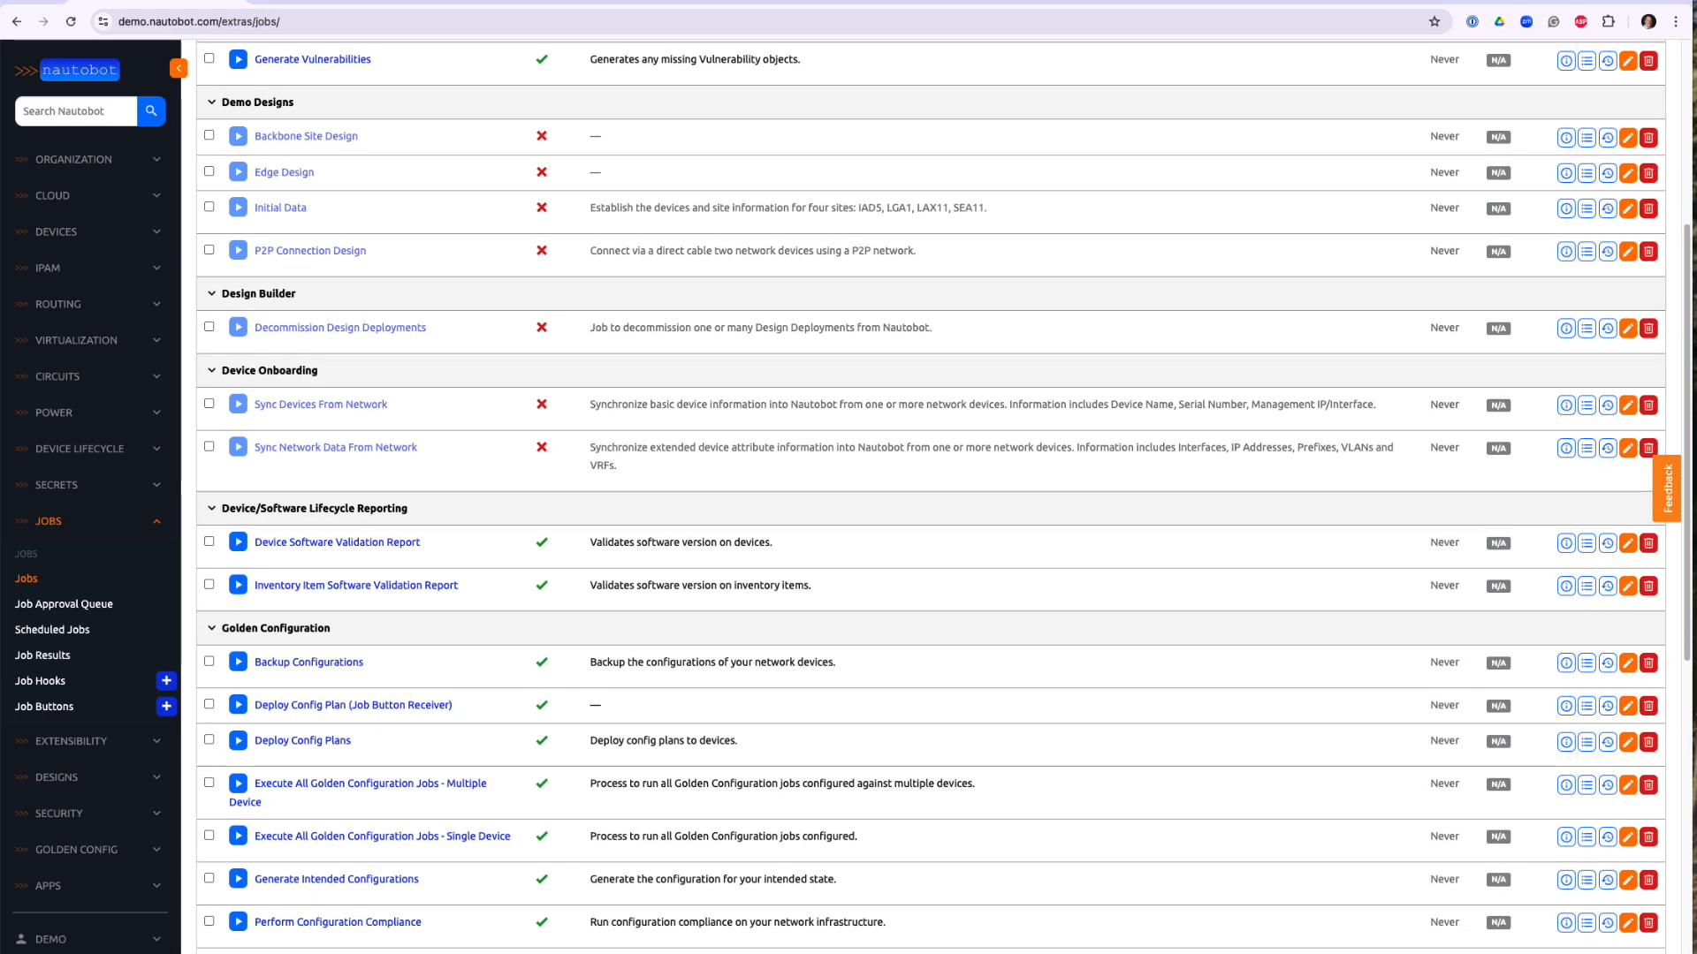
scroll(down, 3)
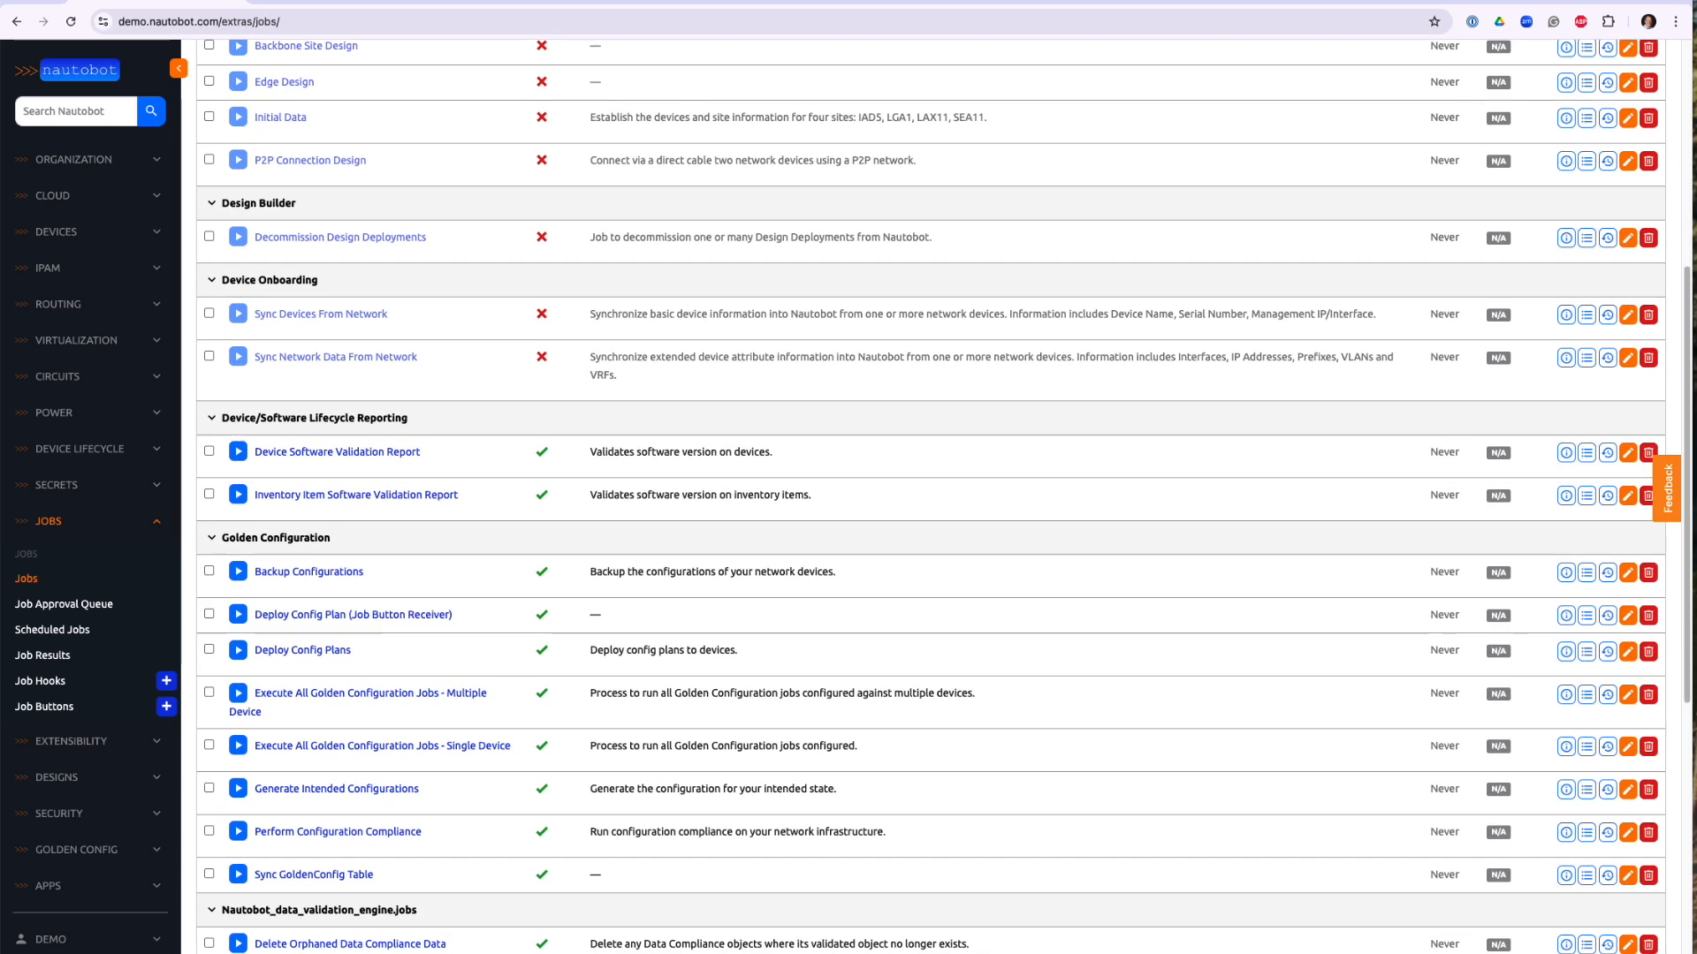
scroll(down, 3)
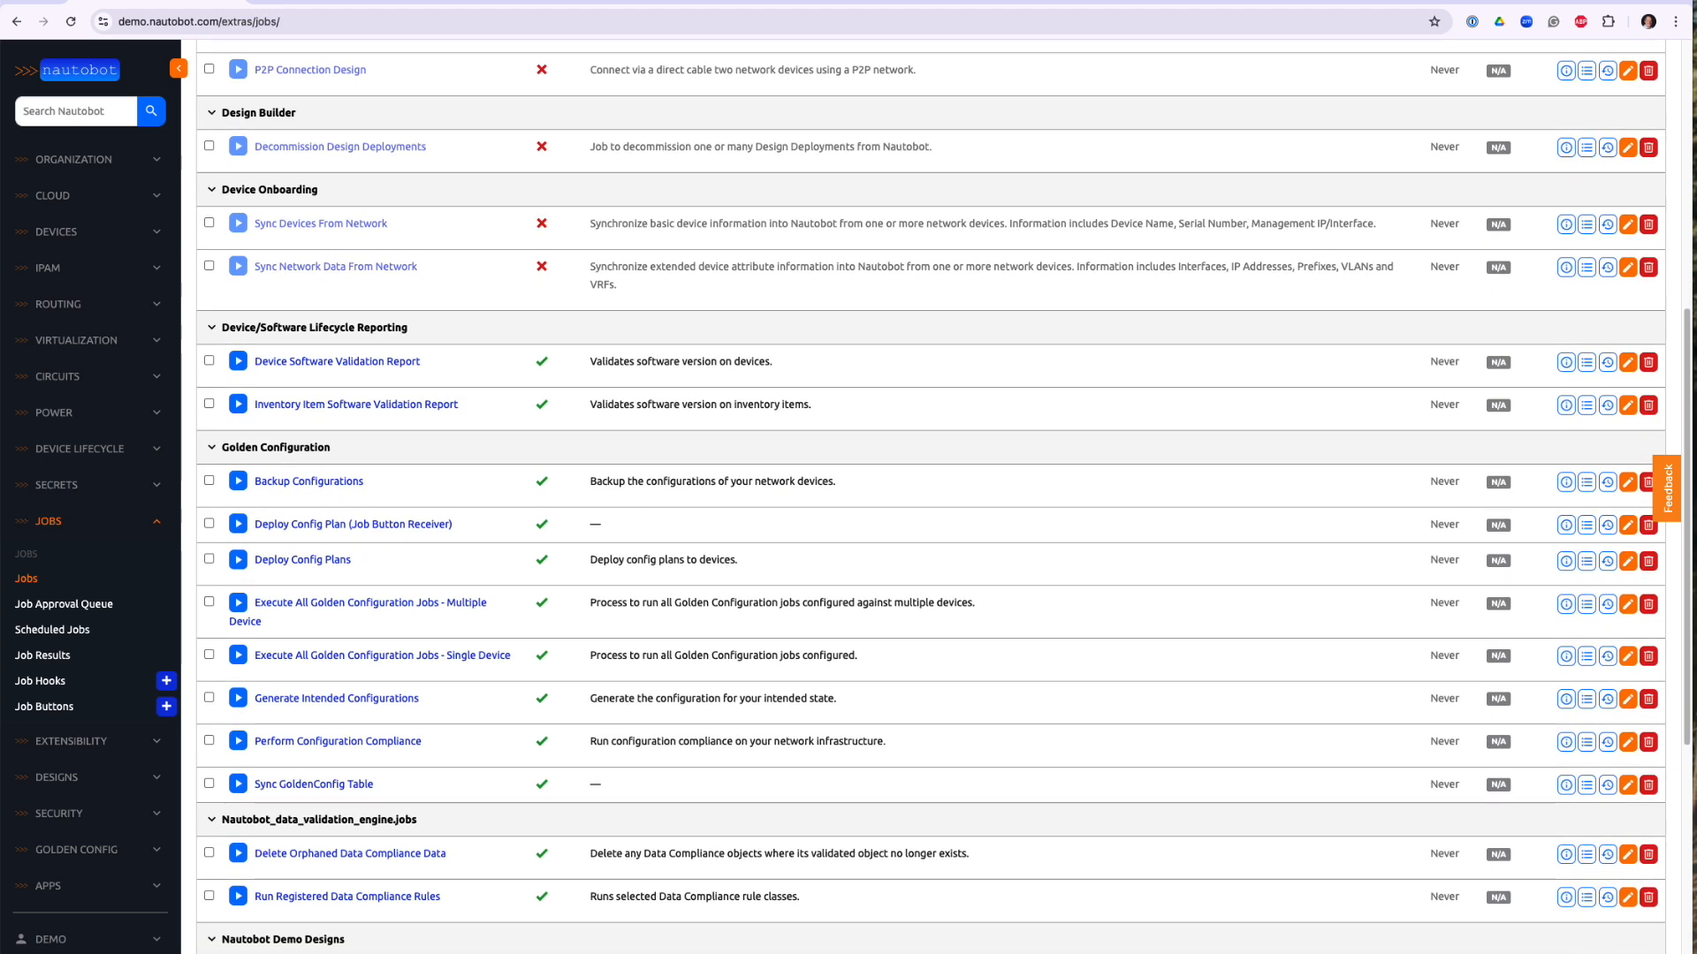
scroll(down, 3)
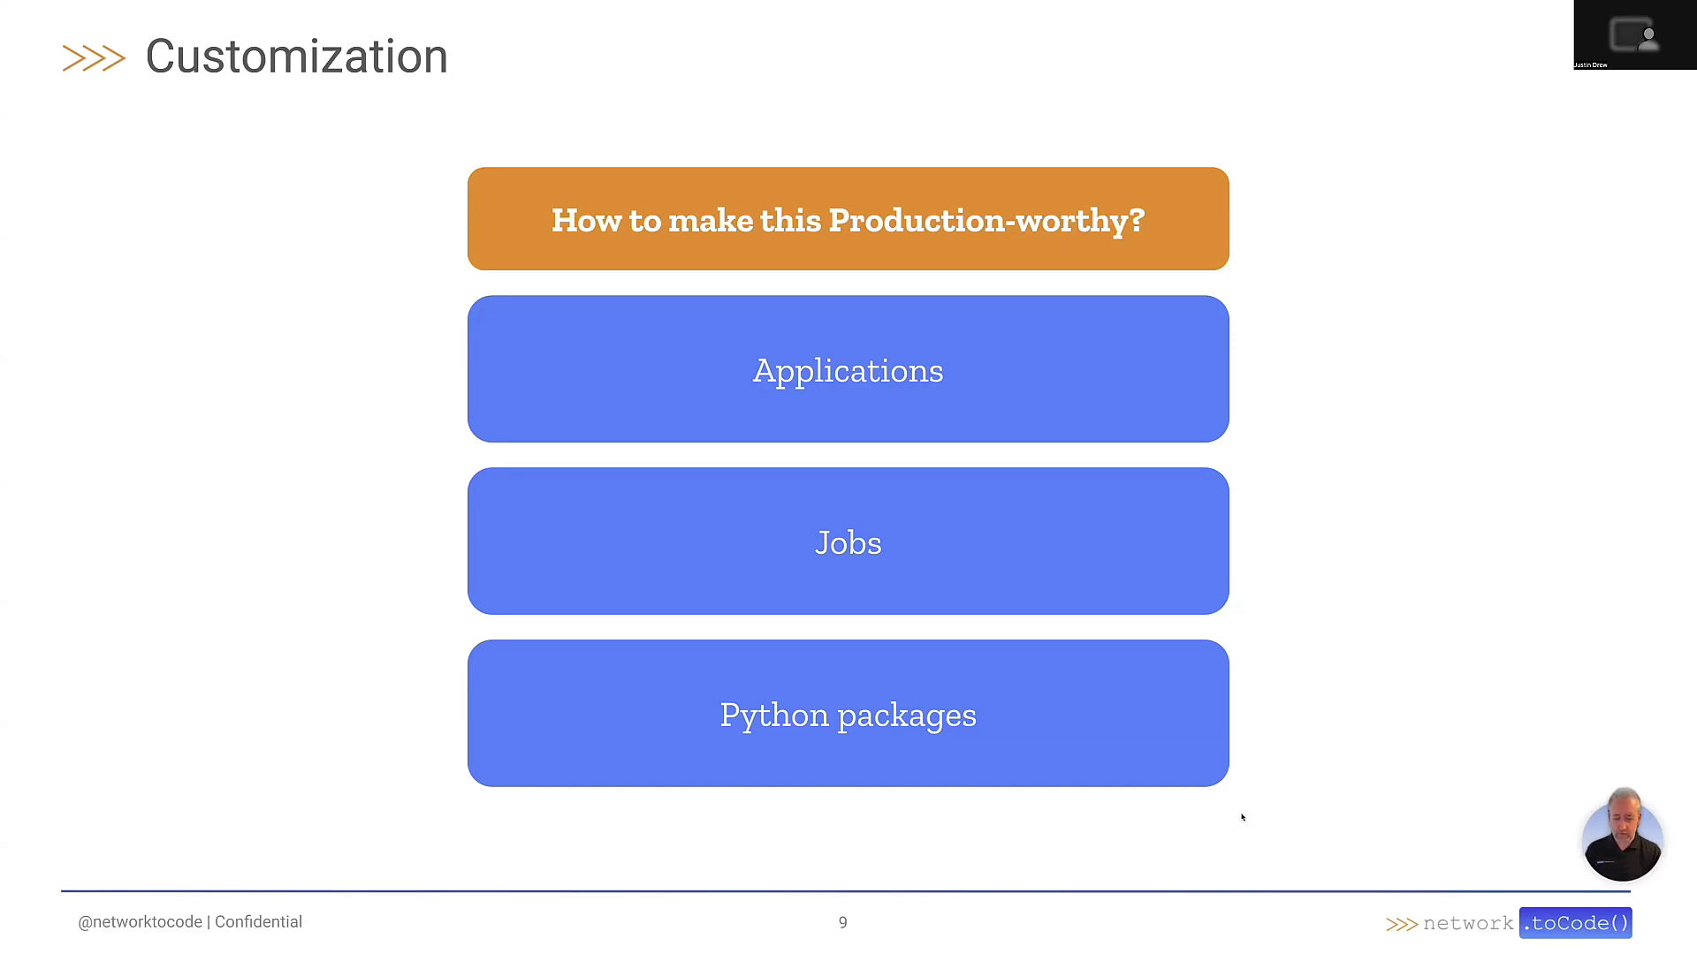
mouse_move(1233, 844)
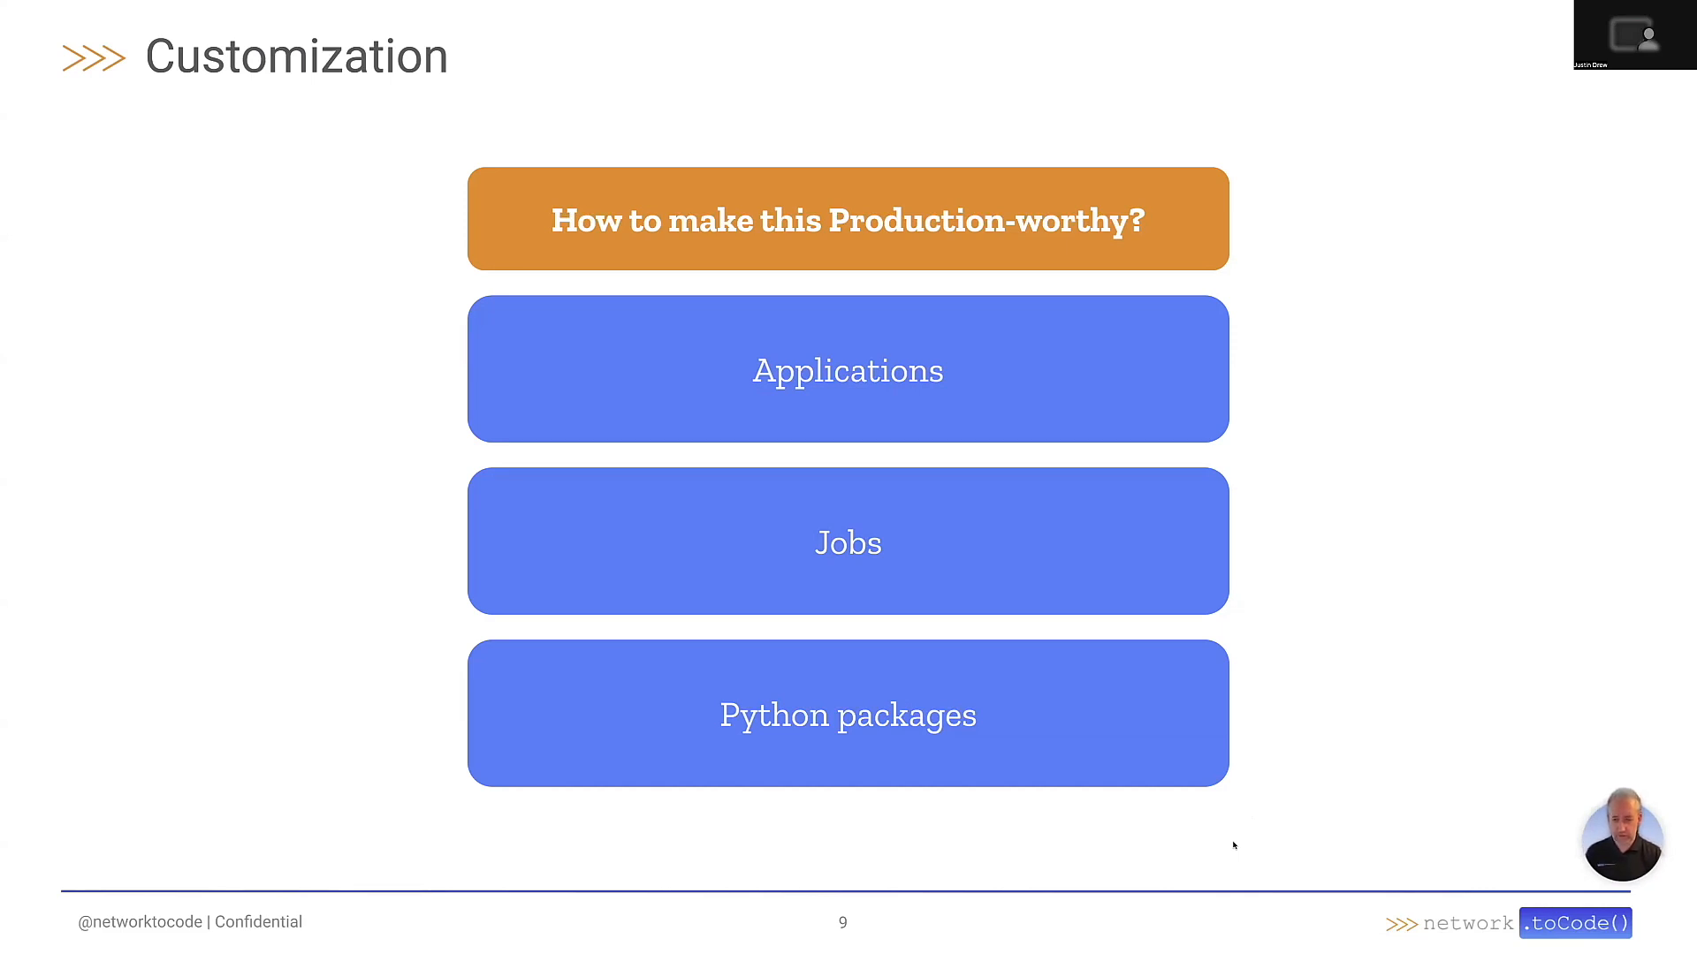
mouse_move(1200, 837)
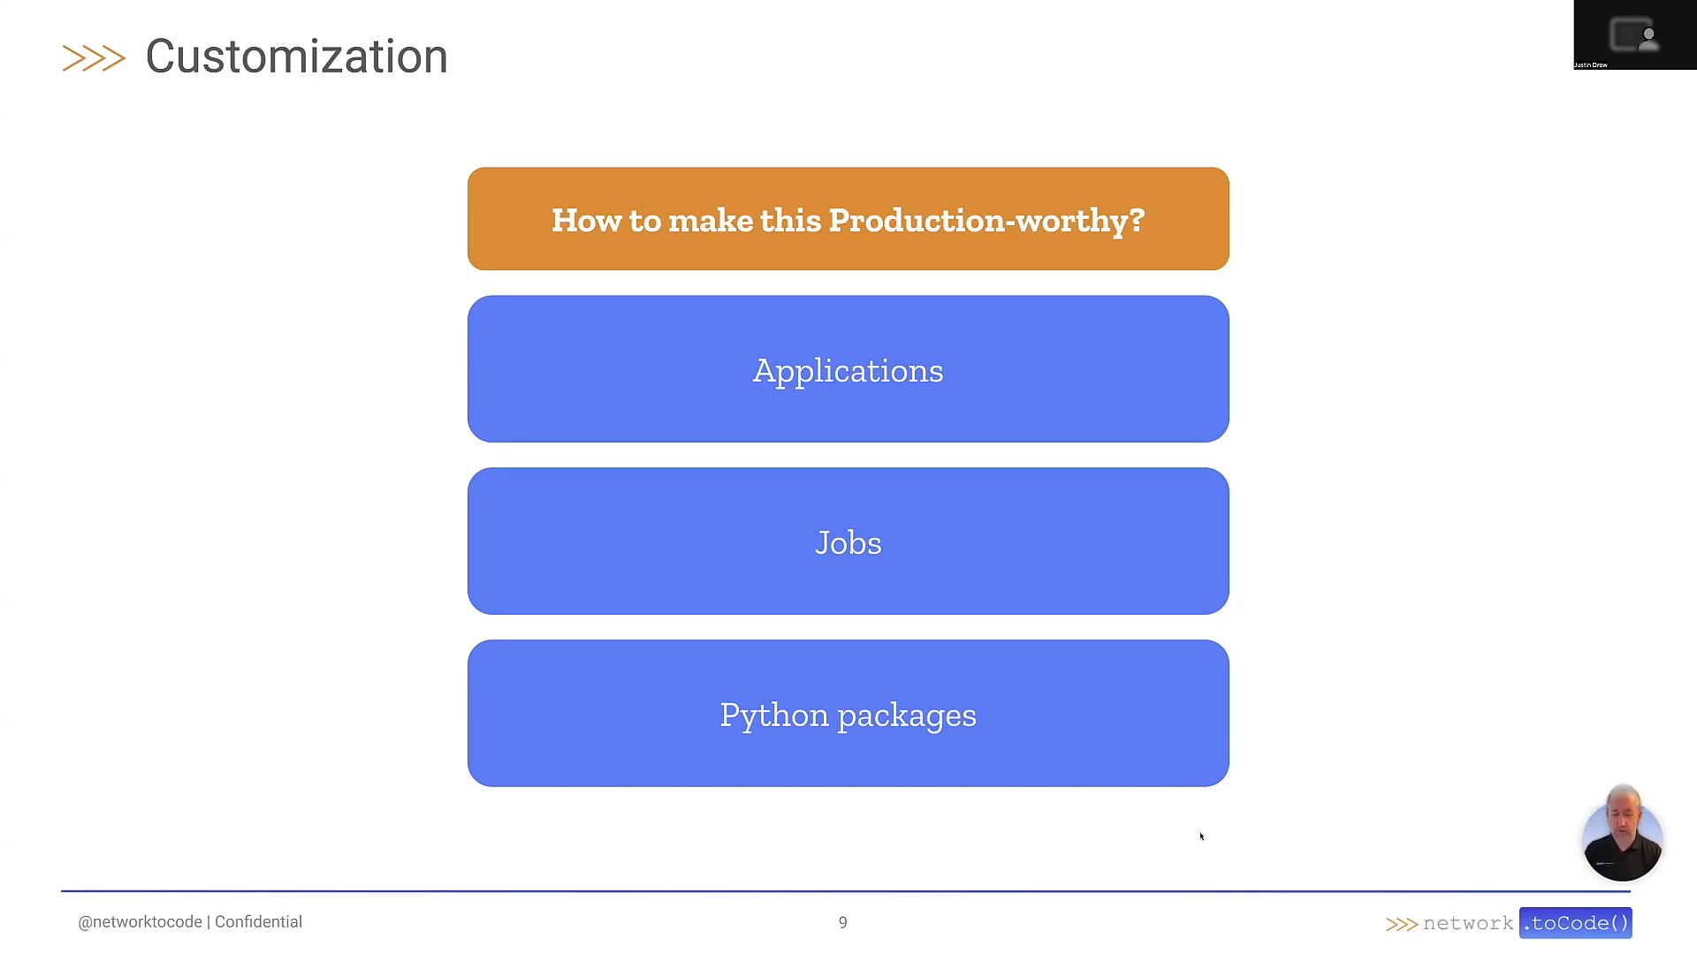
mouse_move(1390, 755)
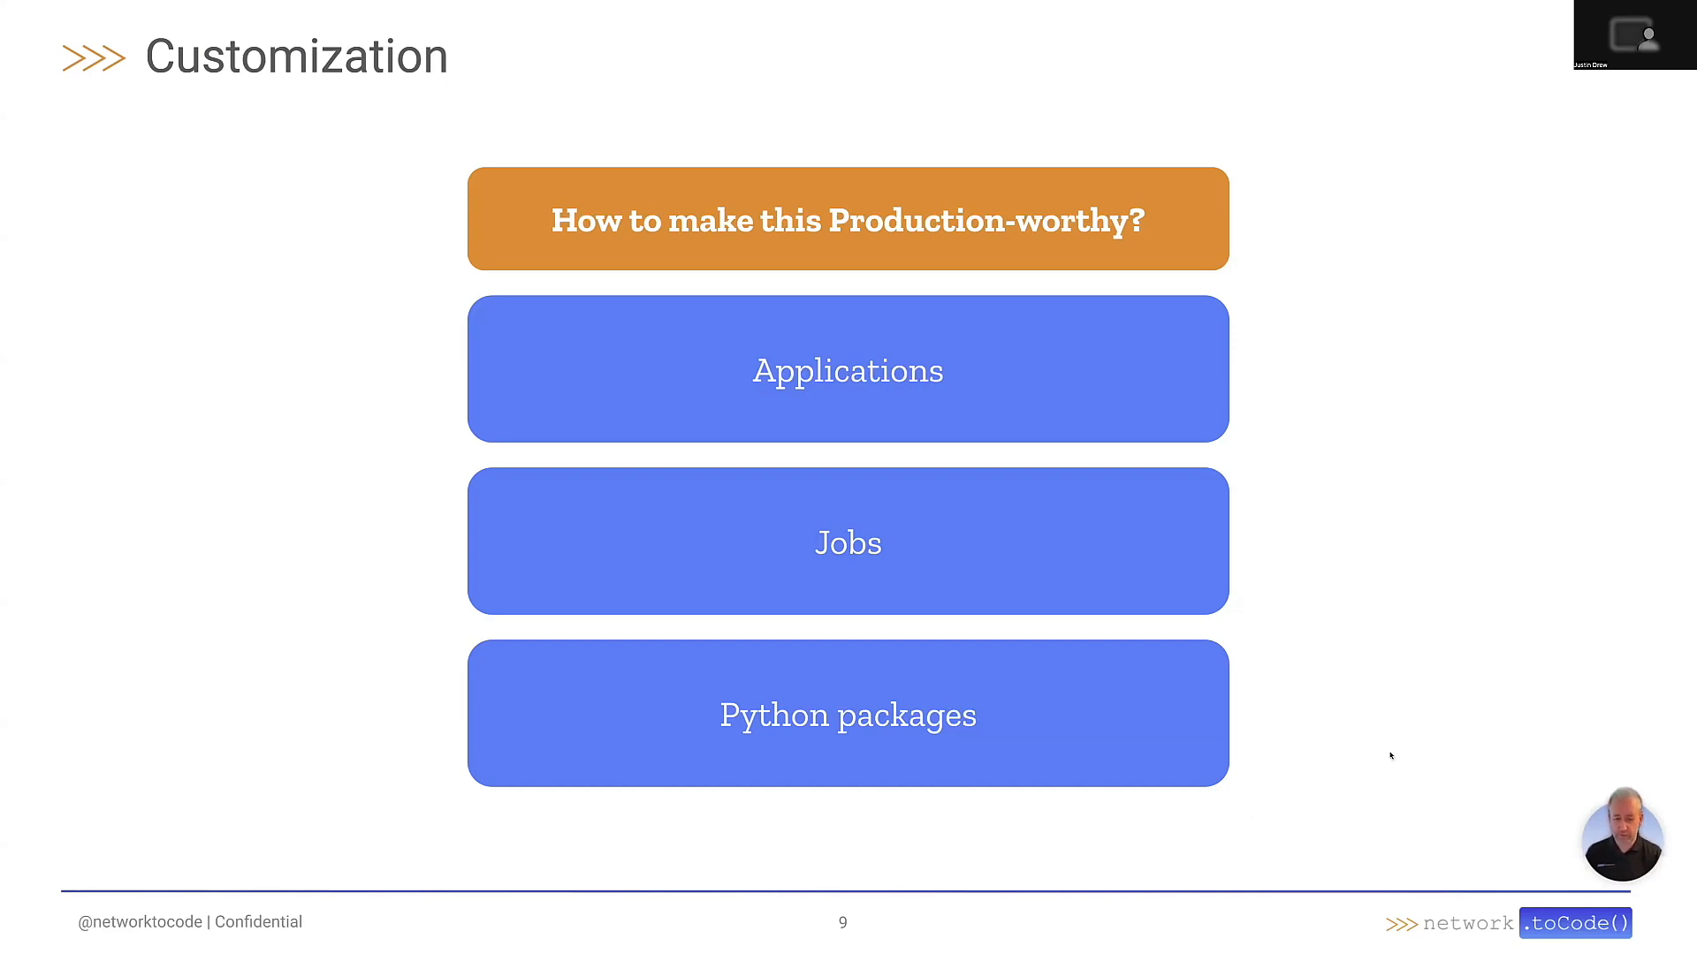
mouse_move(1289, 154)
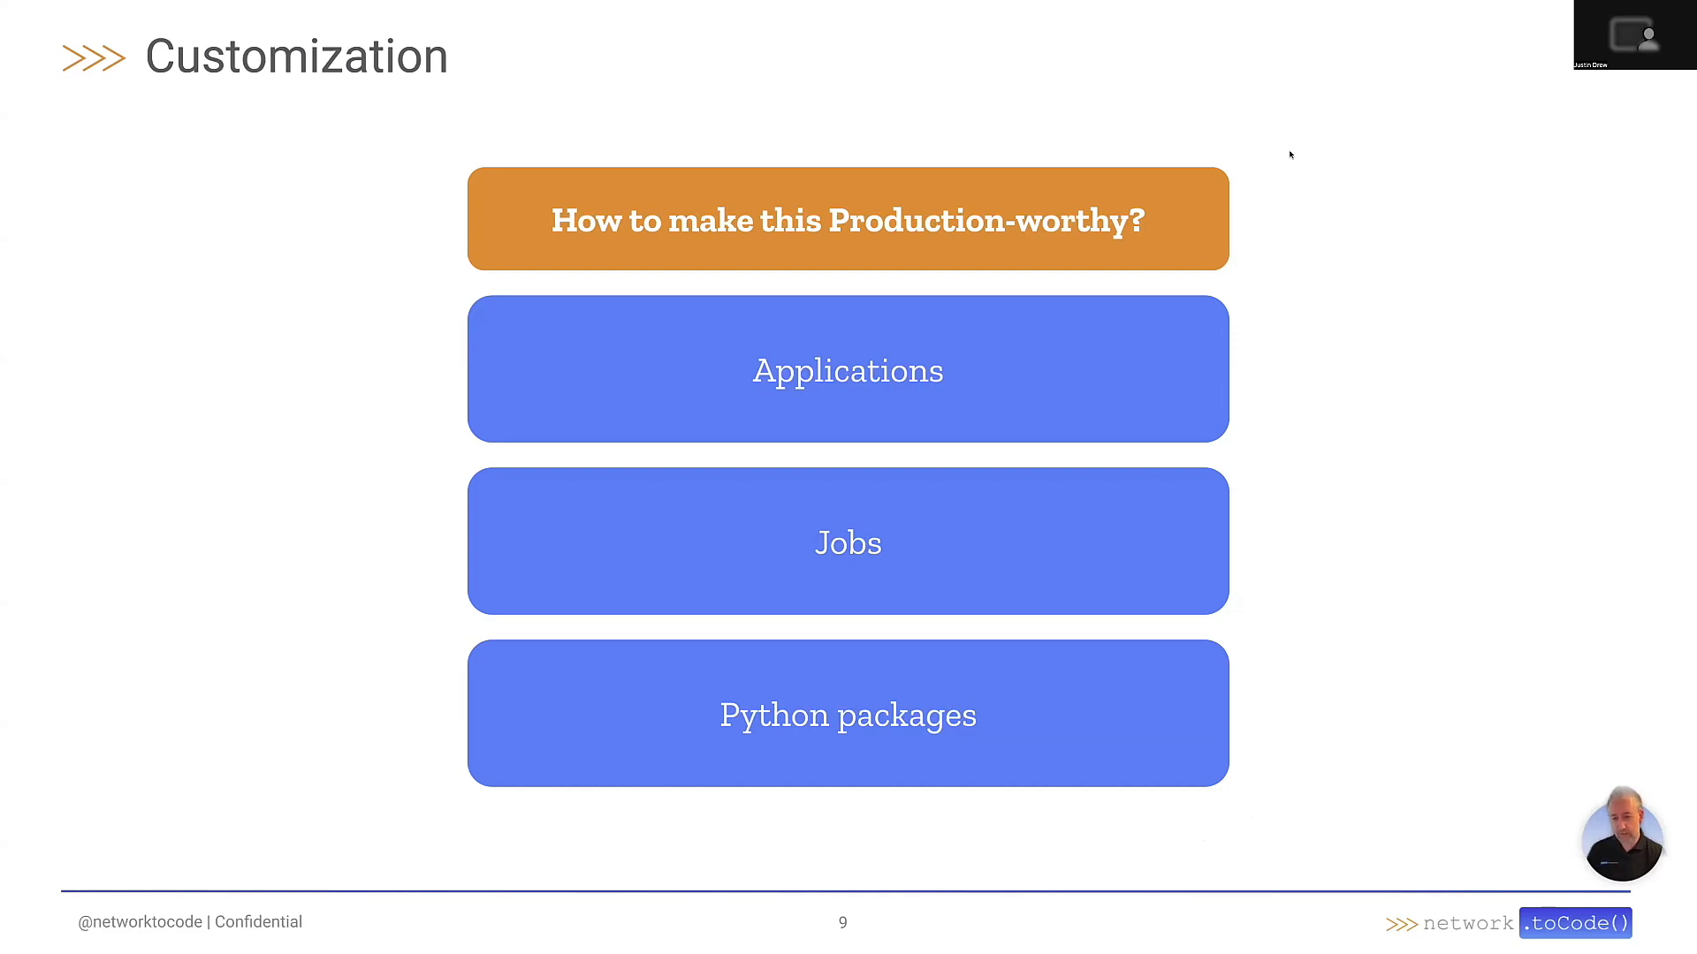
mouse_move(1286, 517)
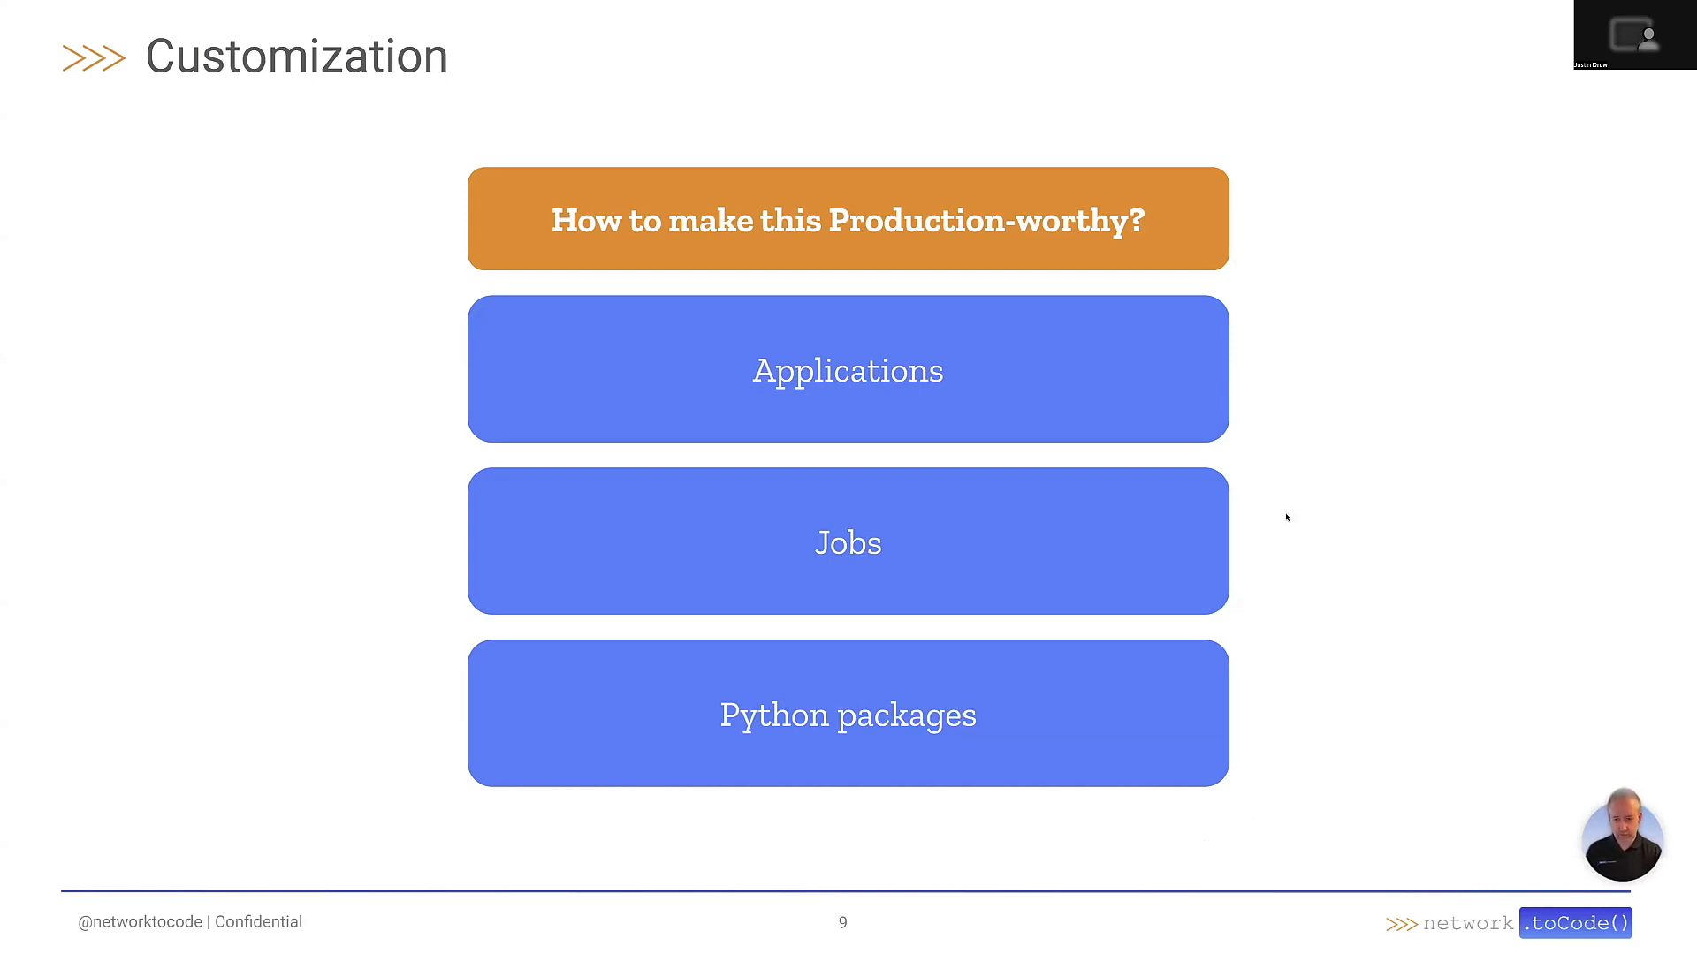
mouse_move(1167, 117)
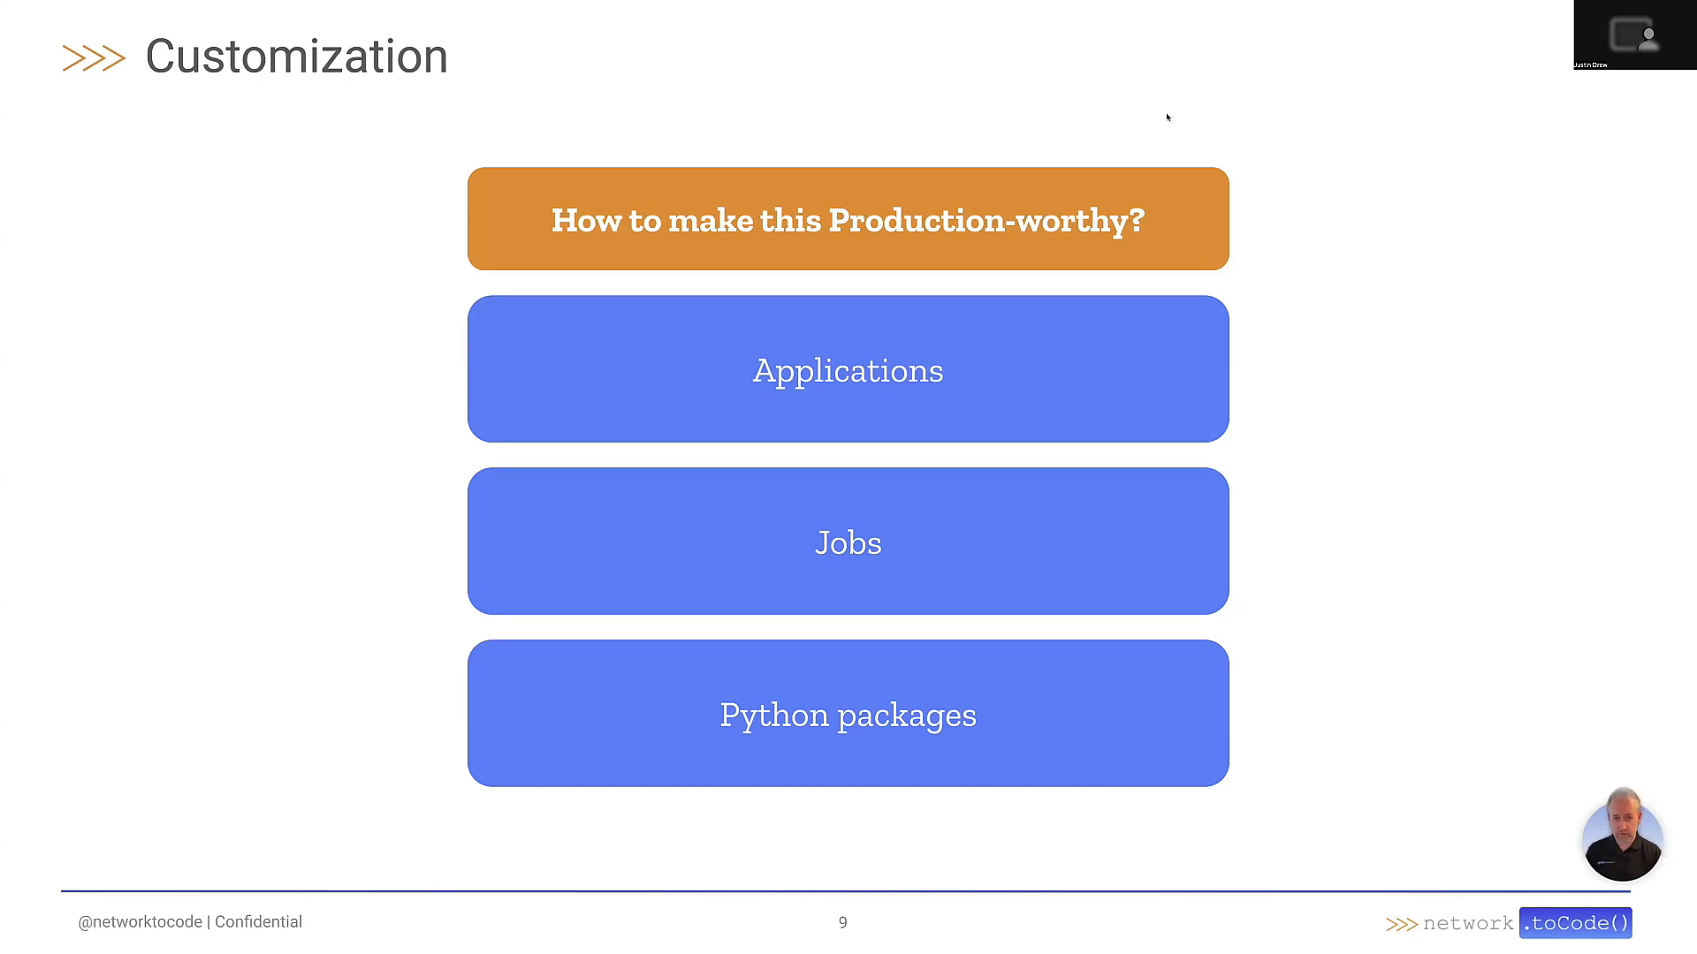
mouse_move(1218, 857)
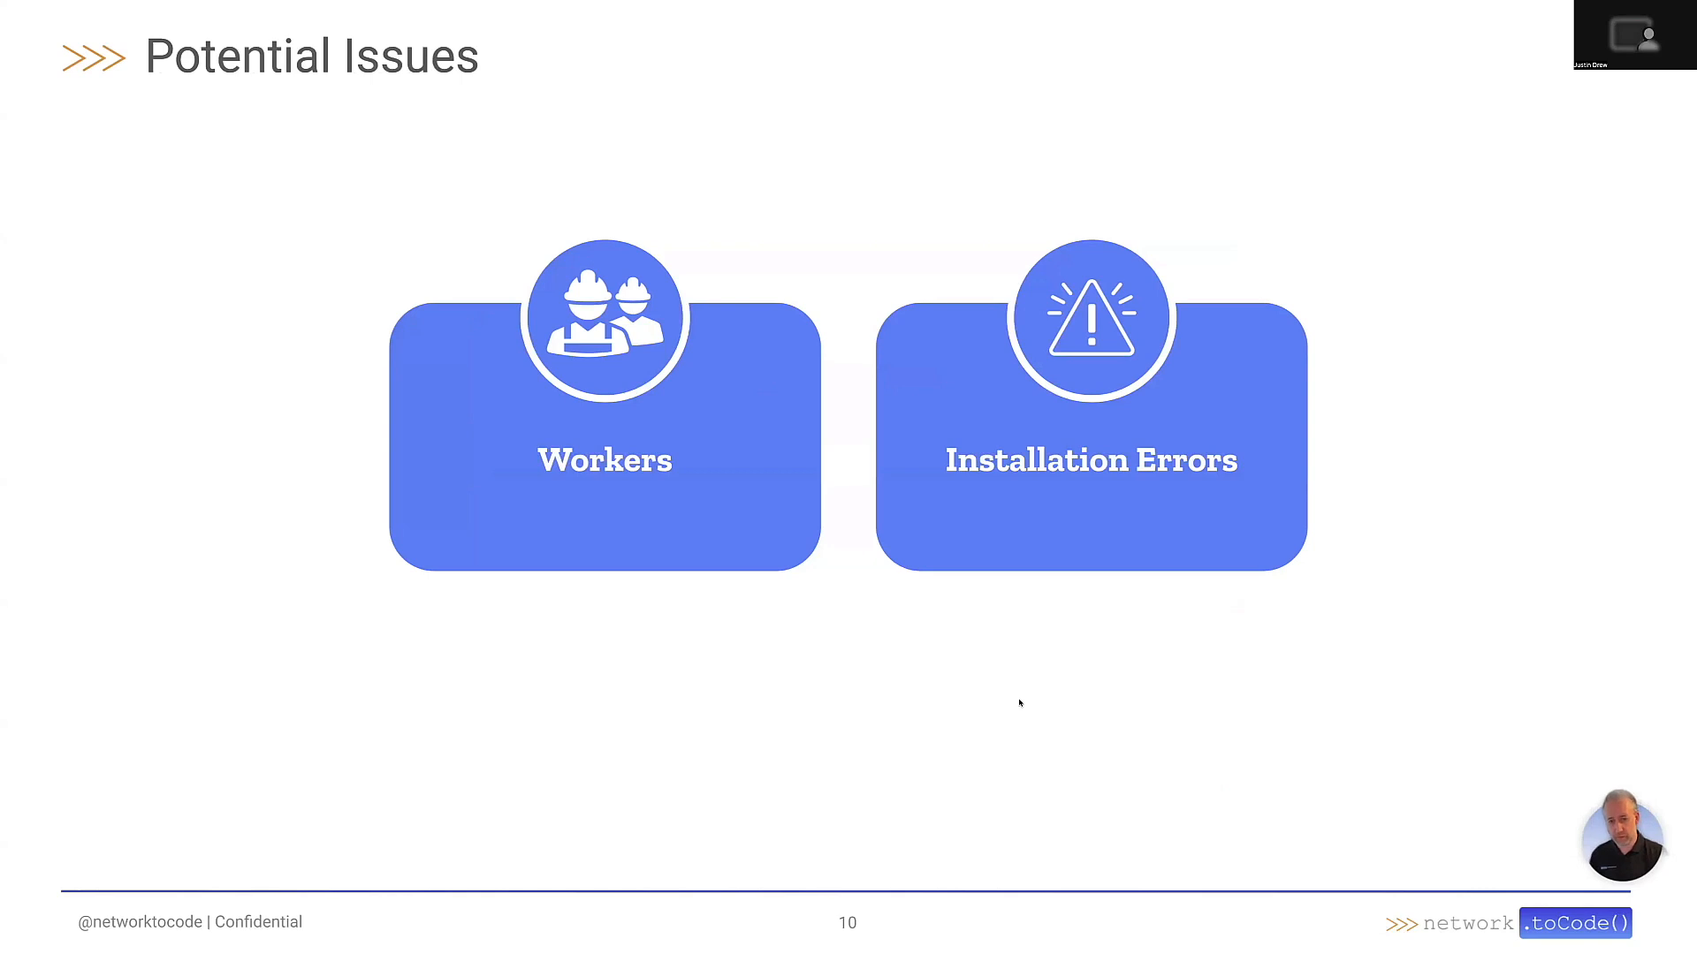
mouse_move(794, 669)
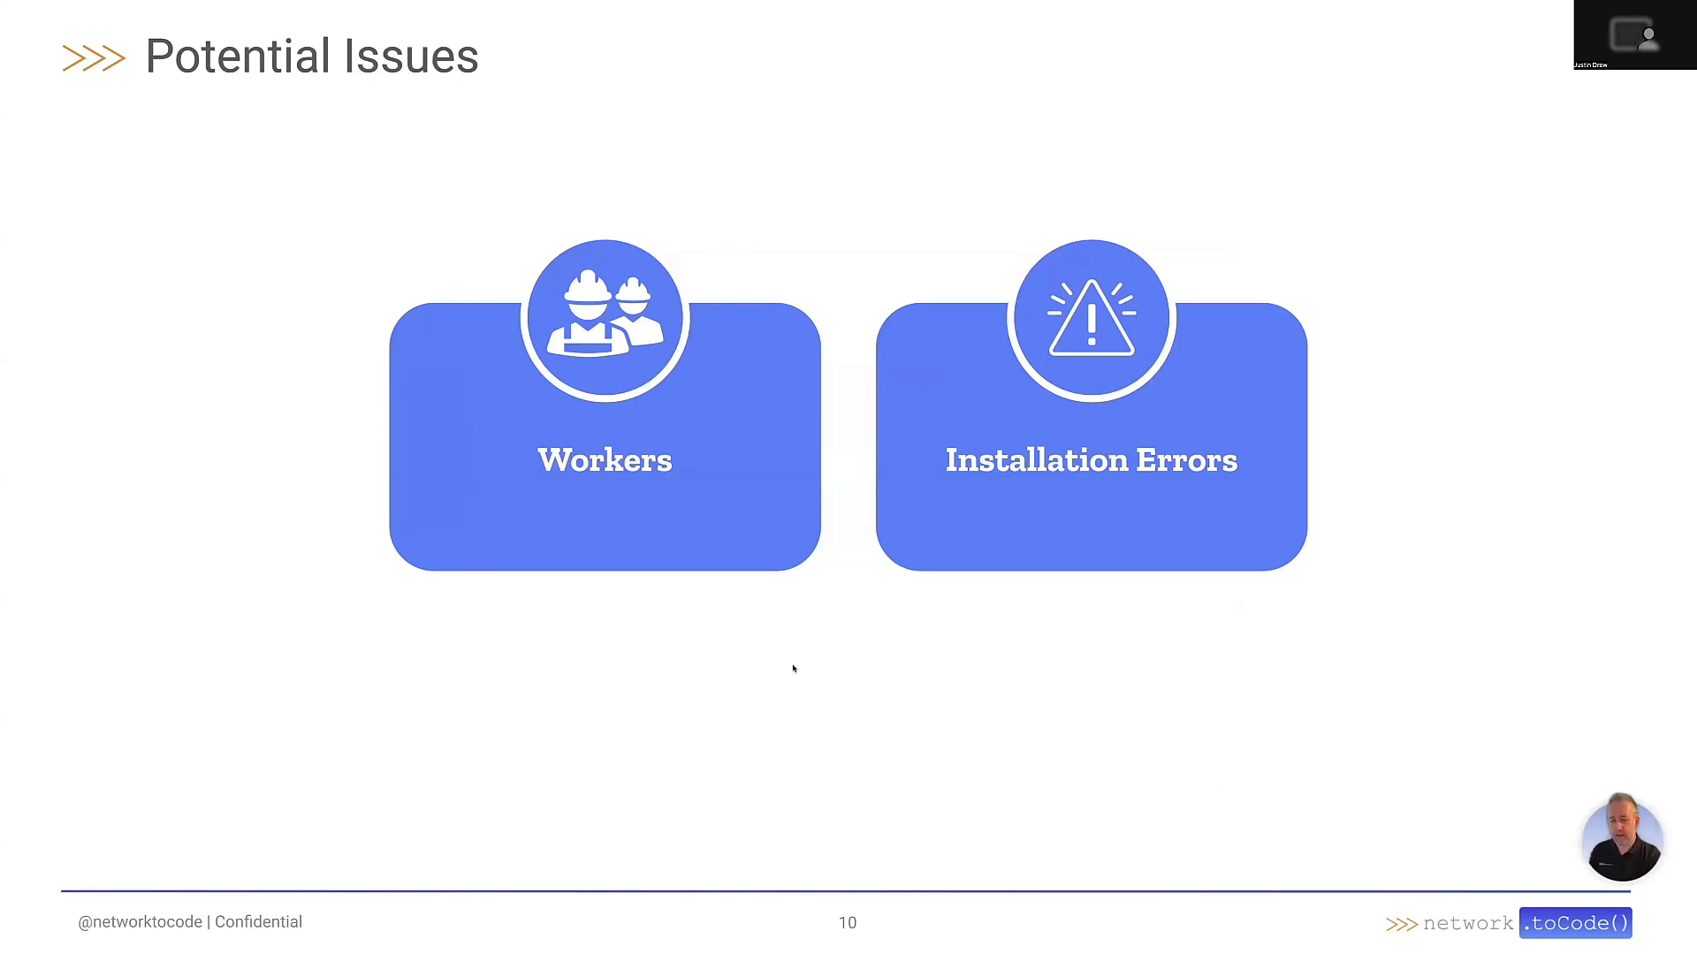